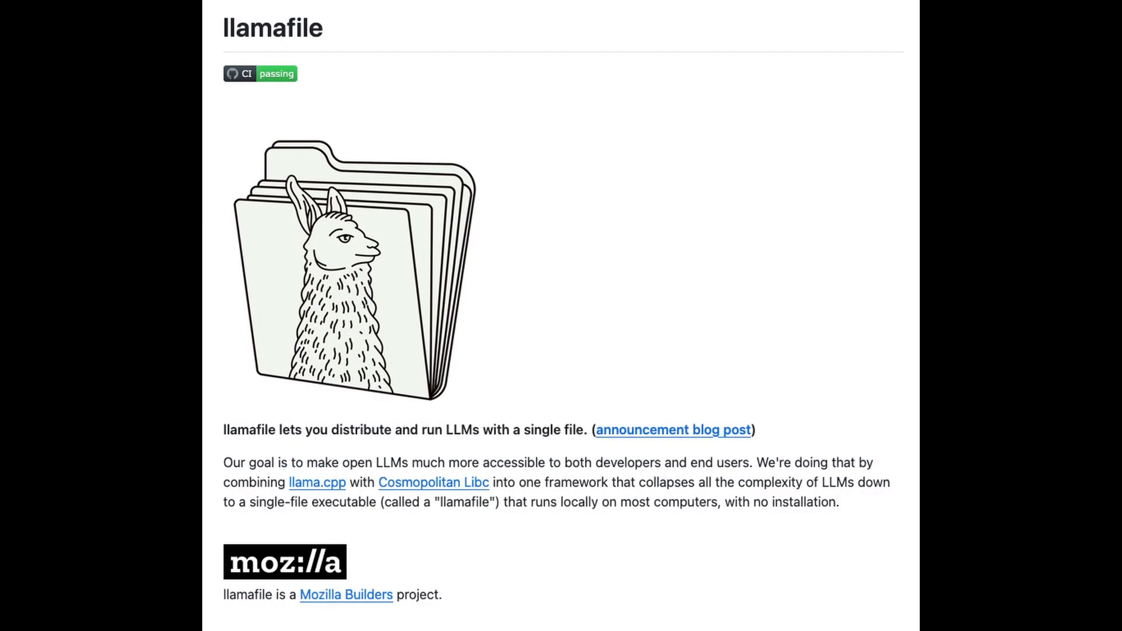
Step: Scroll through Cargo.toml to reach the [features] section with cuda, flash-attn and metal
scroll(up, 3)
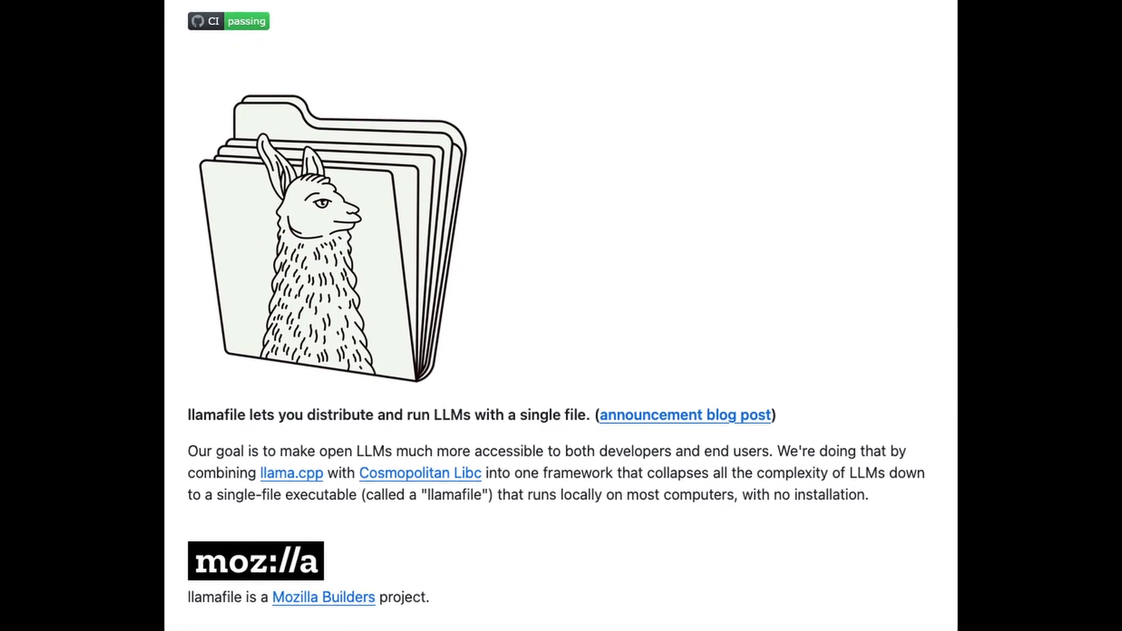
scroll(up, 3)
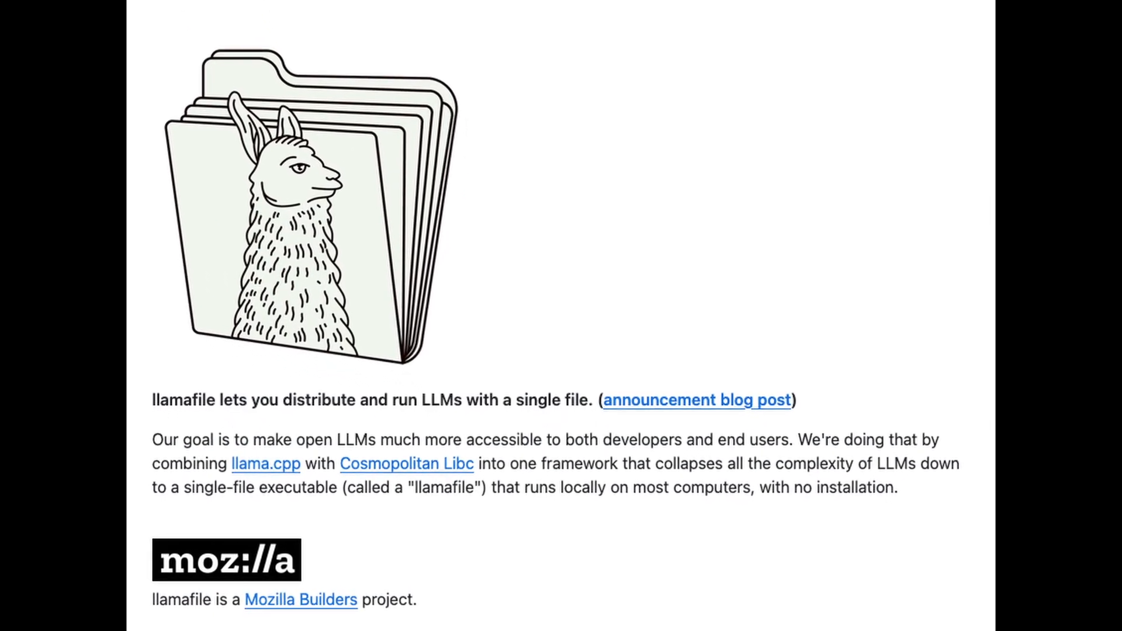
scroll(up, 3)
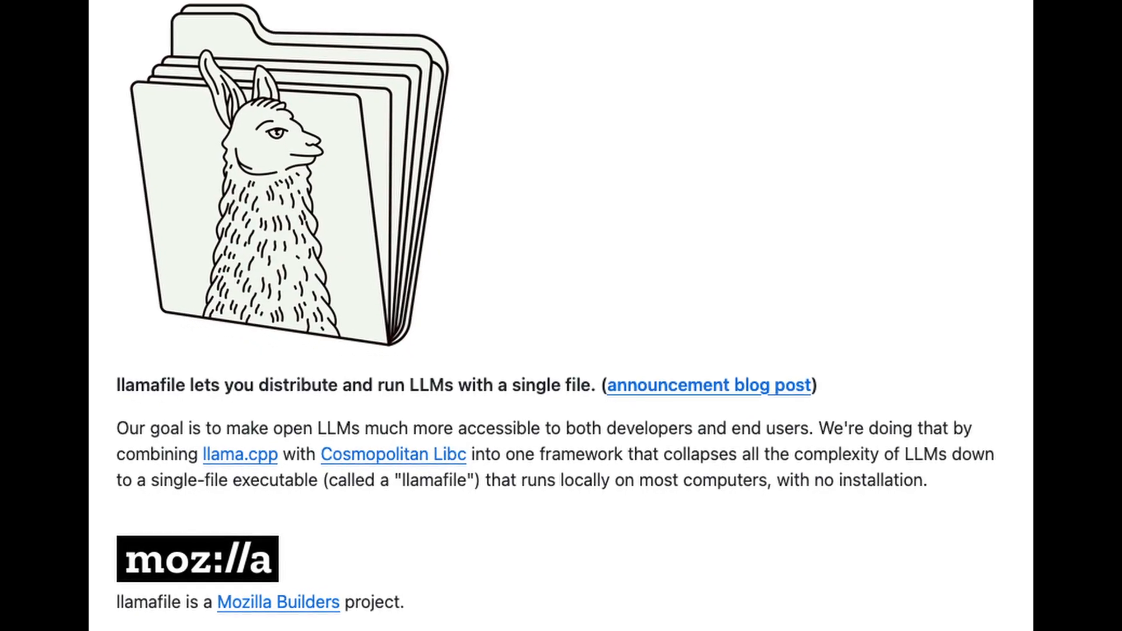
scroll(up, 3)
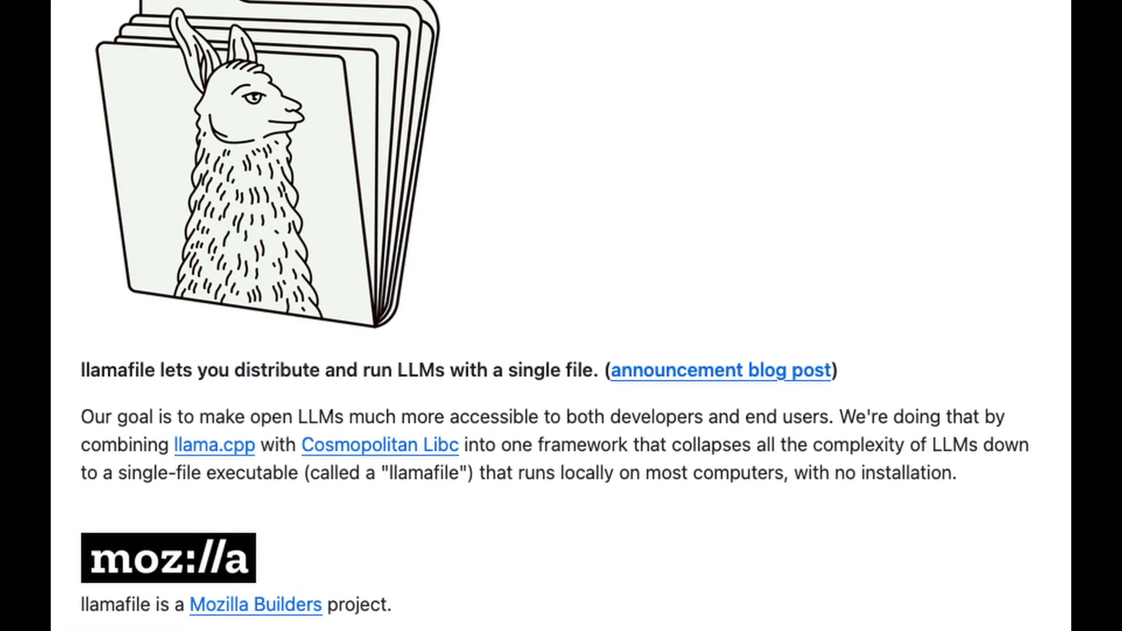
scroll(down, 3)
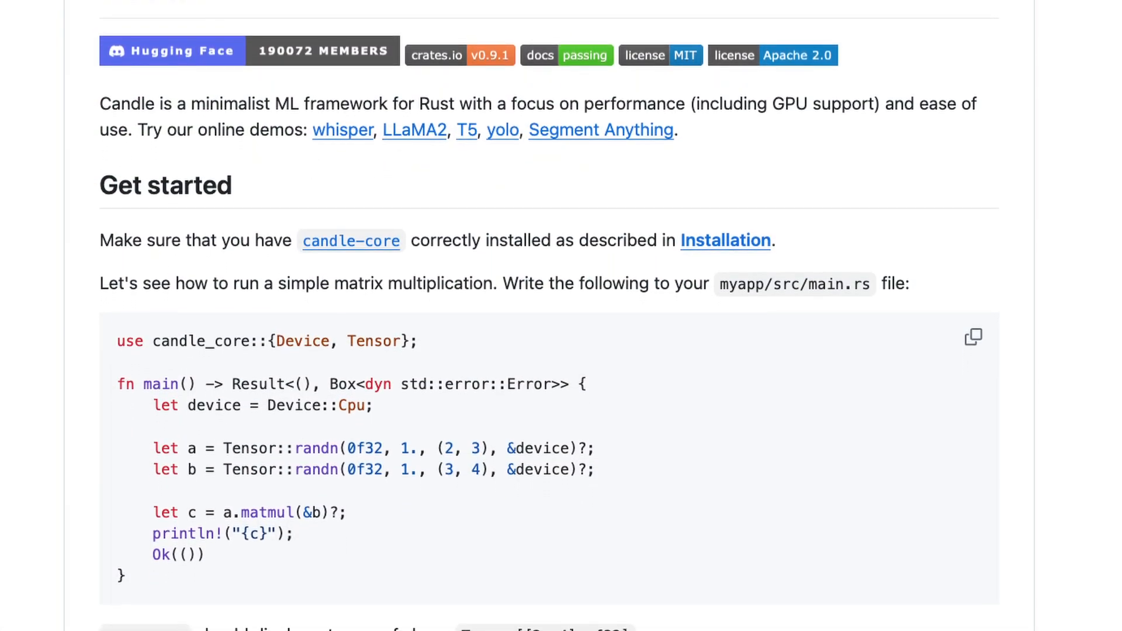
scroll(down, 3)
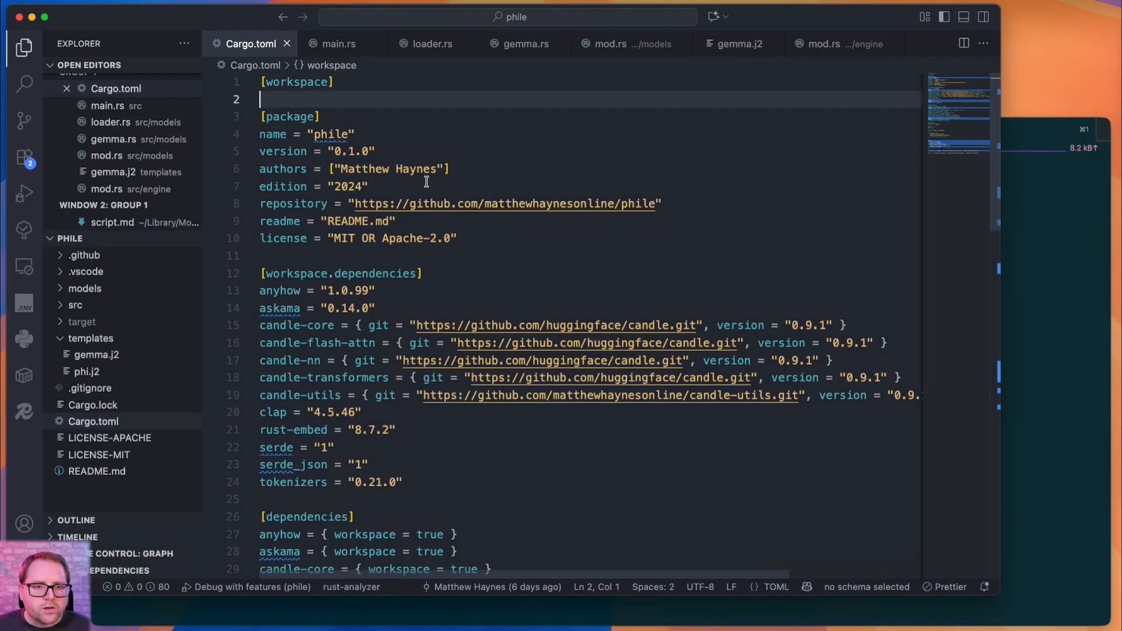
mouse_move(444, 378)
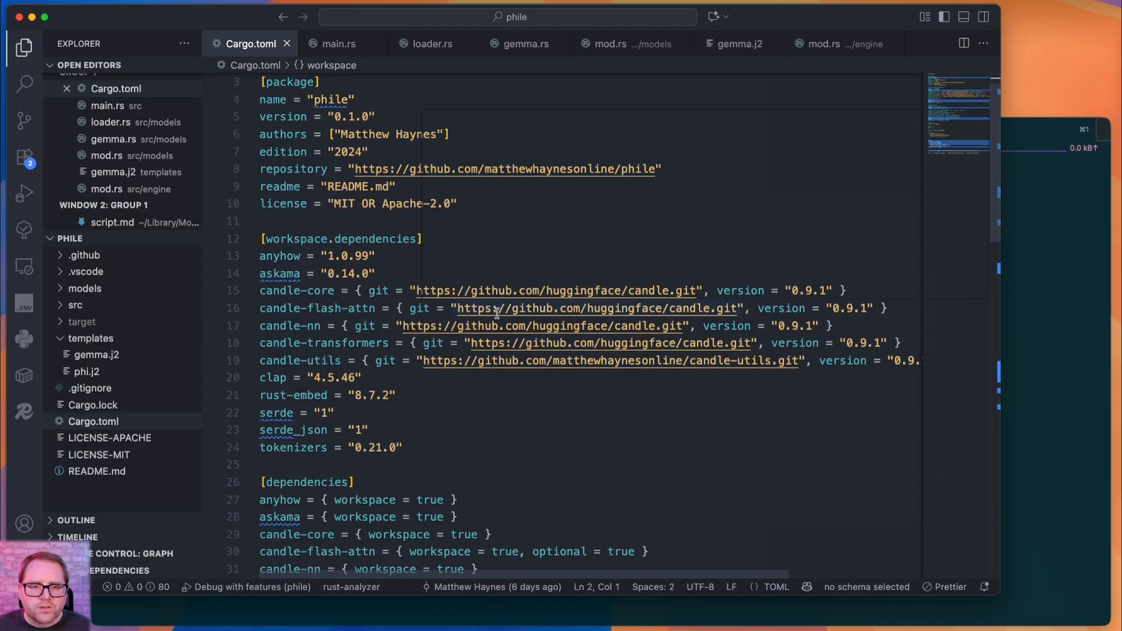
mouse_move(551, 448)
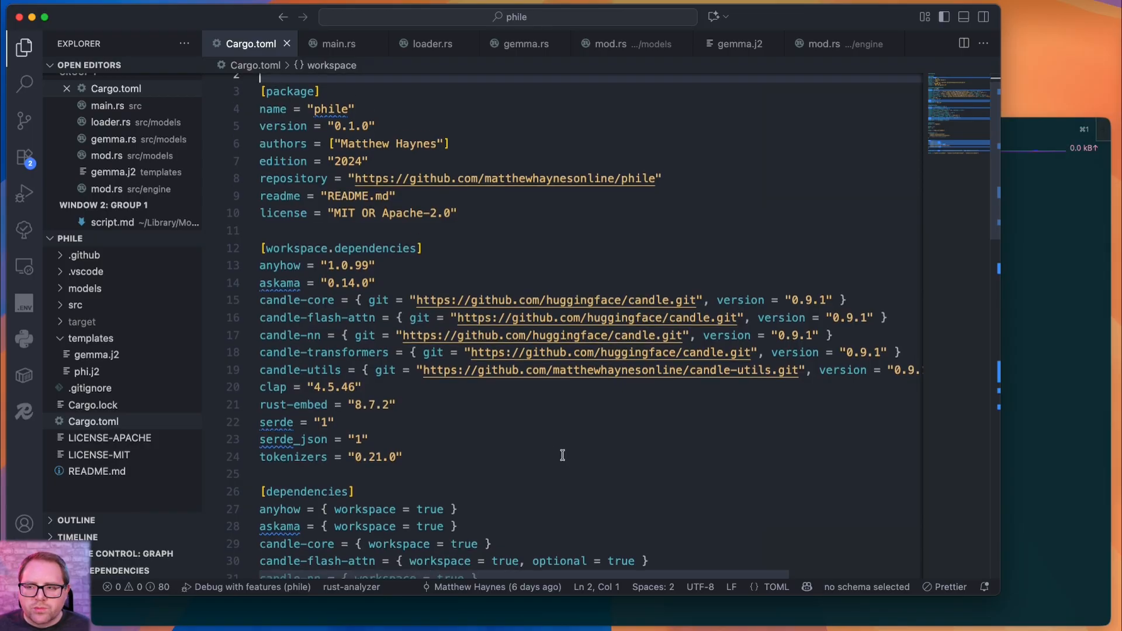
scroll(down, 3)
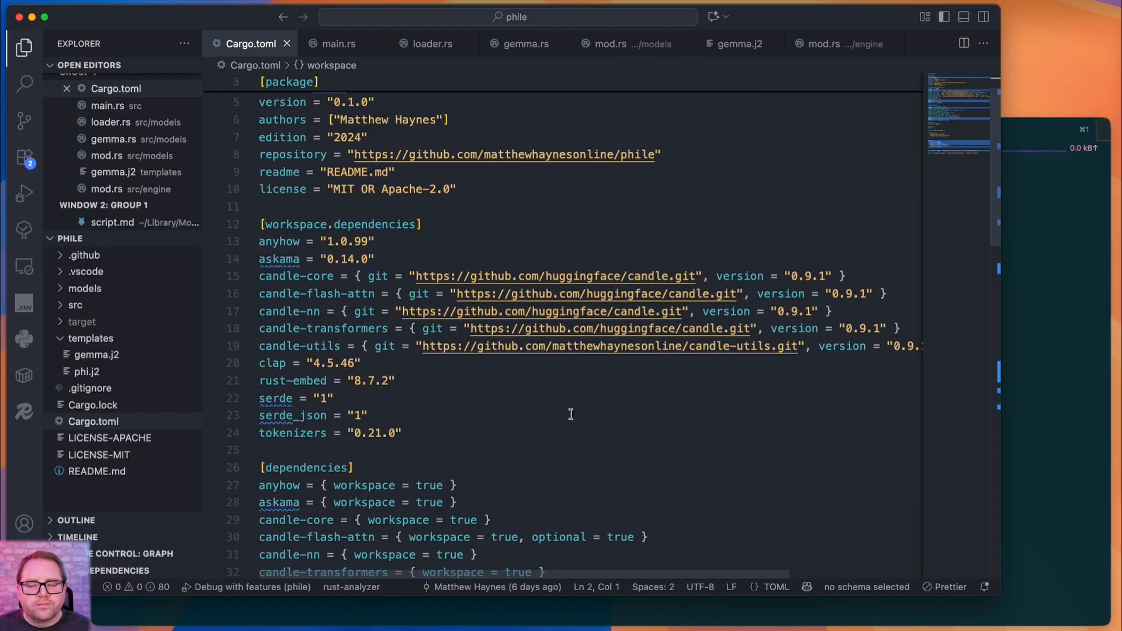
scroll(down, 3)
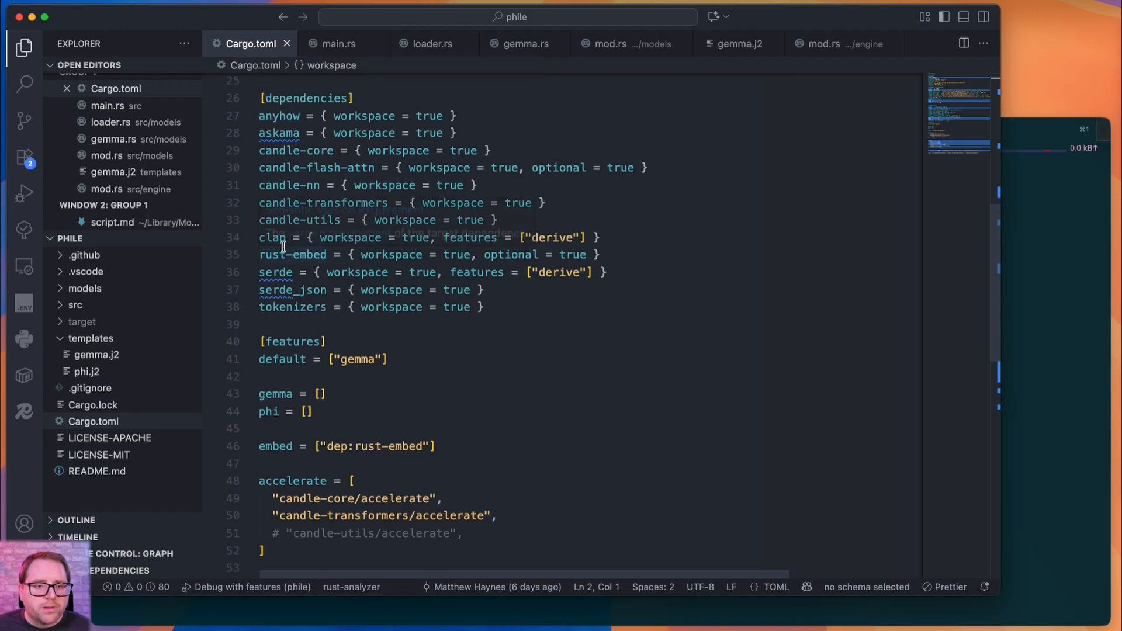
mouse_move(568, 355)
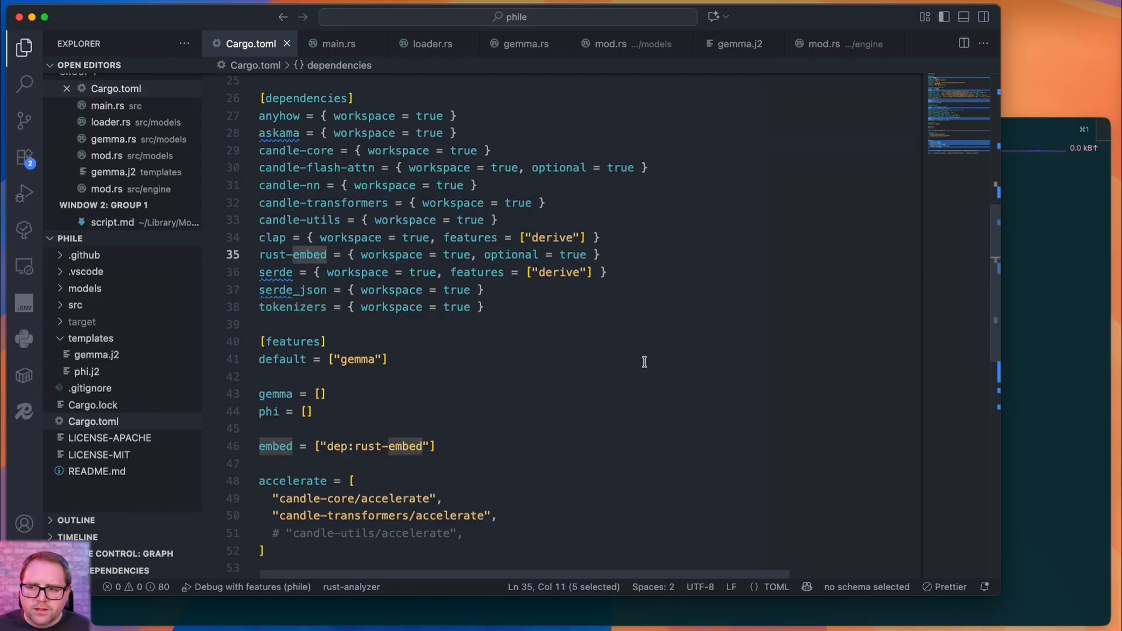
mouse_move(655, 208)
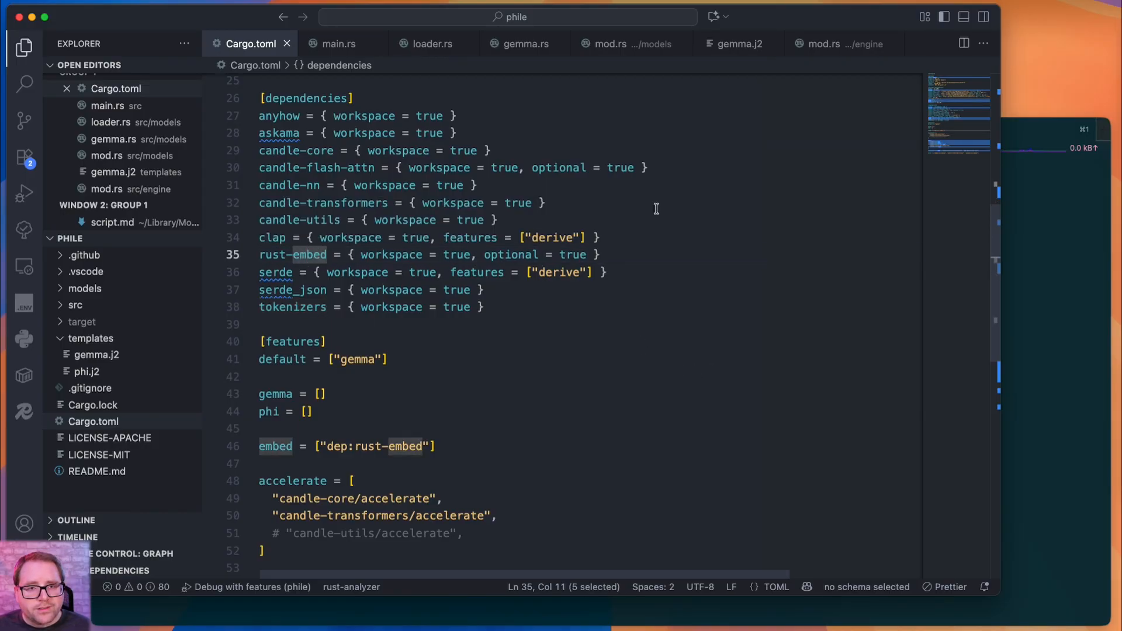
scroll(down, 3)
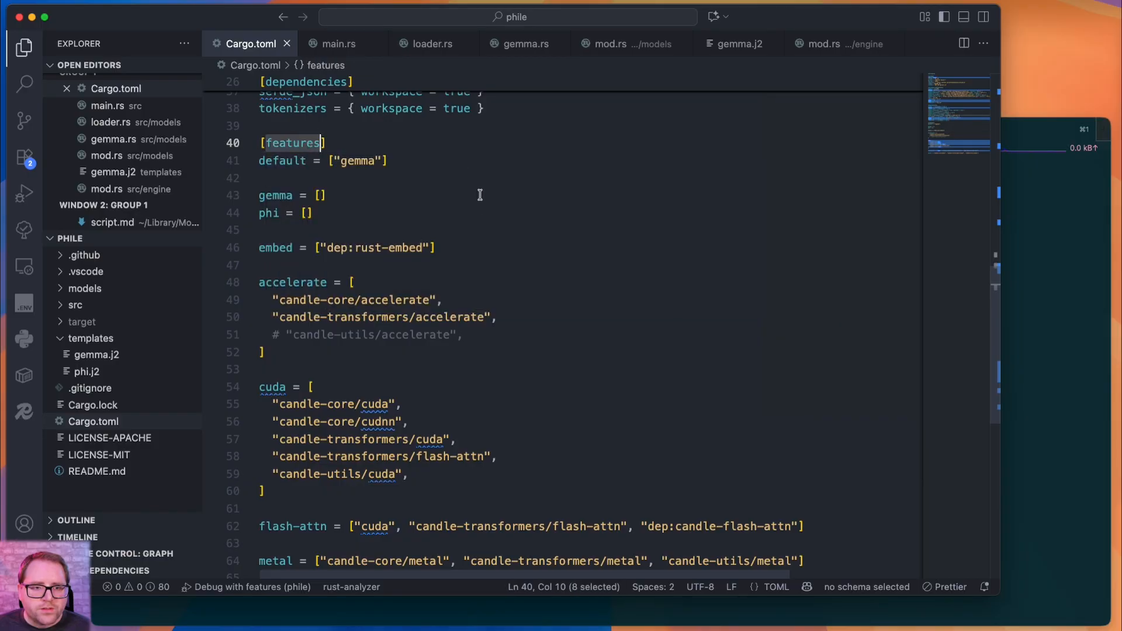
mouse_move(484, 247)
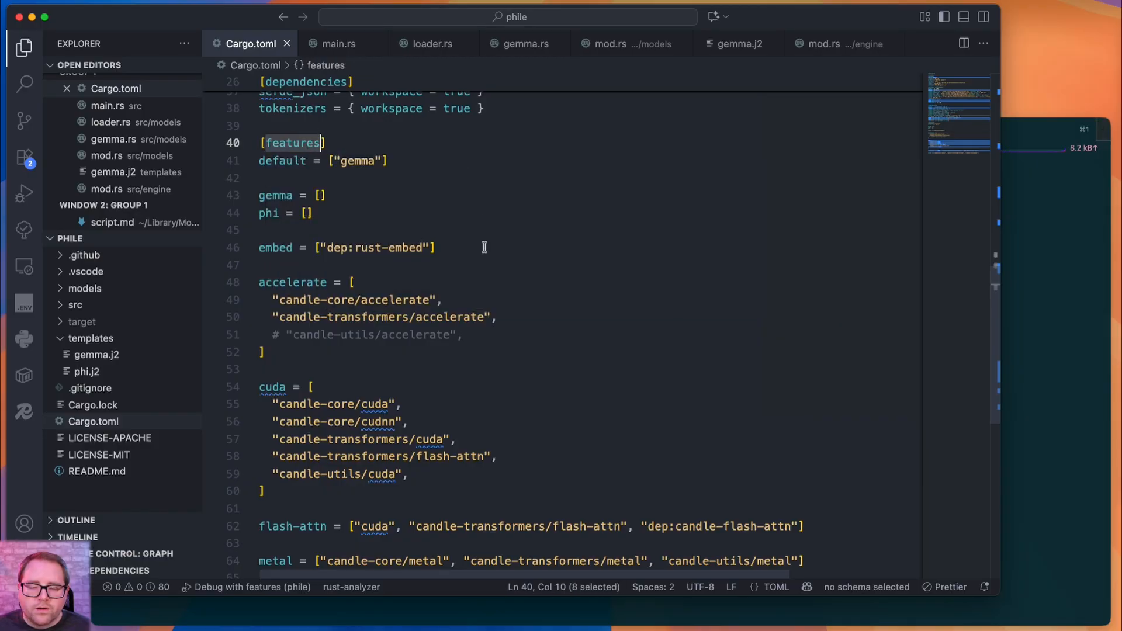
mouse_move(421, 262)
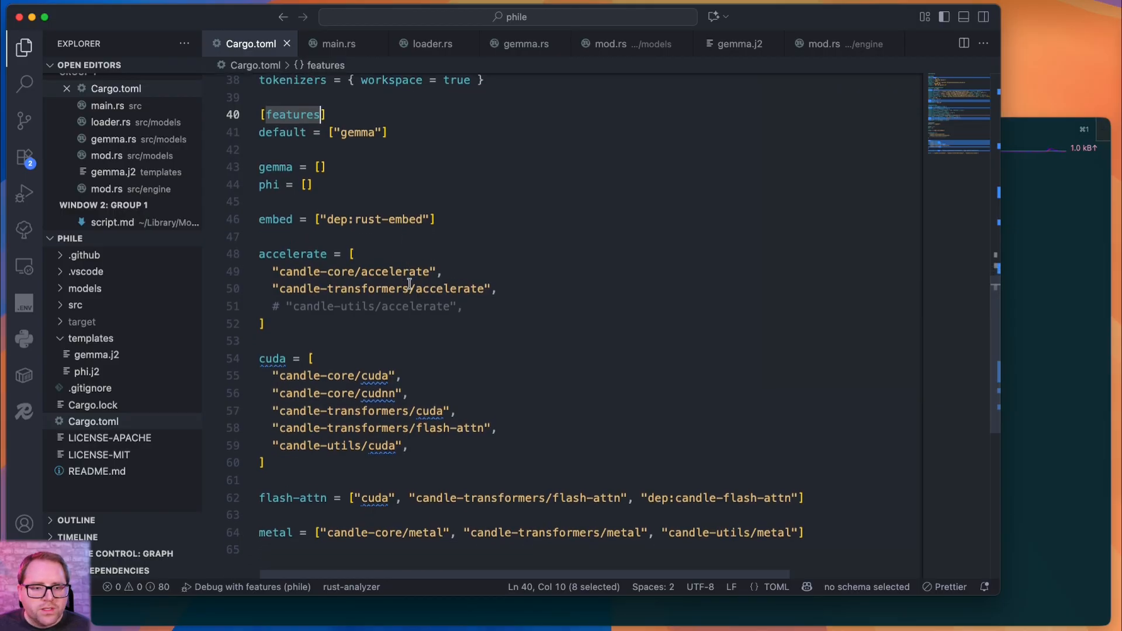
Step: Highlight the embed and cuda feature names, then switch to main.rs
click(278, 218)
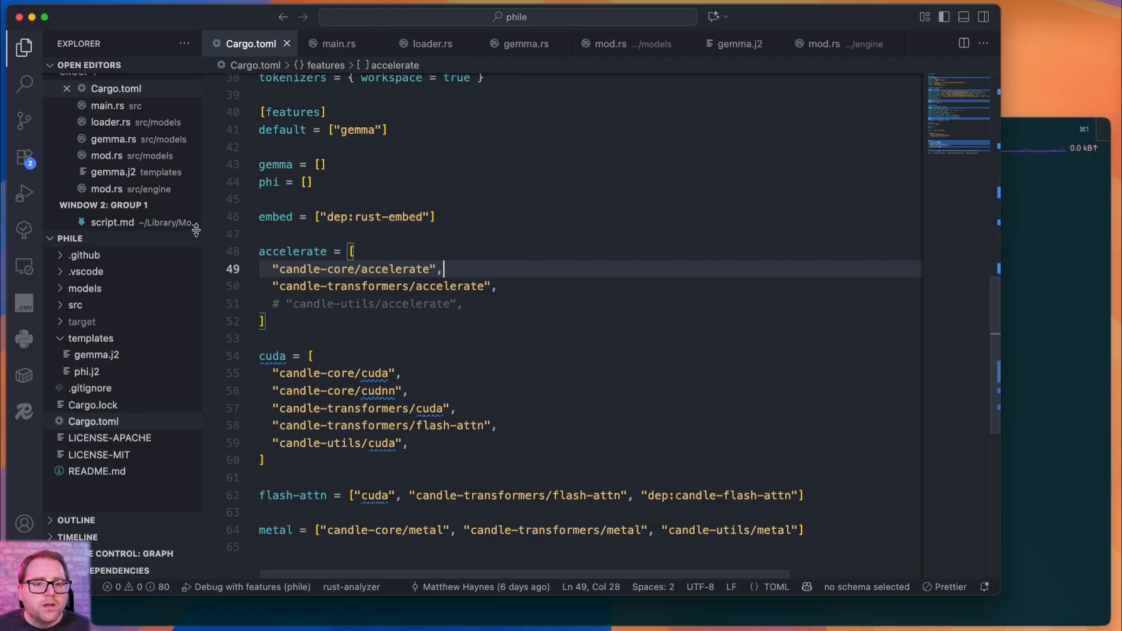
double_click(280, 216)
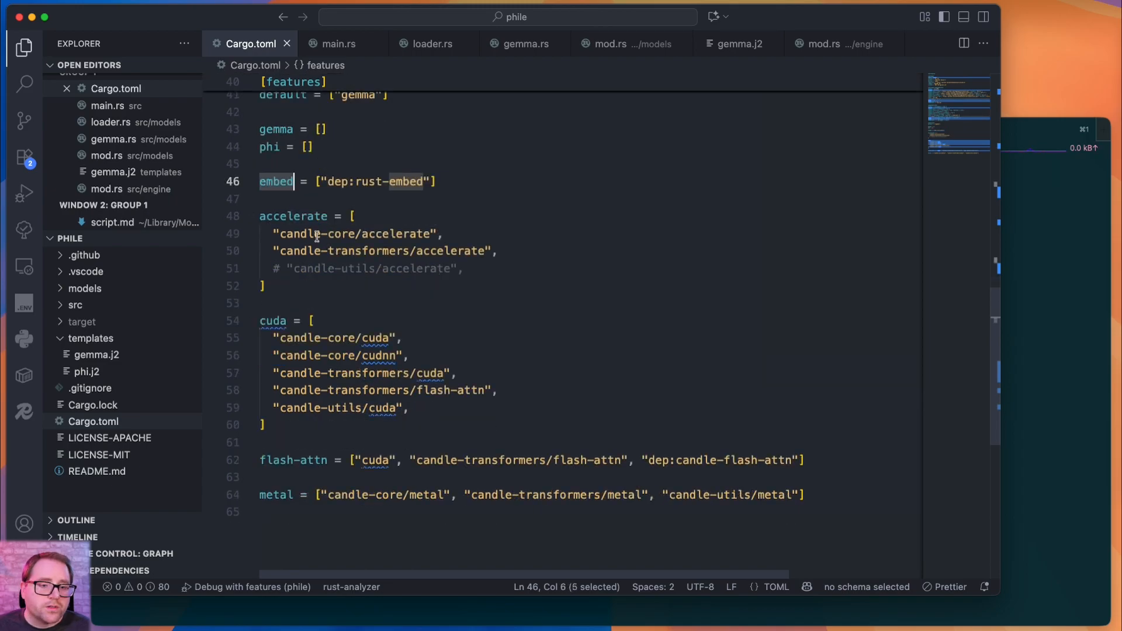
double_click(273, 321)
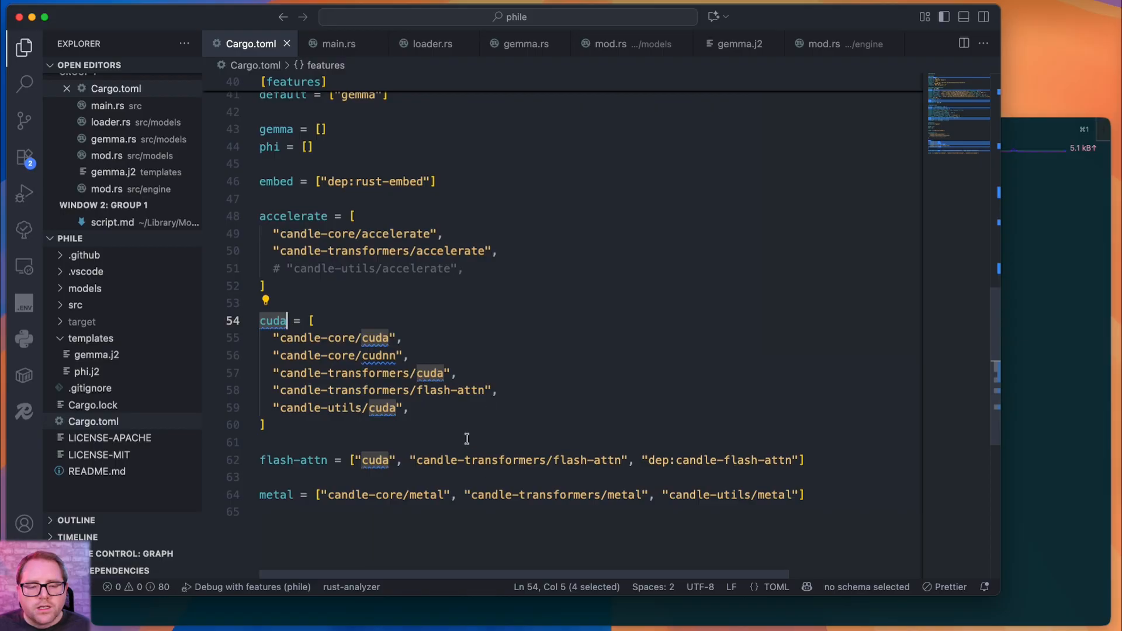
click(337, 43)
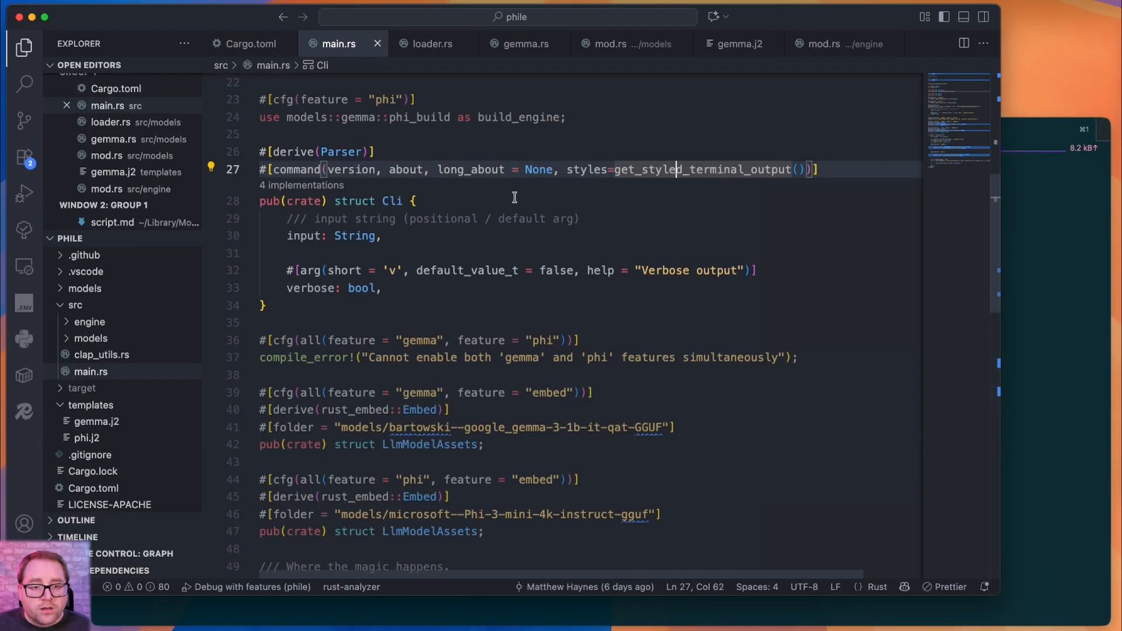
mouse_move(492, 171)
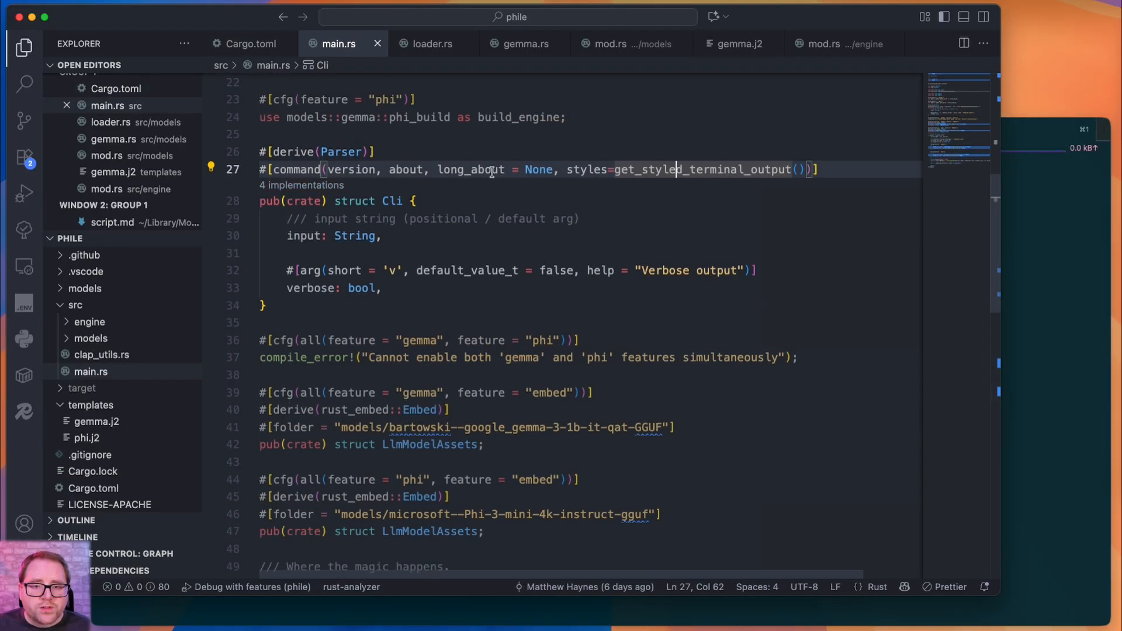
right_click(493, 168)
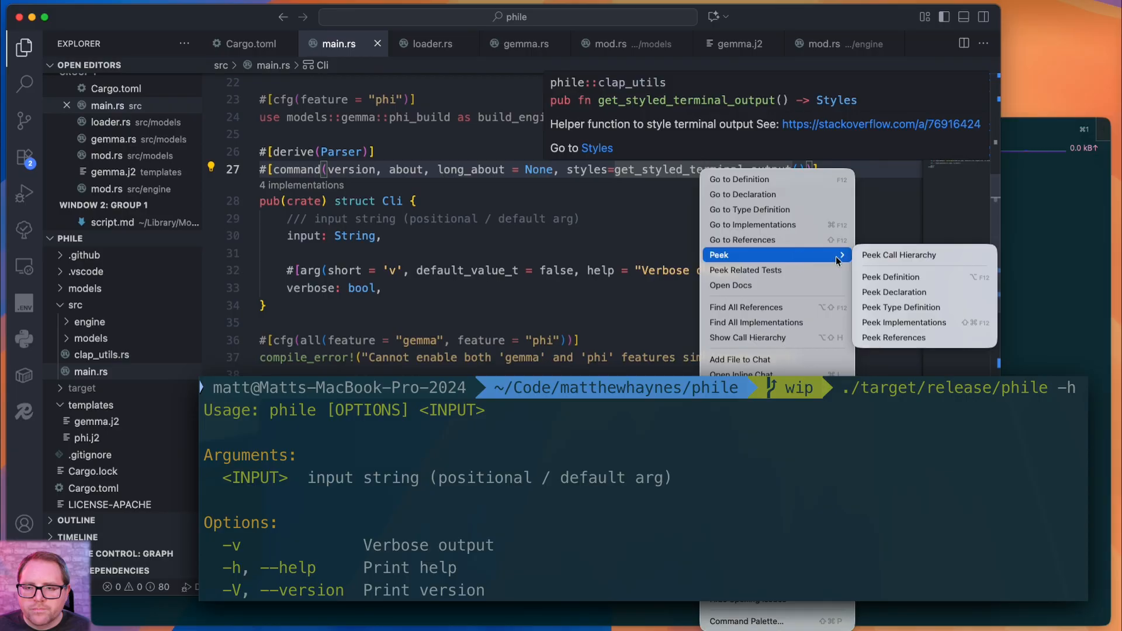
click(891, 277)
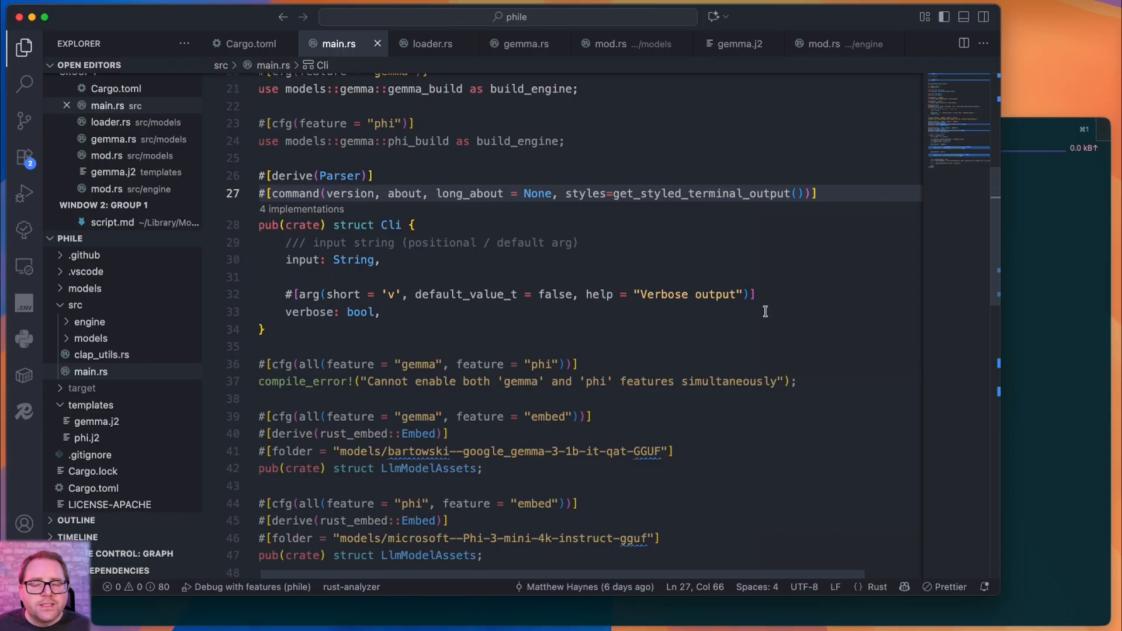
mouse_move(94, 296)
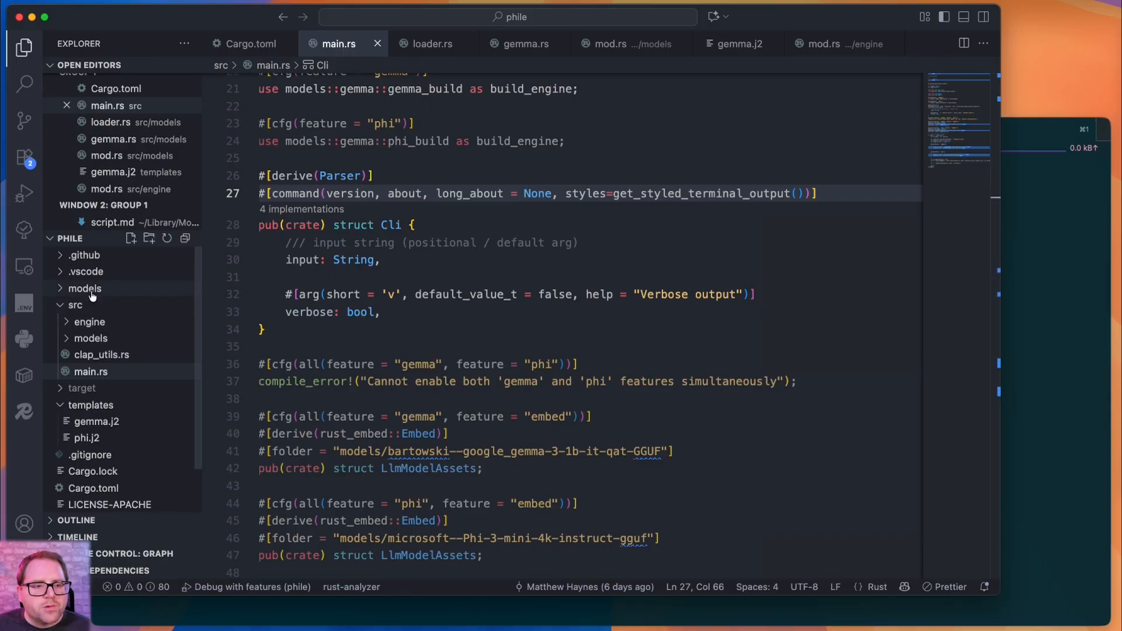
Step: Expand the models folder to reveal the Gemma GGUF directory and tokenizer.json
click(84, 287)
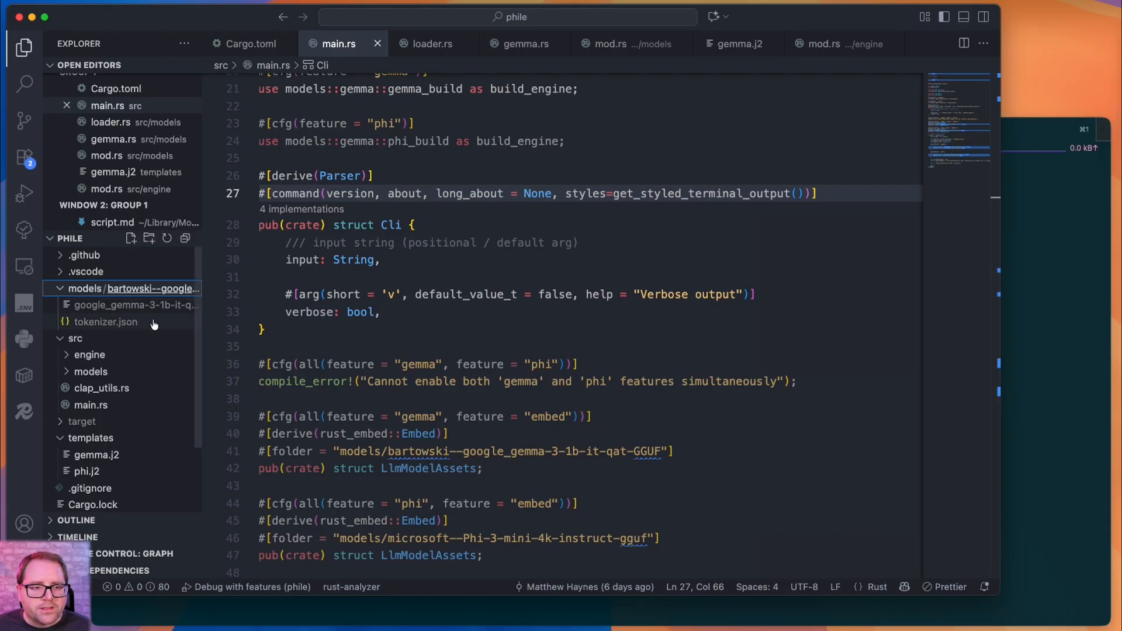
mouse_move(74, 300)
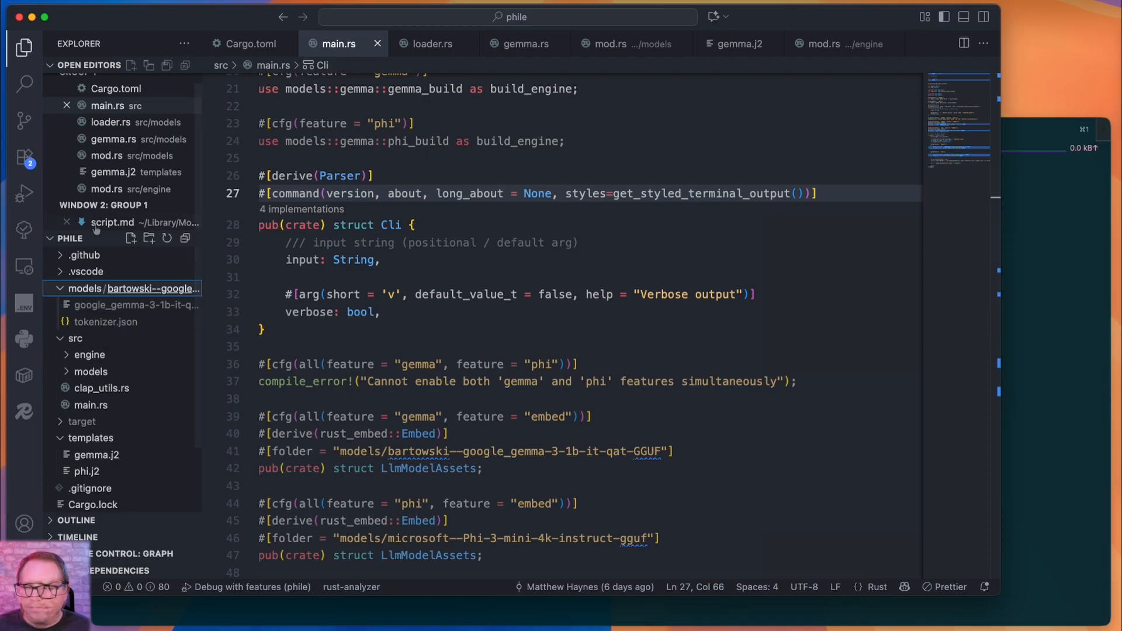
mouse_move(266, 308)
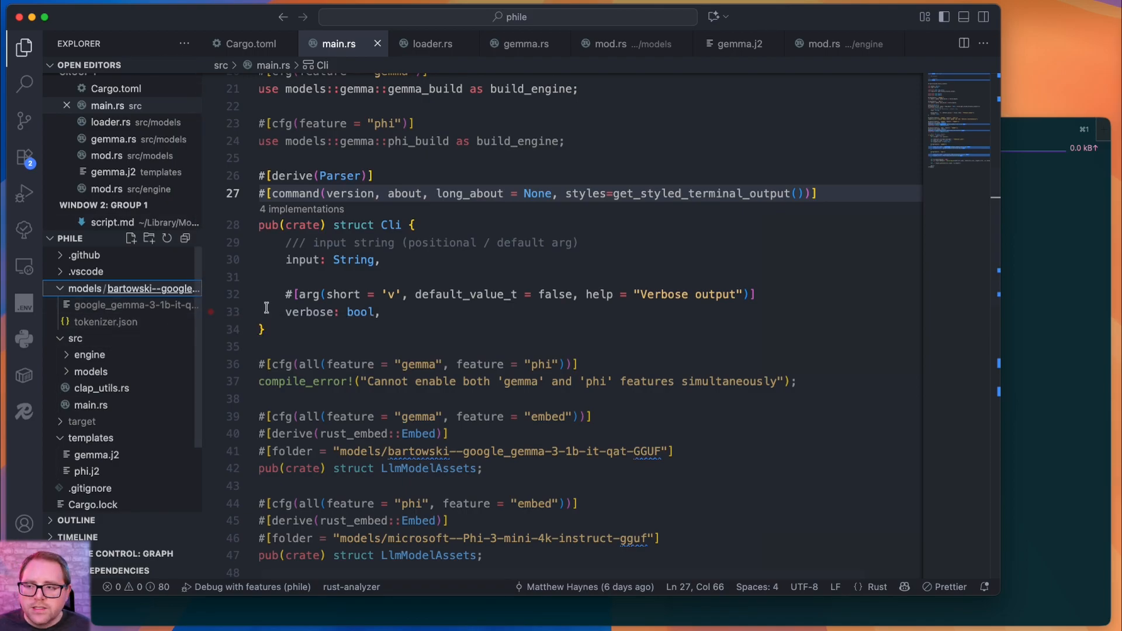
mouse_move(521, 317)
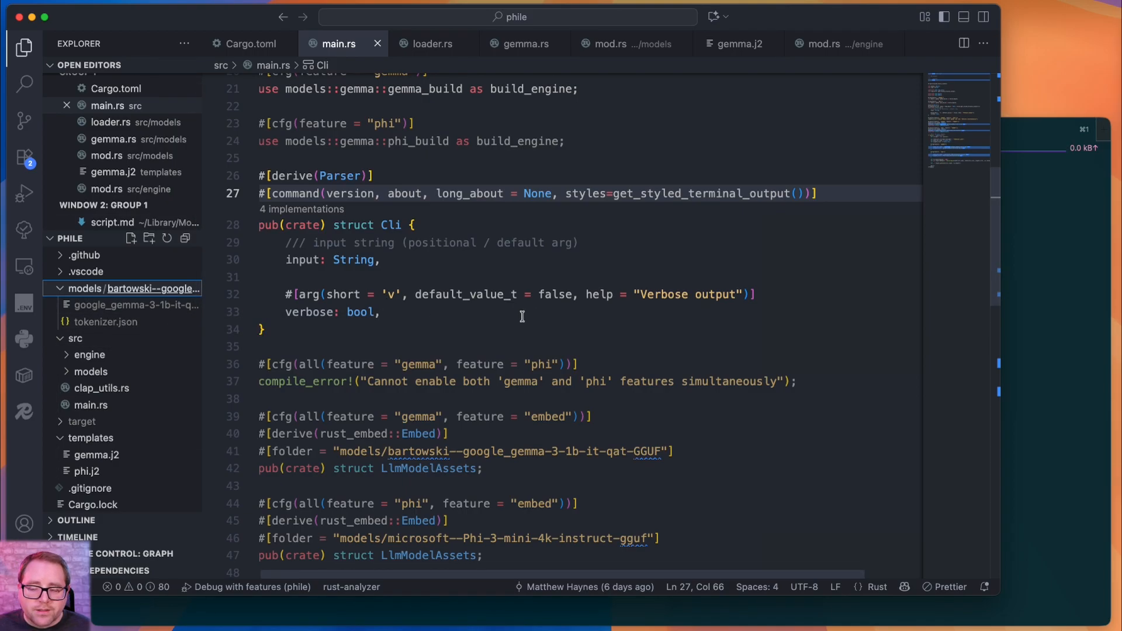
mouse_move(308, 235)
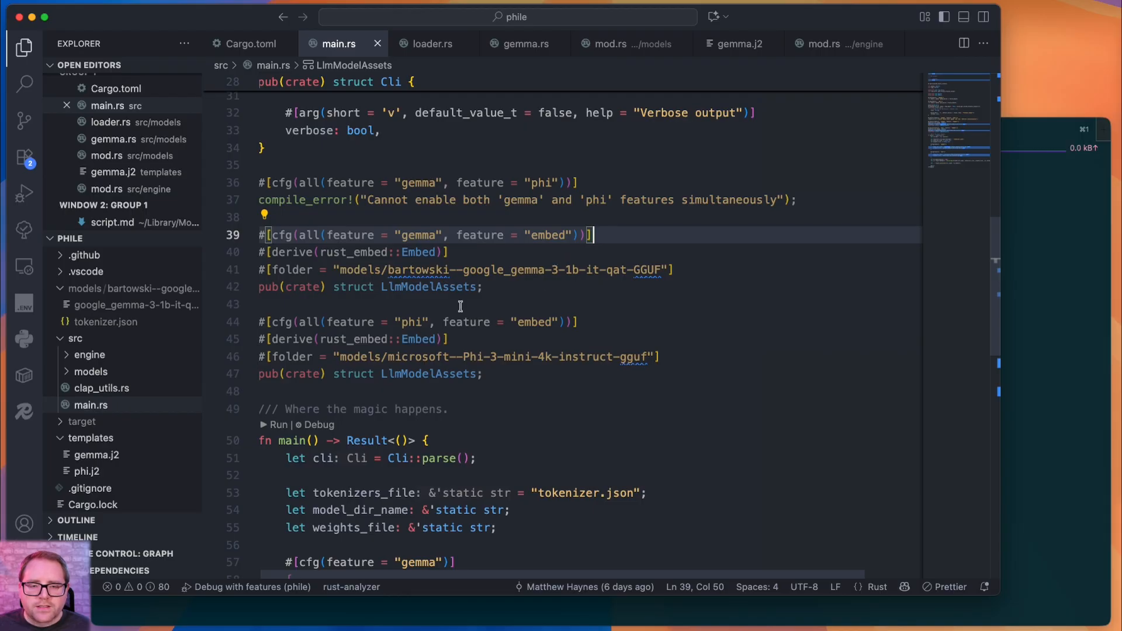
mouse_move(512, 318)
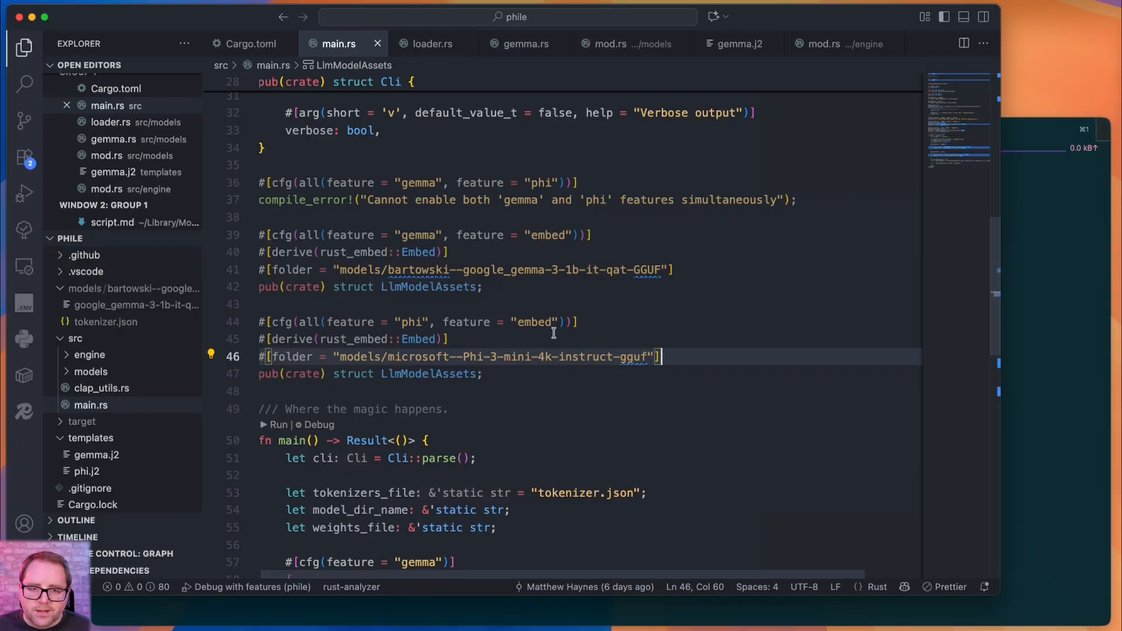
mouse_move(511, 278)
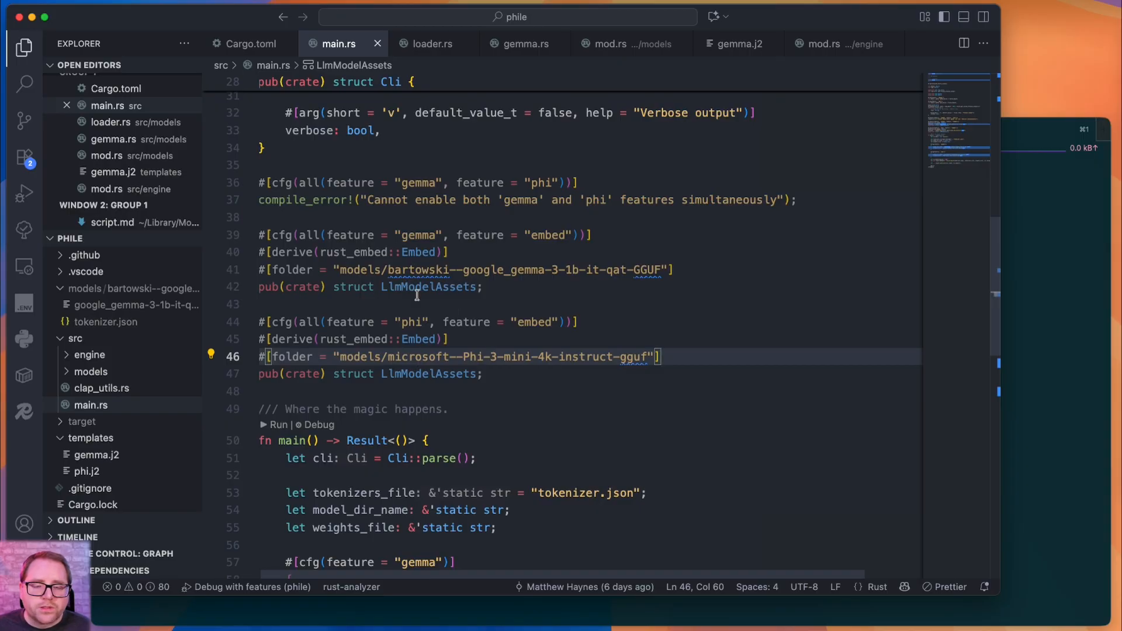
mouse_move(628, 373)
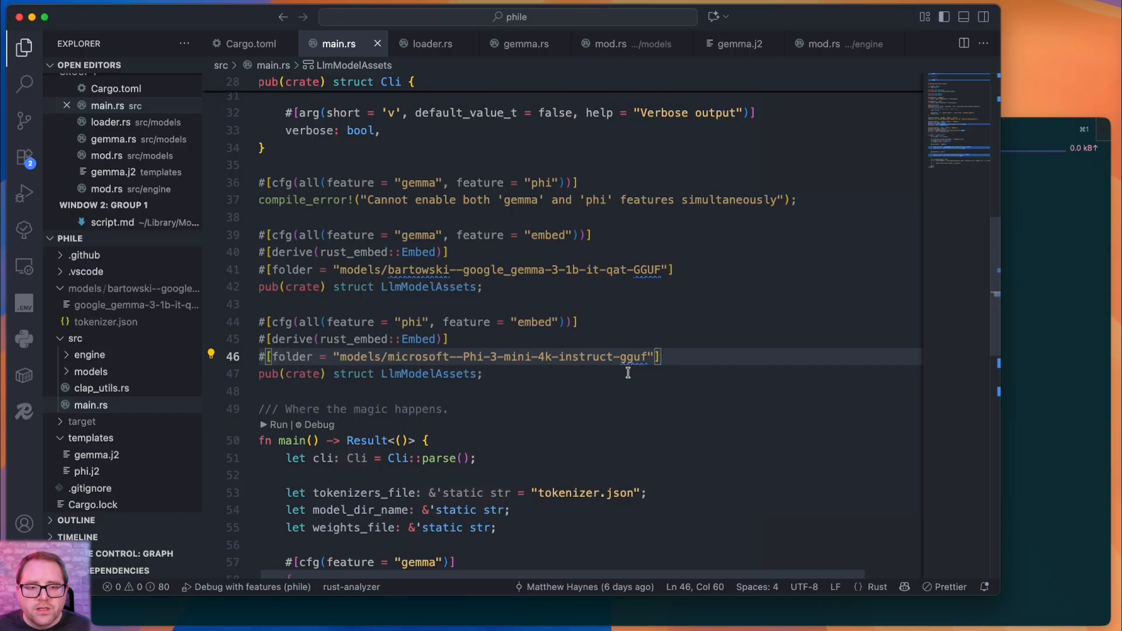
scroll(up, 3)
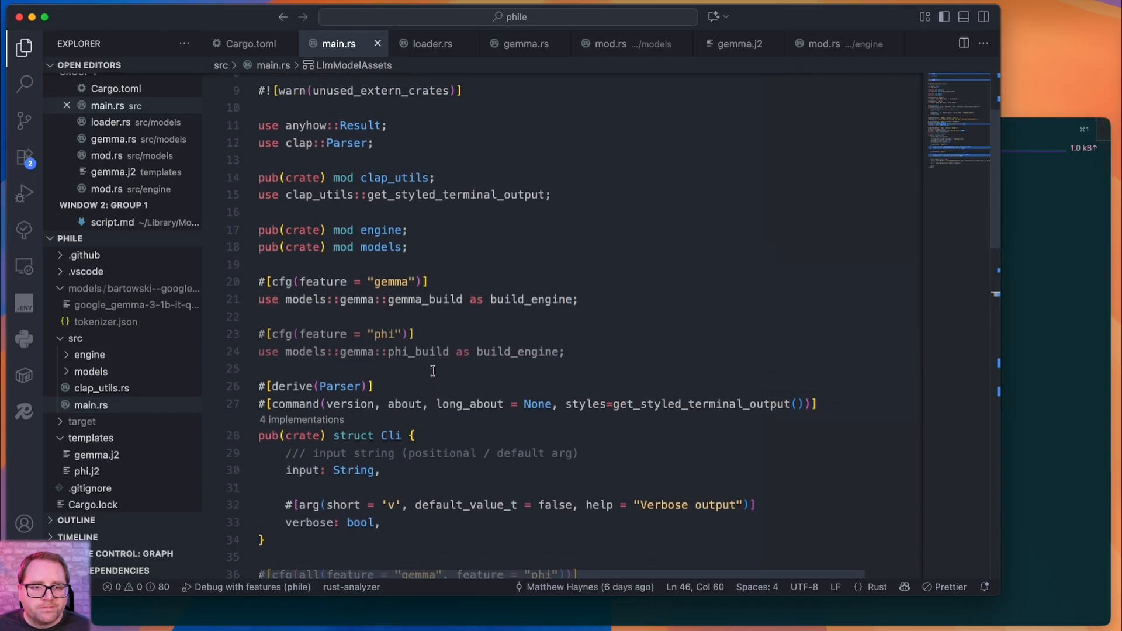
double_click(429, 256)
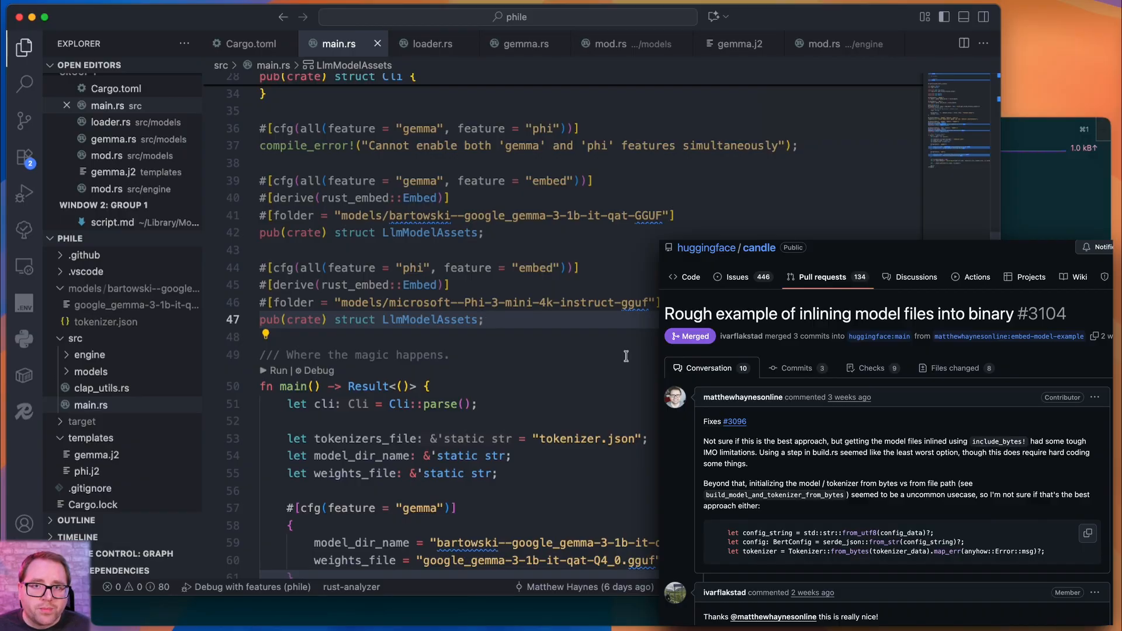
click(487, 309)
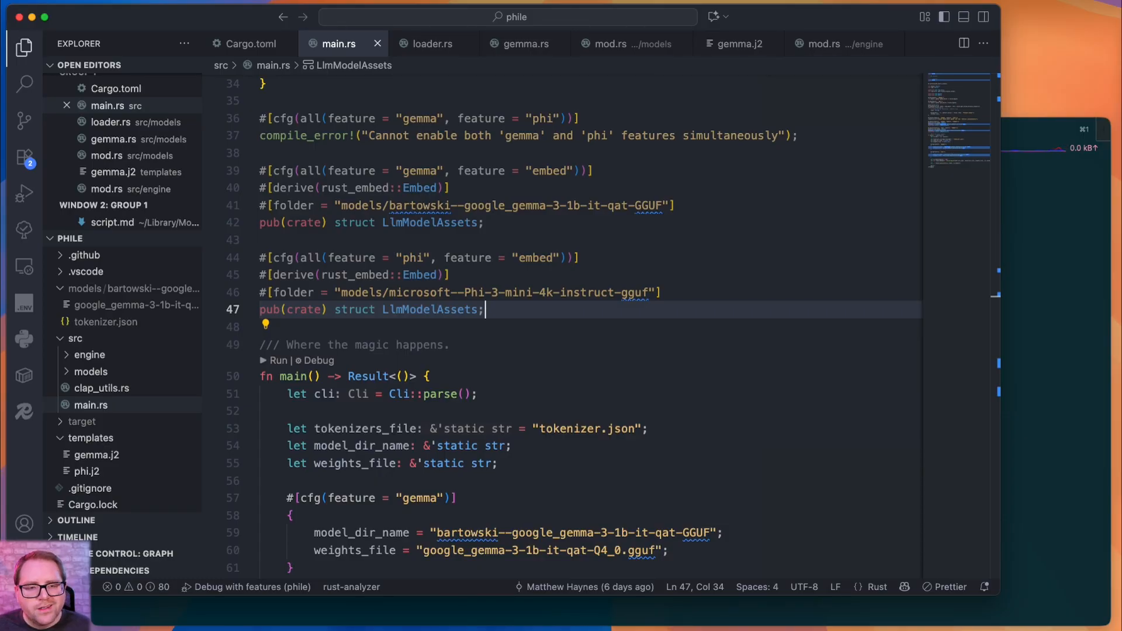
scroll(down, 3)
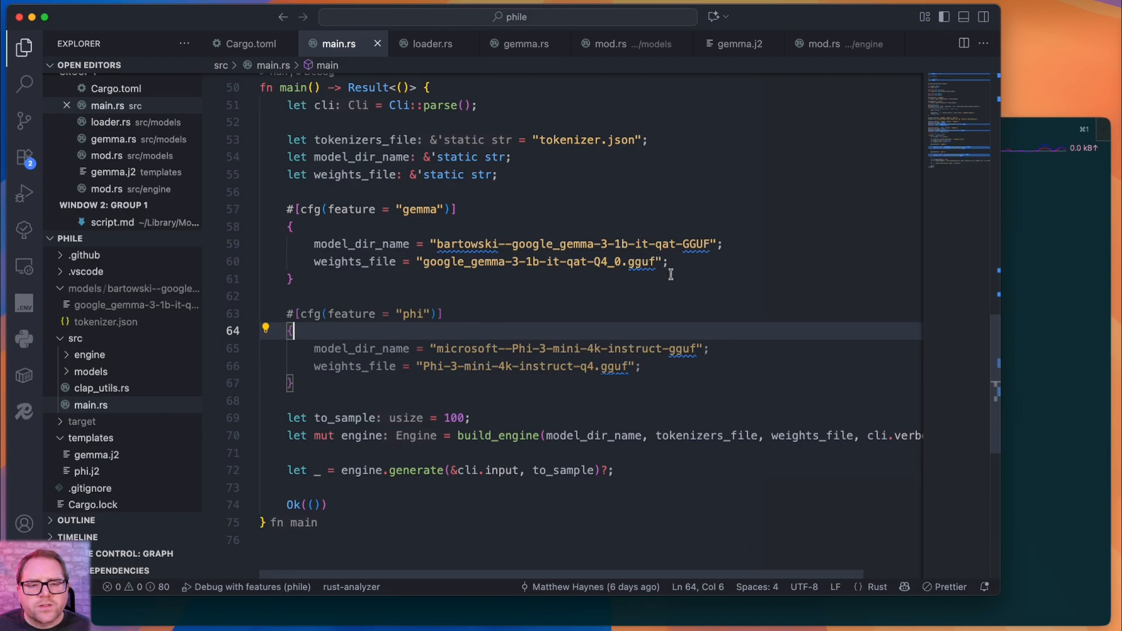
Step: Select the build_engine call in main, then switch to loader.rs at load_model
double_click(468, 245)
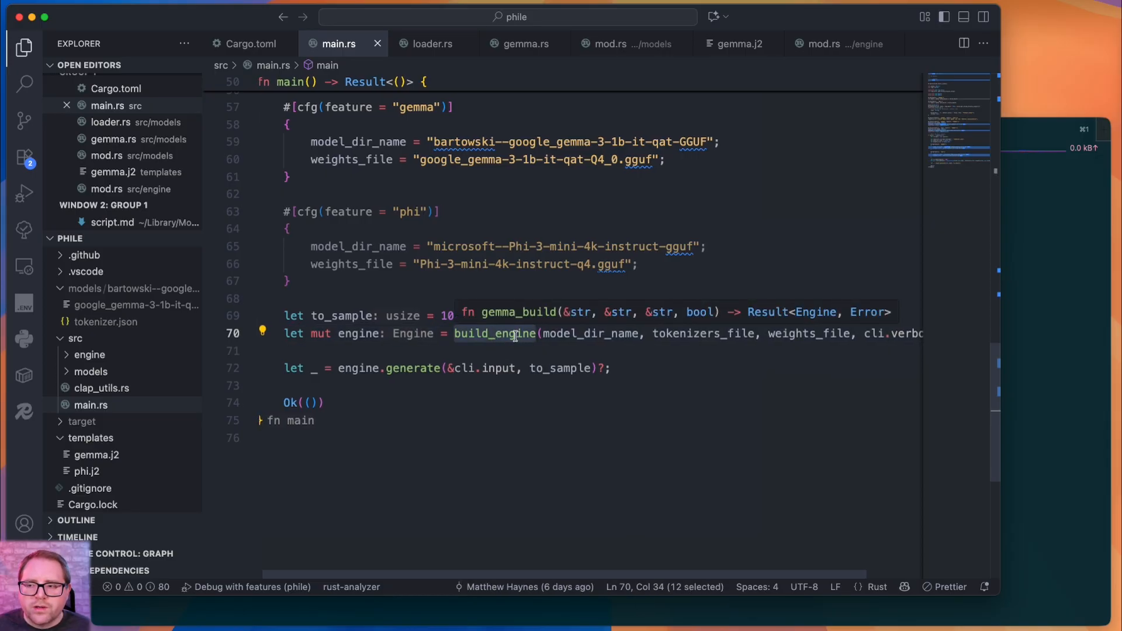
click(431, 43)
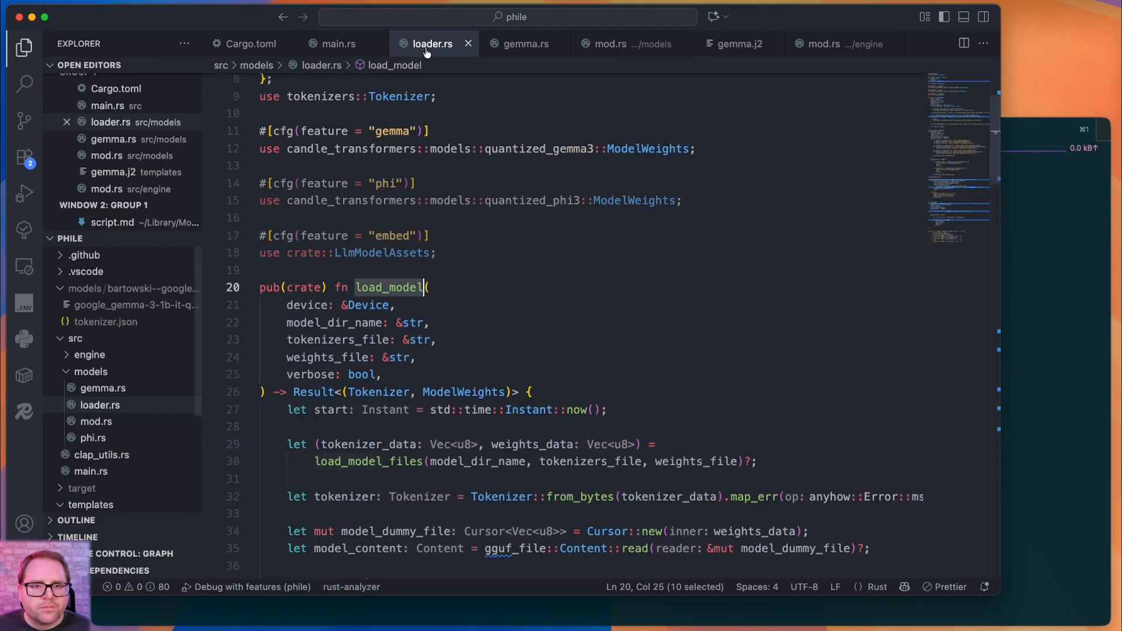
Step: Review loader.rs's load_model, load_model_files and init_model functions
scroll(down, 3)
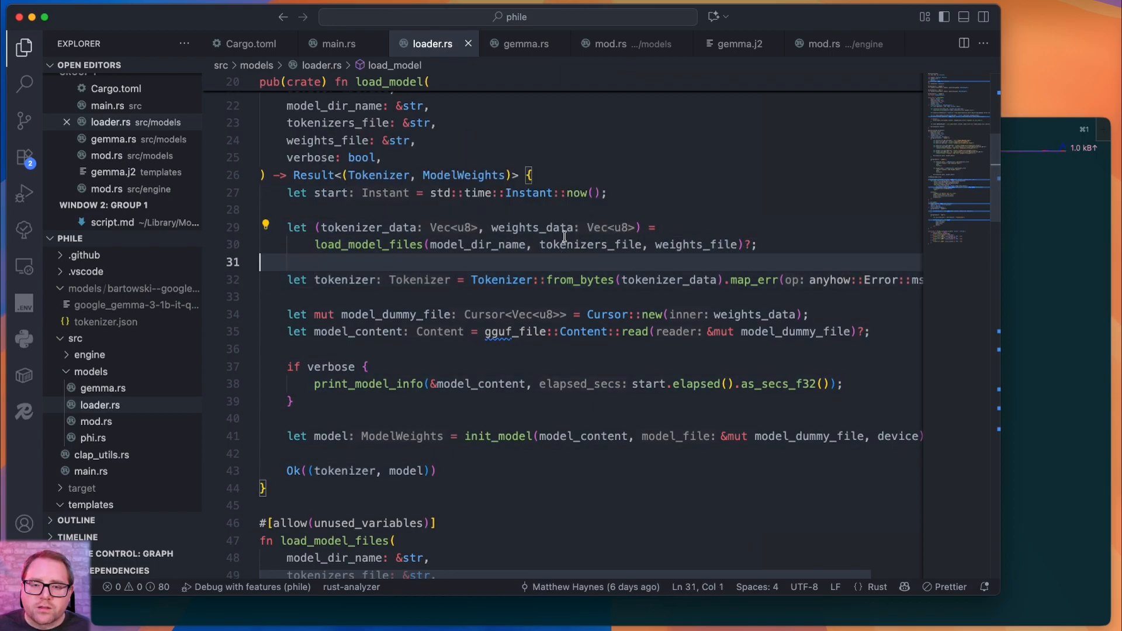
scroll(down, 3)
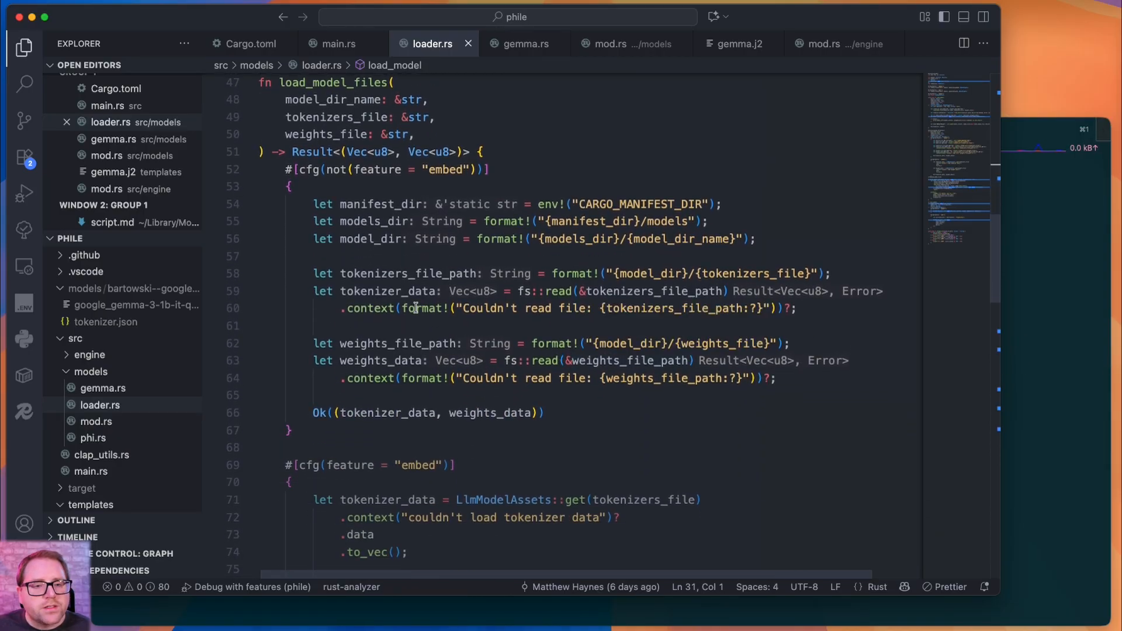
scroll(down, 3)
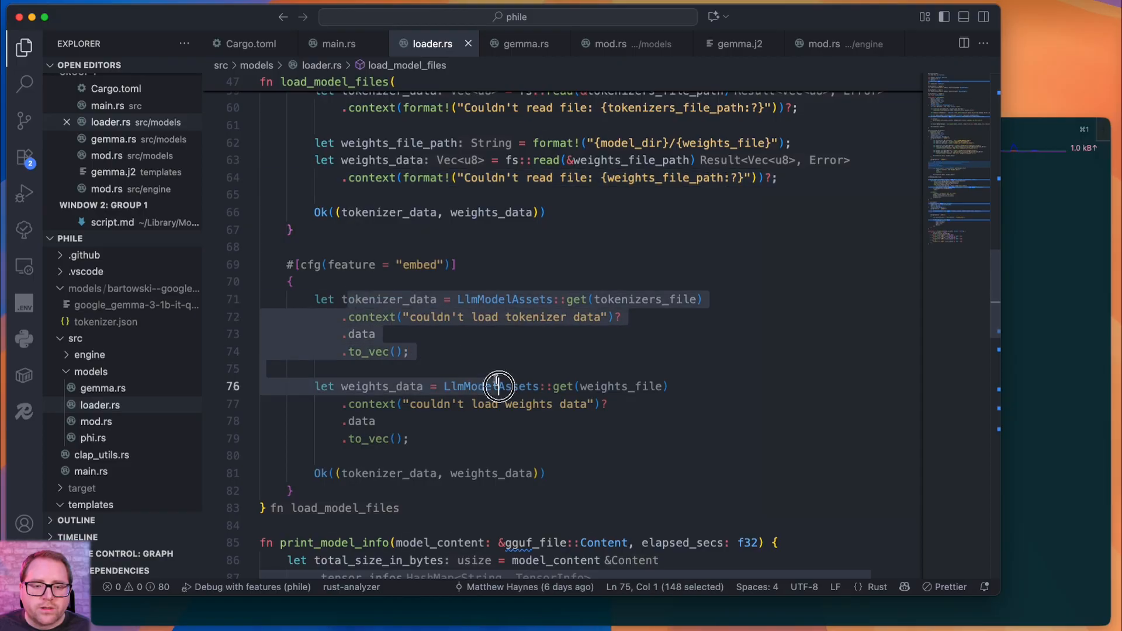
click(409, 438)
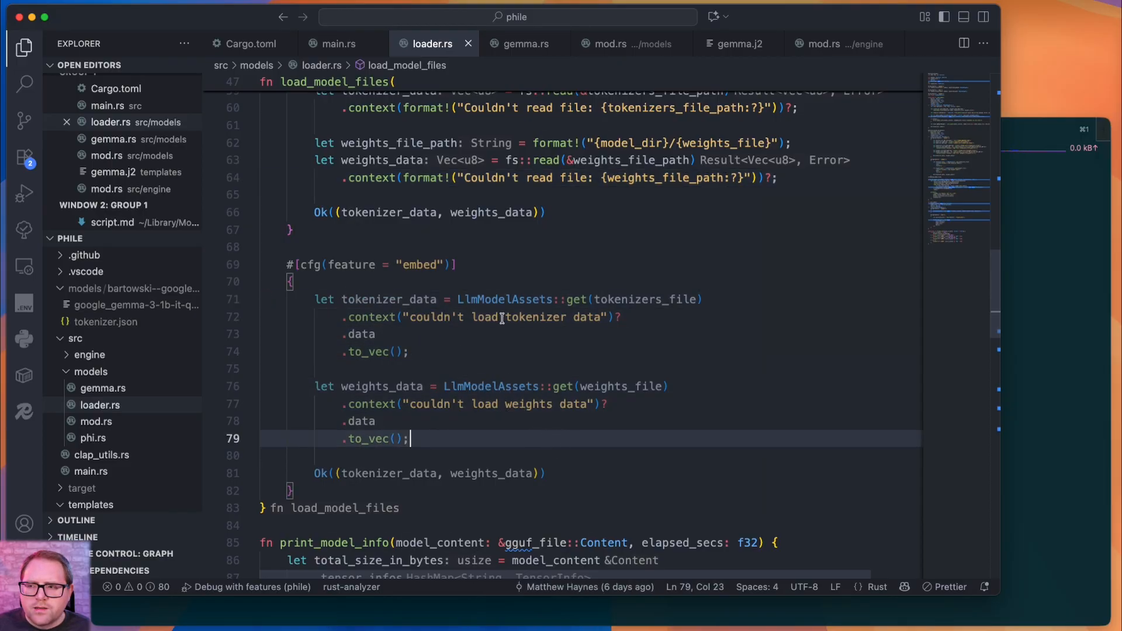
mouse_move(794, 370)
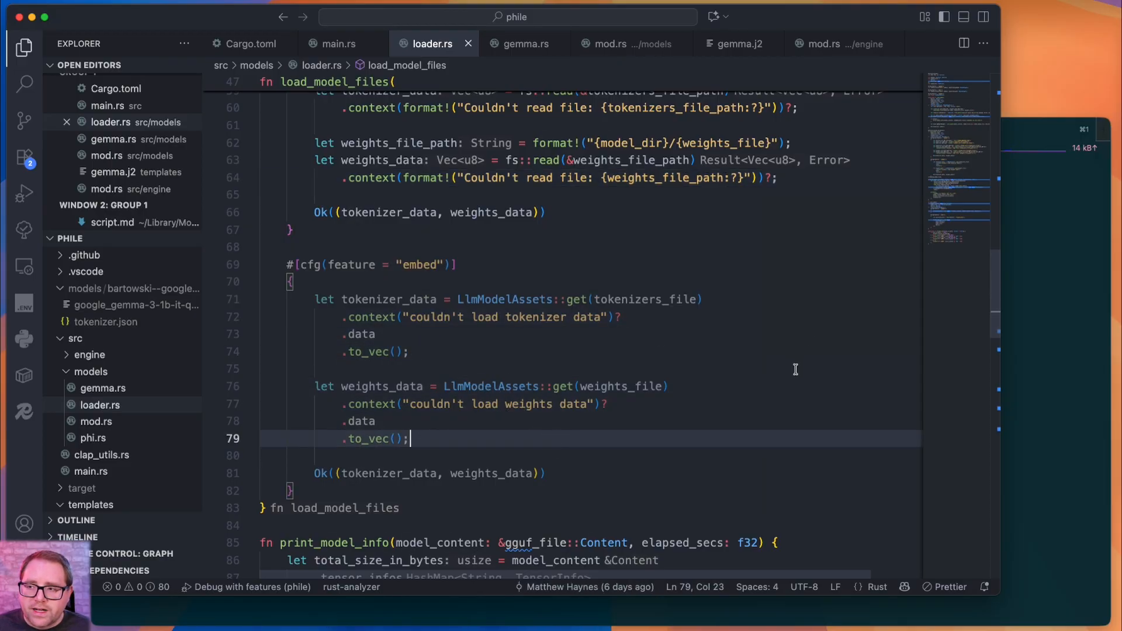
mouse_move(723, 356)
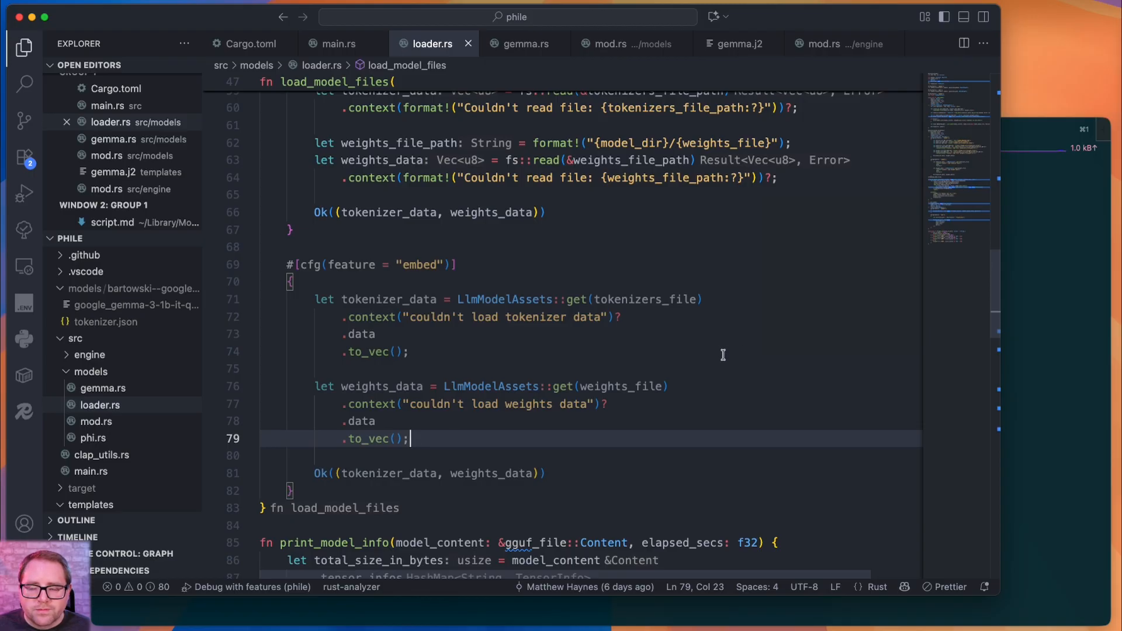
scroll(up, 3)
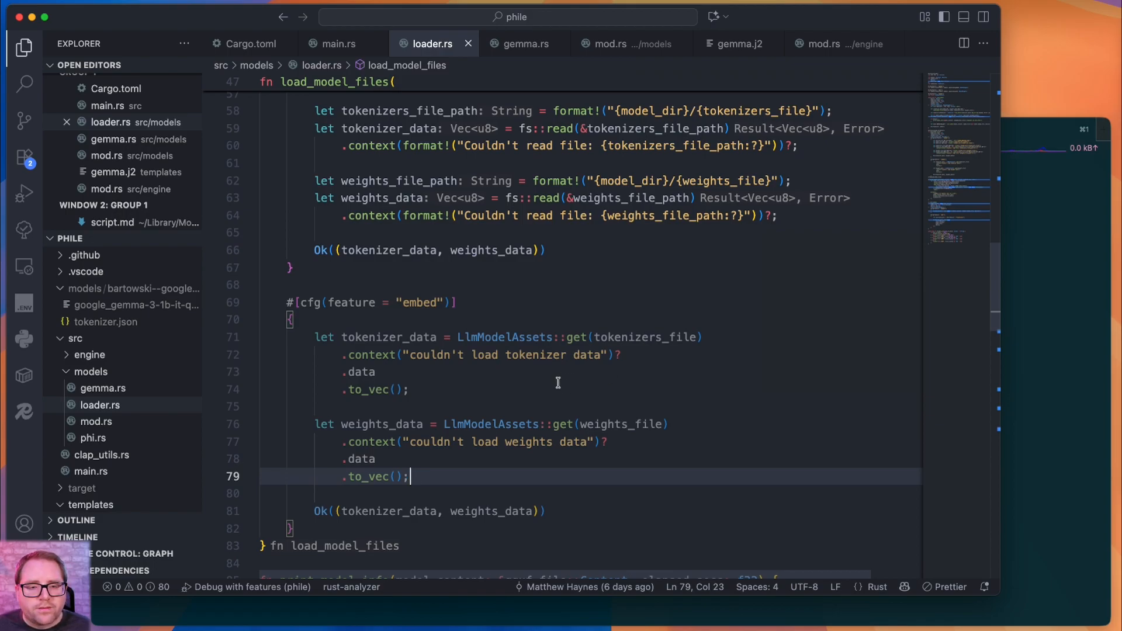
scroll(up, 3)
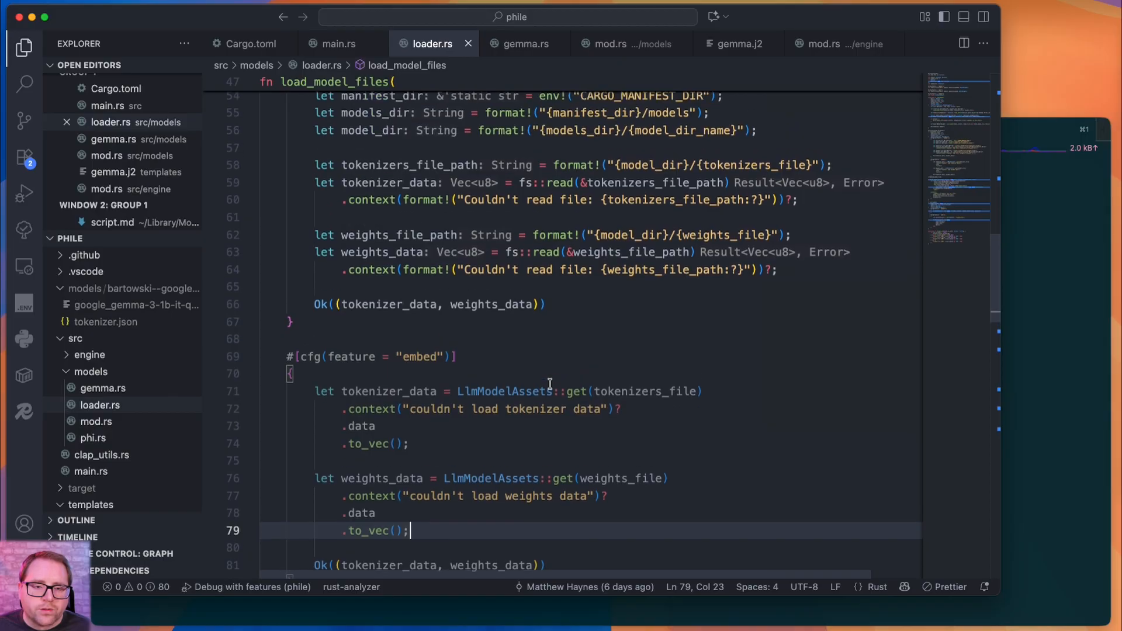
scroll(up, 3)
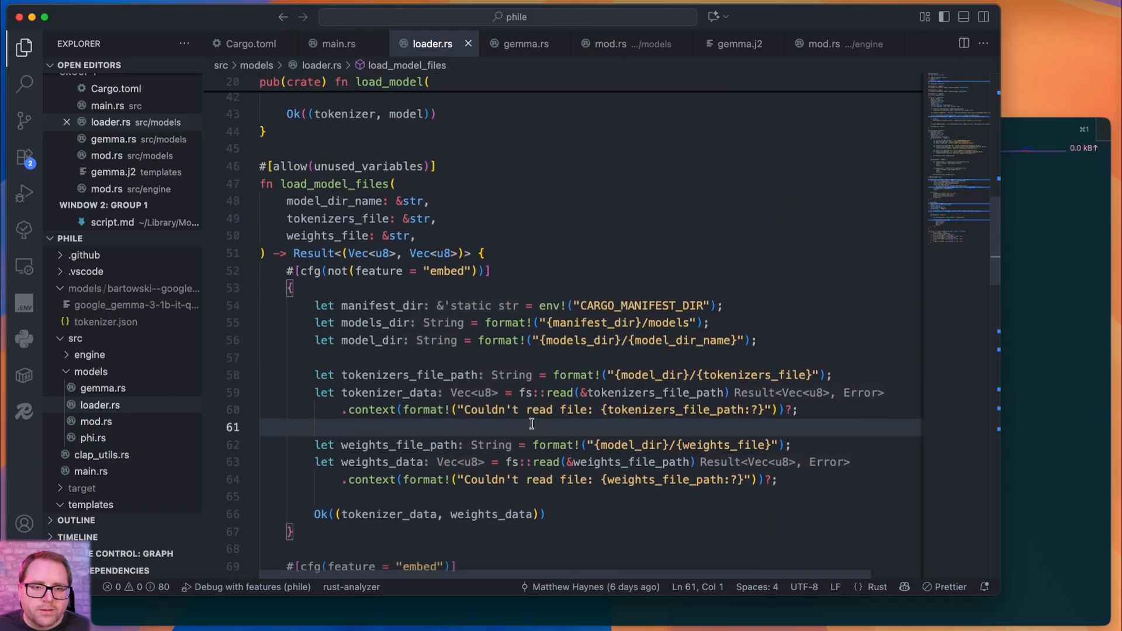
scroll(up, 3)
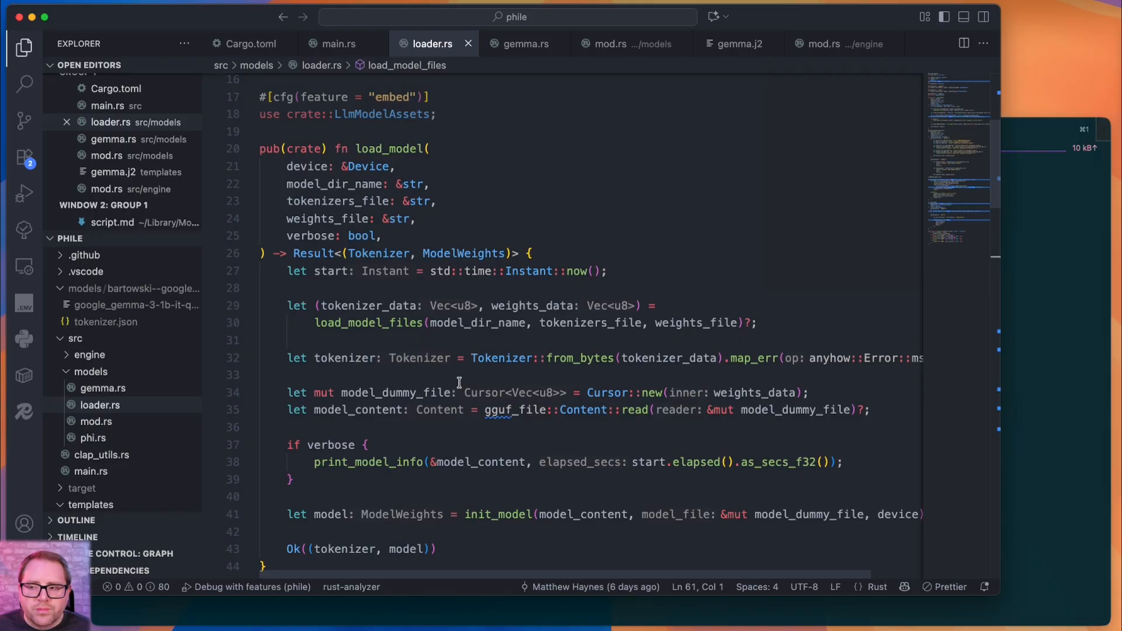
mouse_move(528, 409)
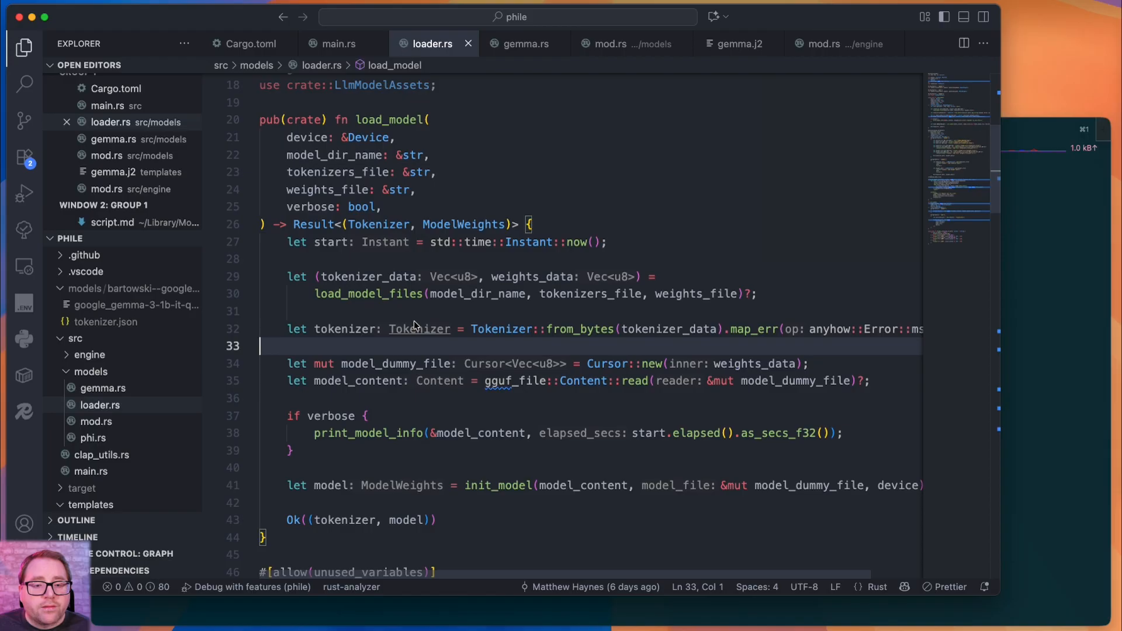
mouse_move(543, 330)
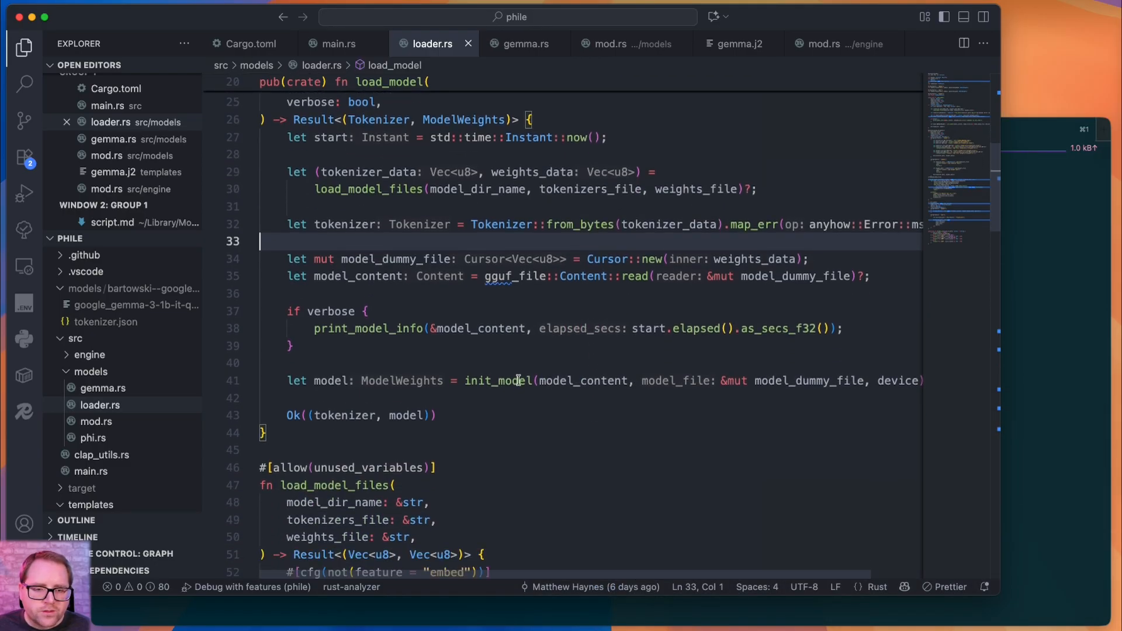
Step: Return to main.rs showing the engine build and 100-token generation
scroll(down, 3)
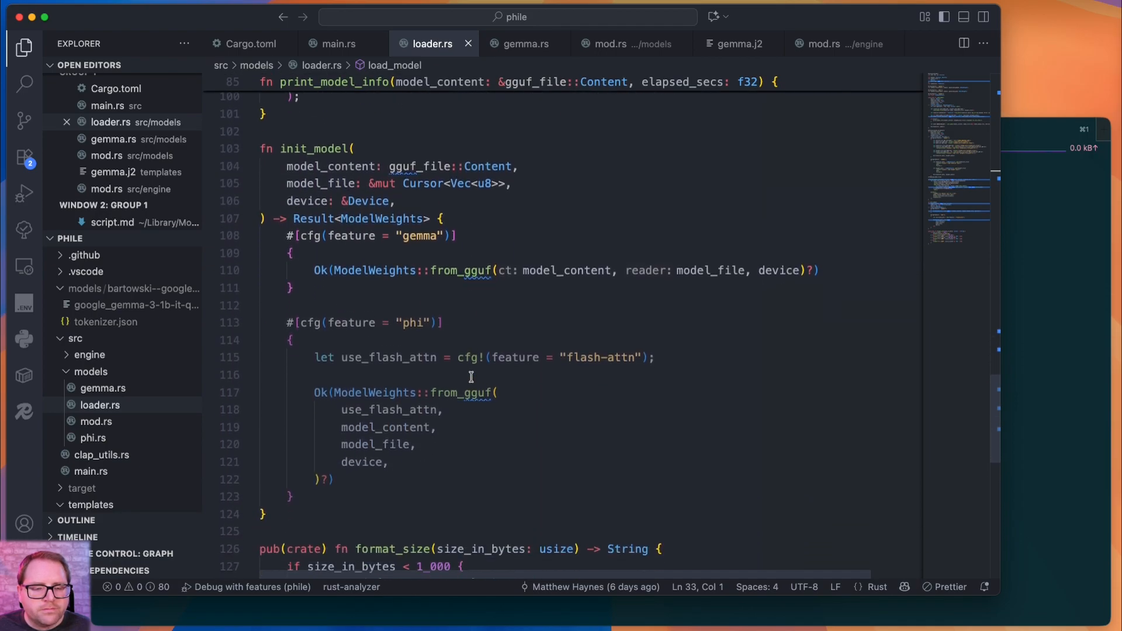
scroll(down, 3)
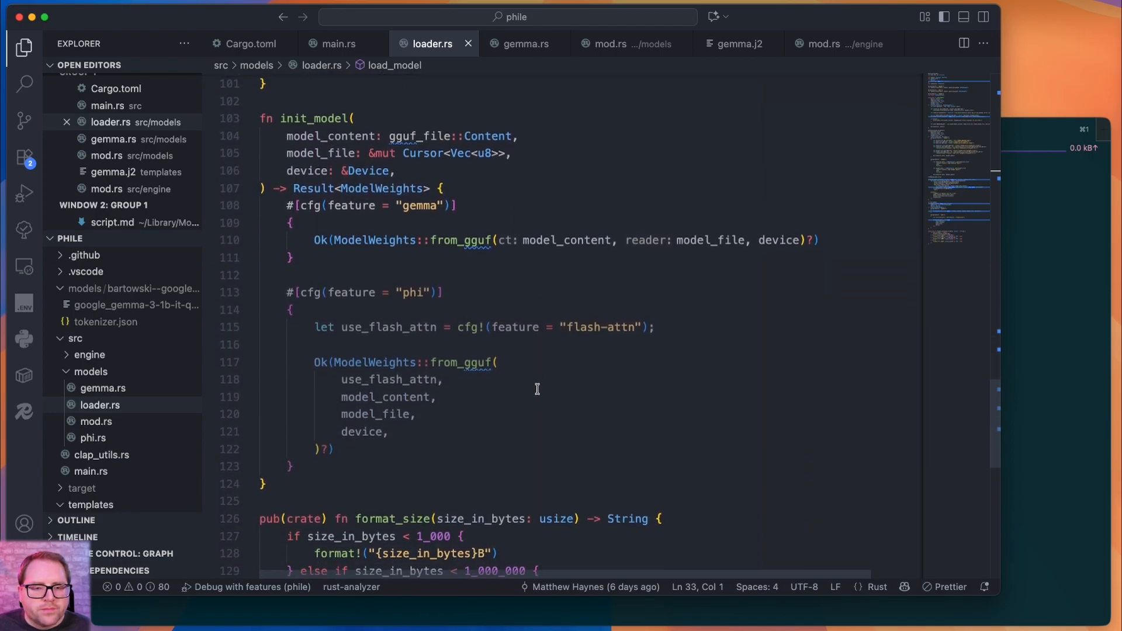
scroll(up, 3)
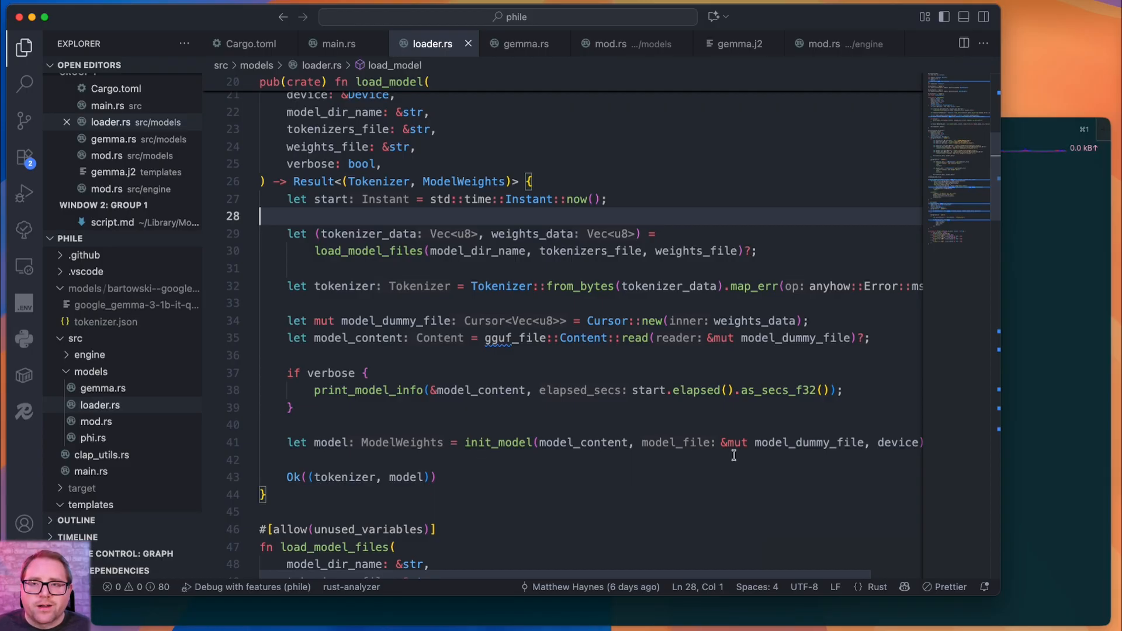
click(336, 44)
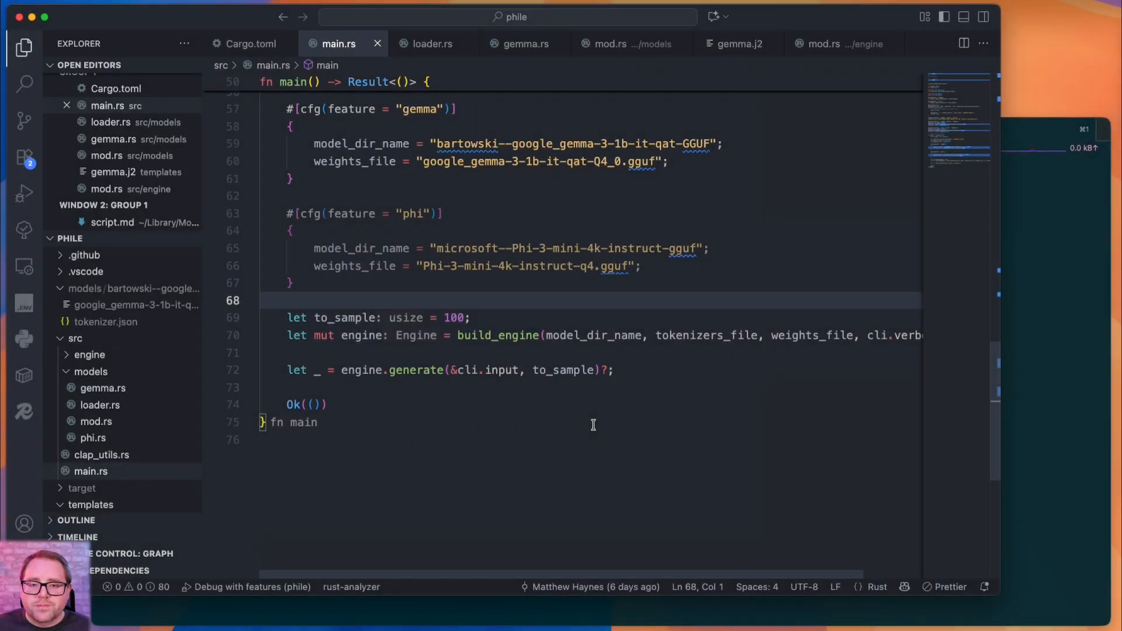
scroll(up, 3)
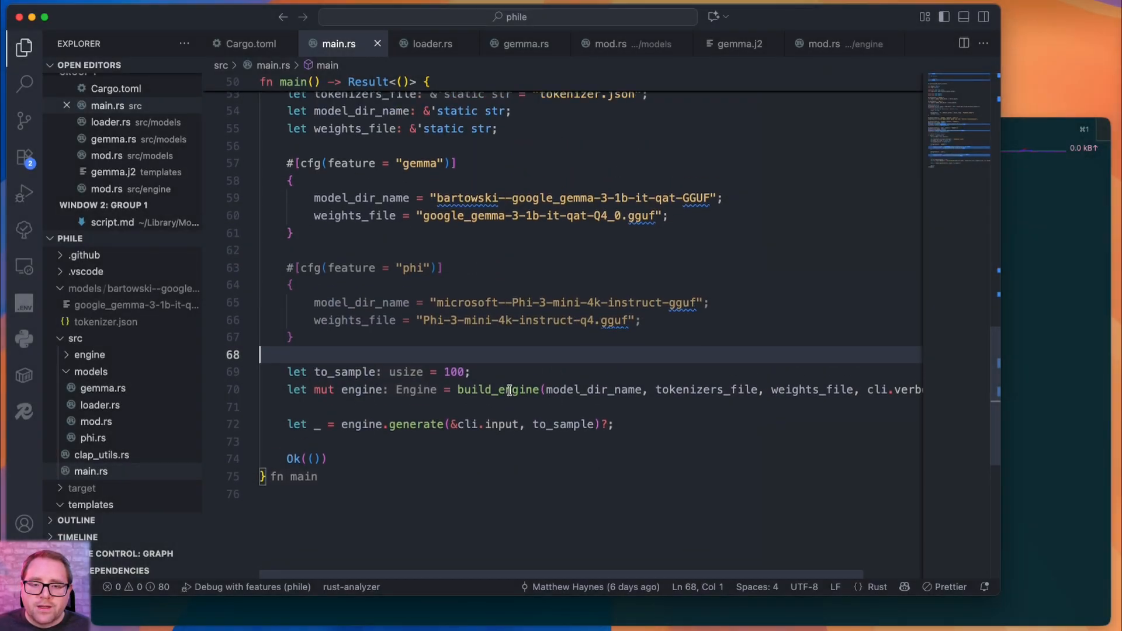
scroll(up, 3)
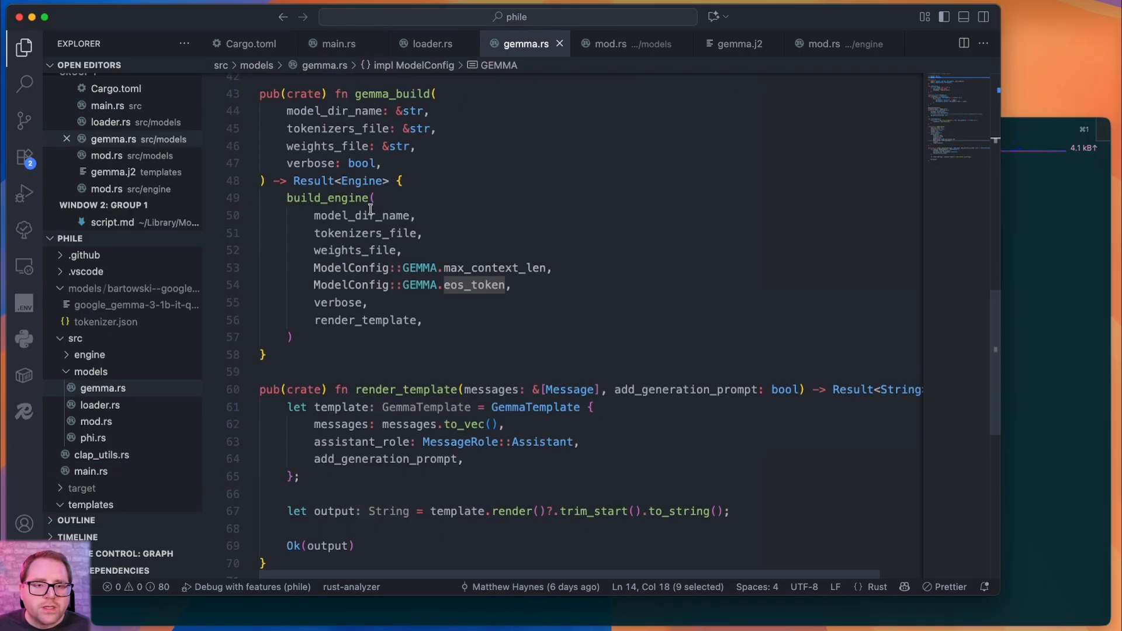
mouse_move(328, 198)
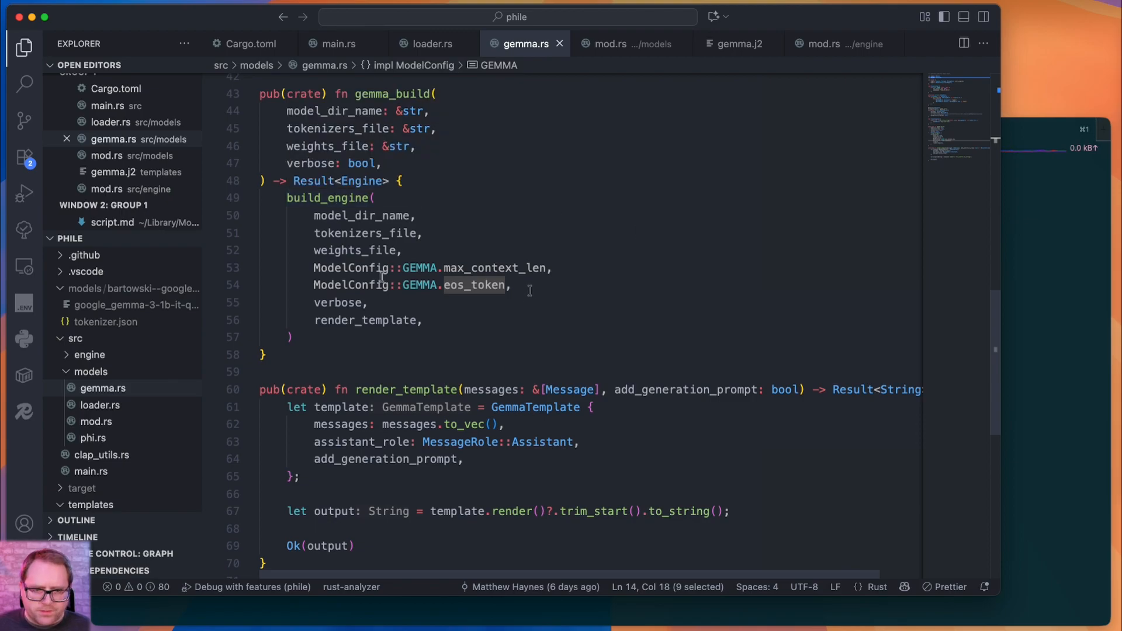
Step: Review GemmaRoles mapping Assistant to "model" and the GemmaTemplate struct in gemma.rs
scroll(up, 3)
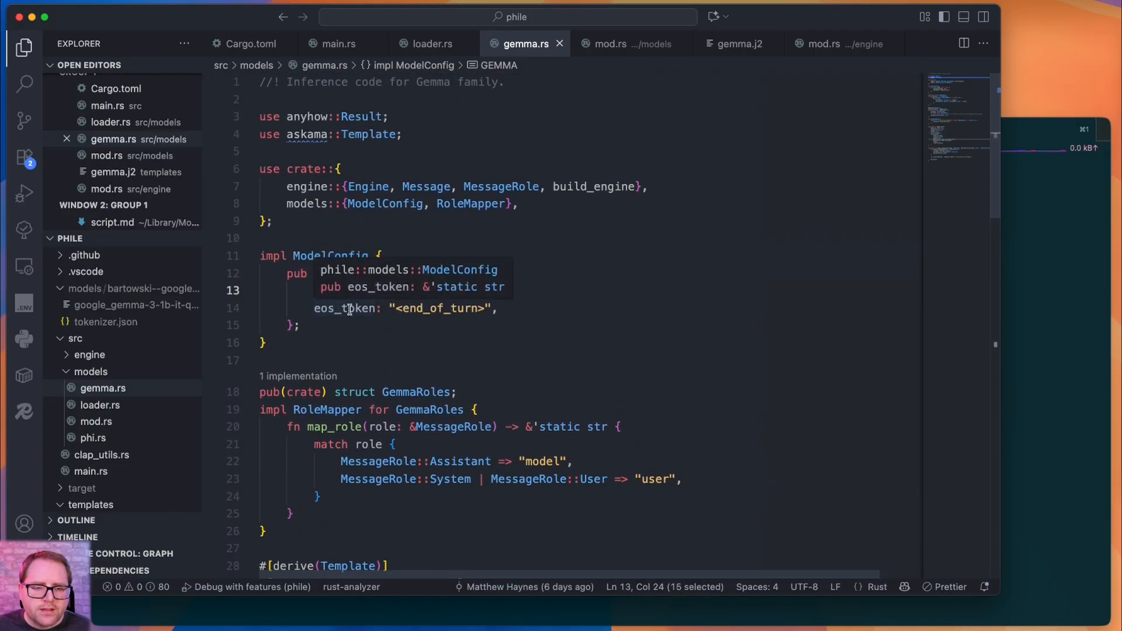
scroll(down, 3)
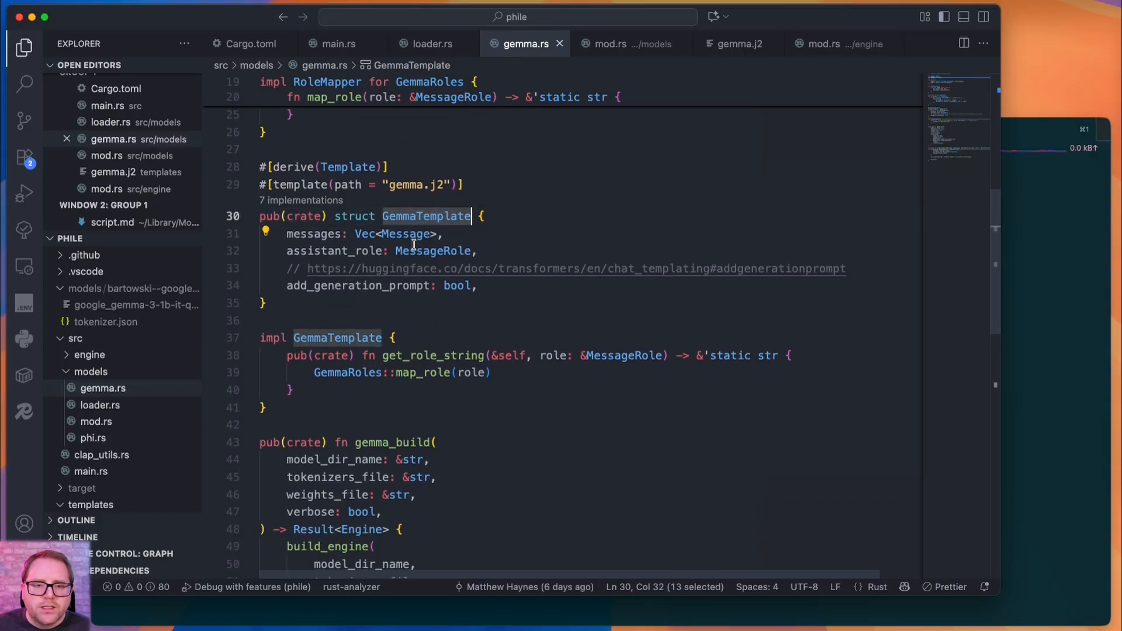
mouse_move(411, 233)
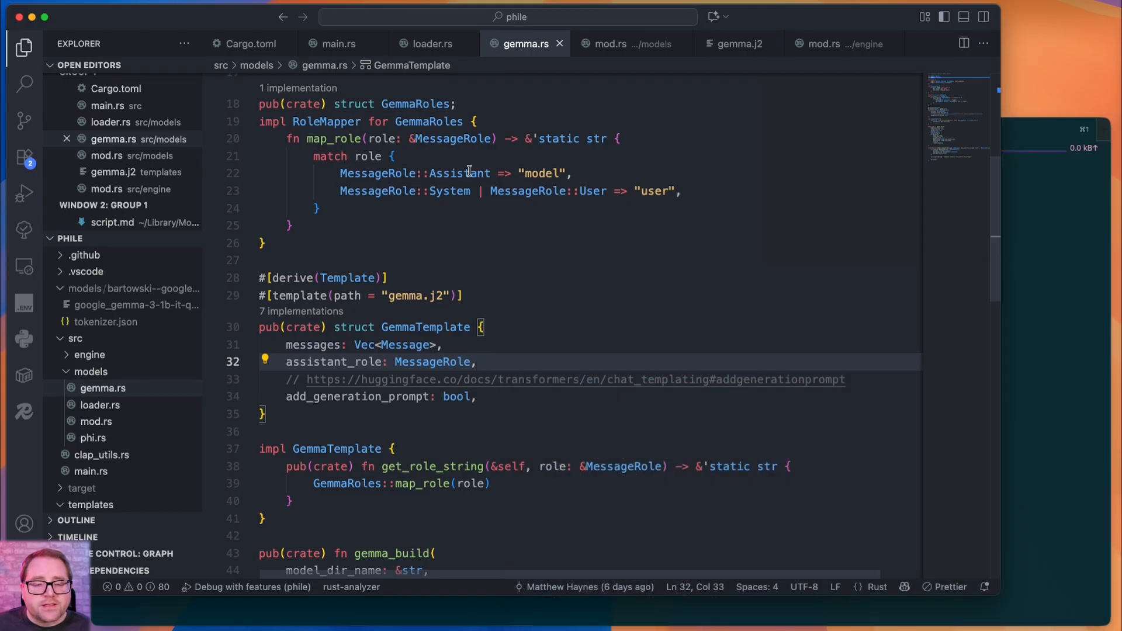
mouse_move(542, 173)
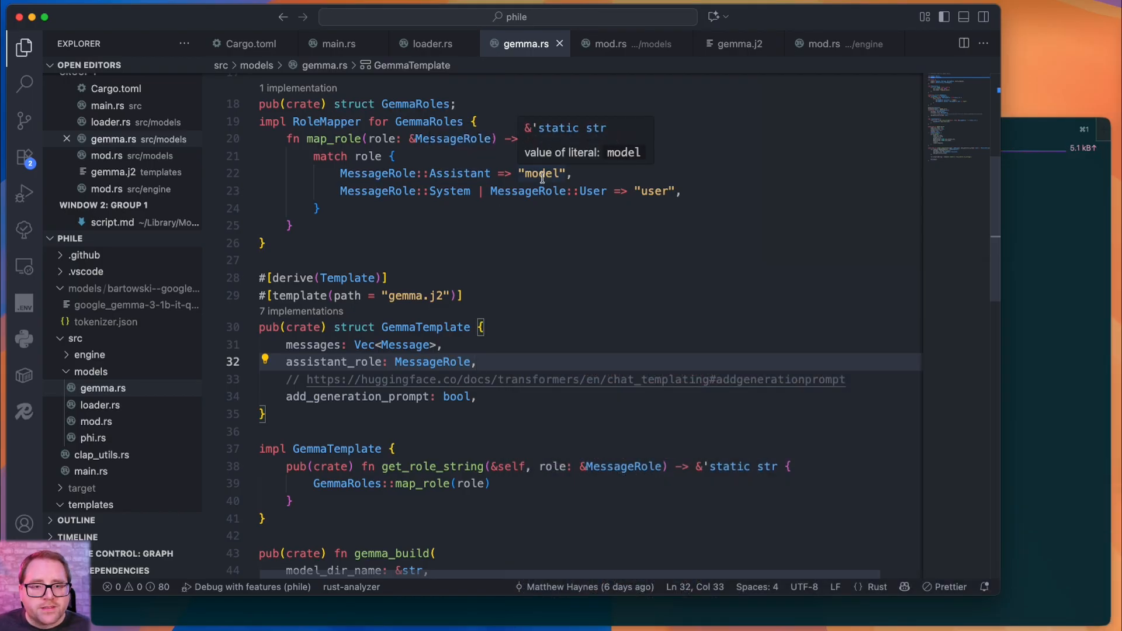
mouse_move(452, 191)
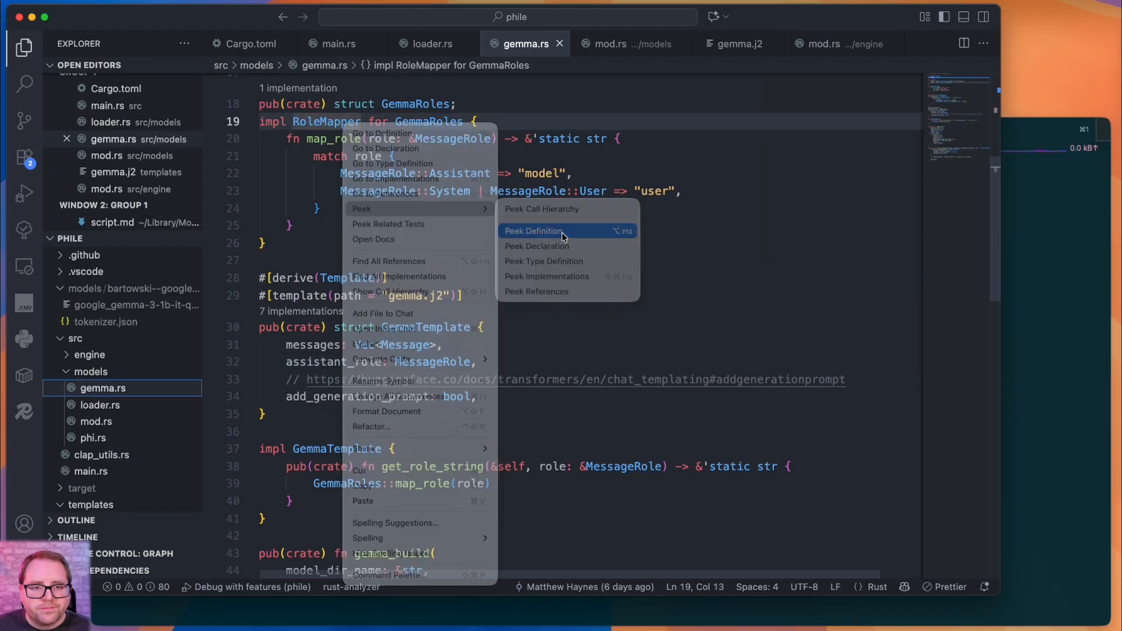
Step: Preview the RoleMapper trait definition inline, then dismiss the peek window
click(534, 230)
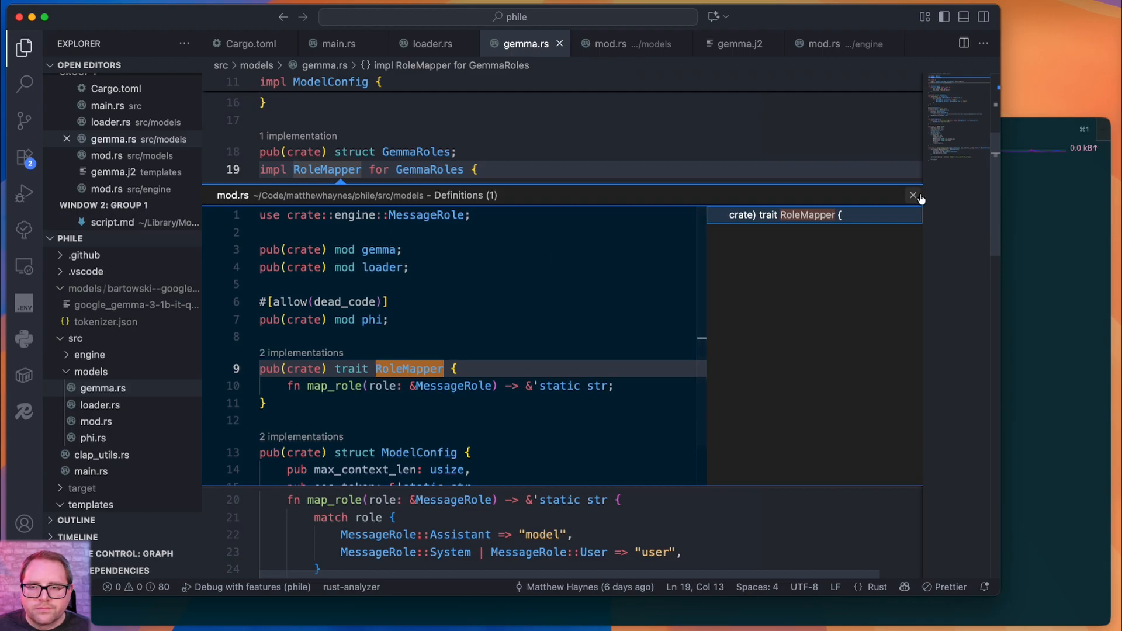
click(738, 43)
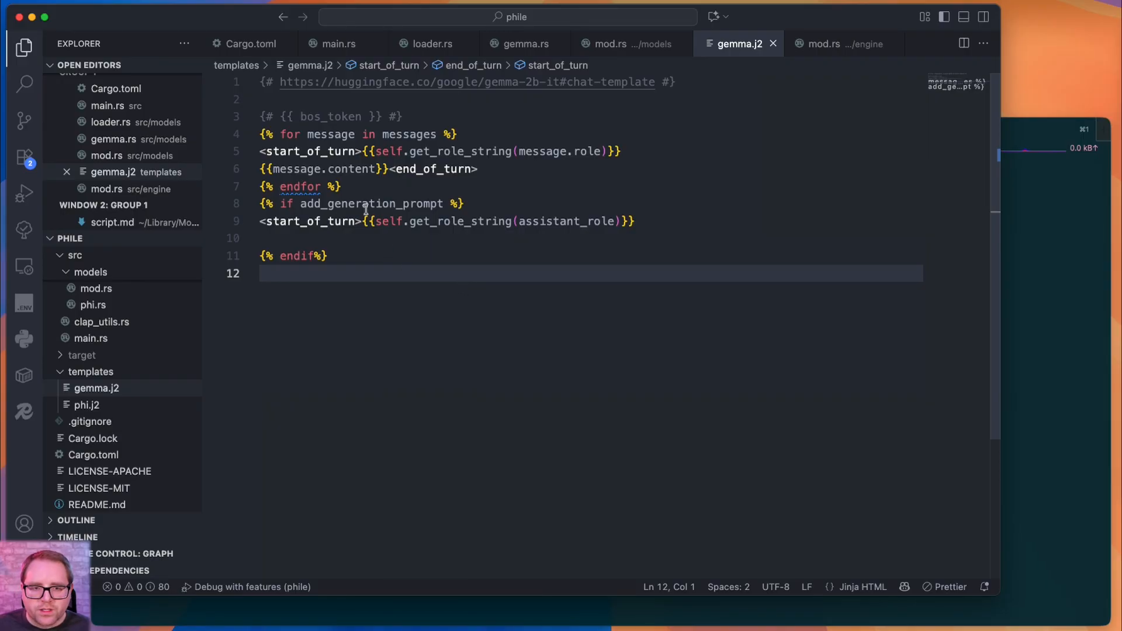
mouse_move(325, 228)
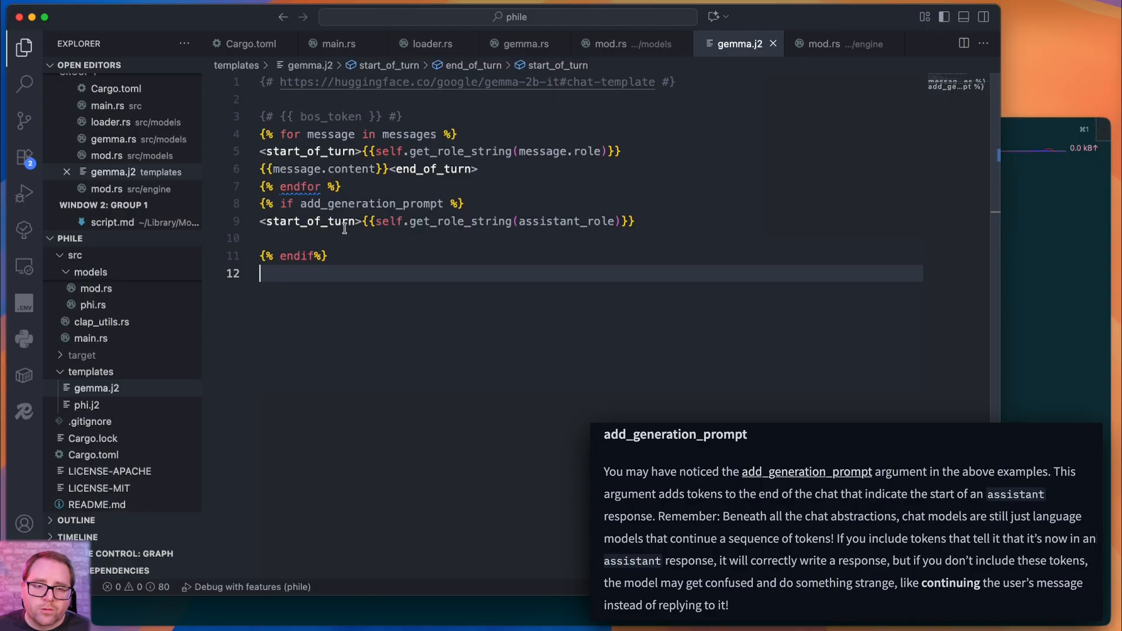
Step: Return to gemma.rs at the gemma_build and render_template functions
click(526, 43)
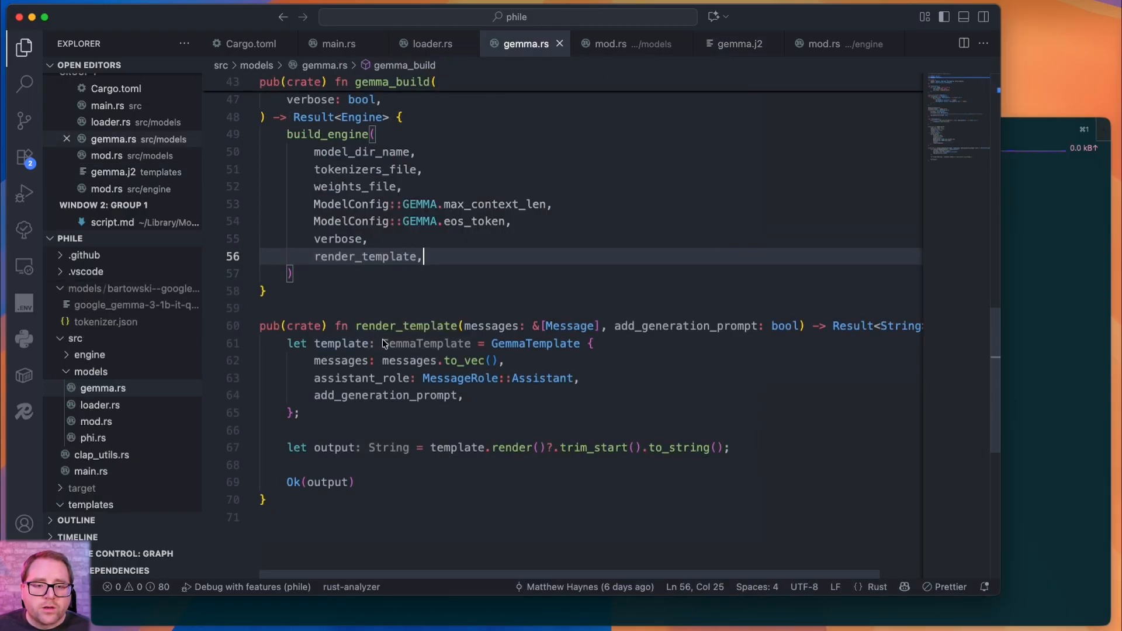
Step: Highlight render_template uses, then jump to build_engine in engine/mod.rs
double_click(406, 327)
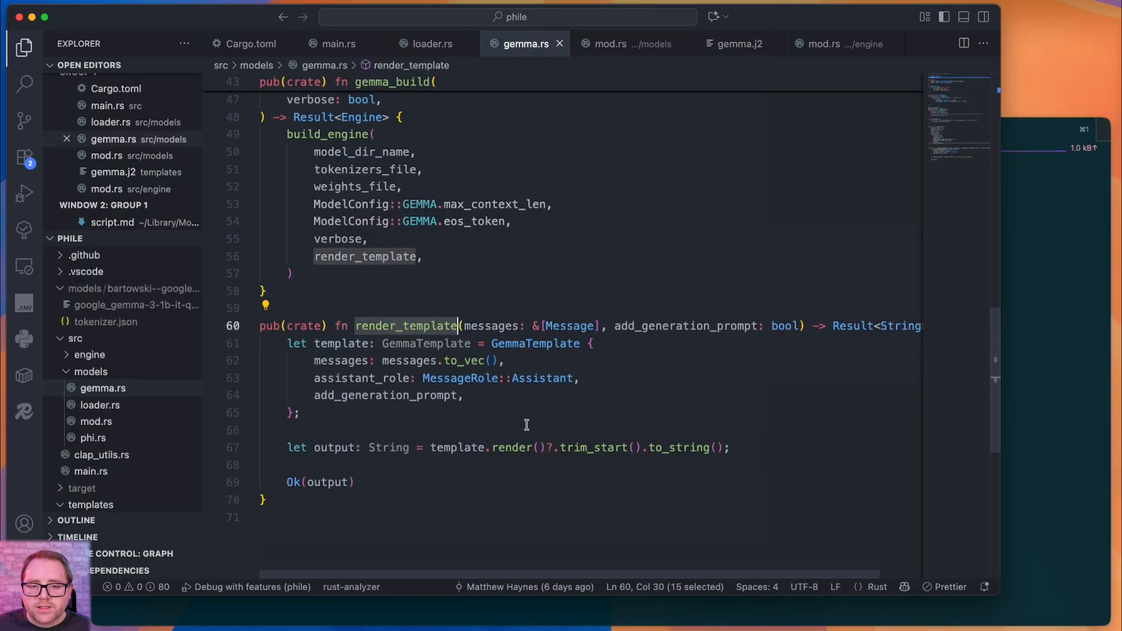
mouse_move(465, 361)
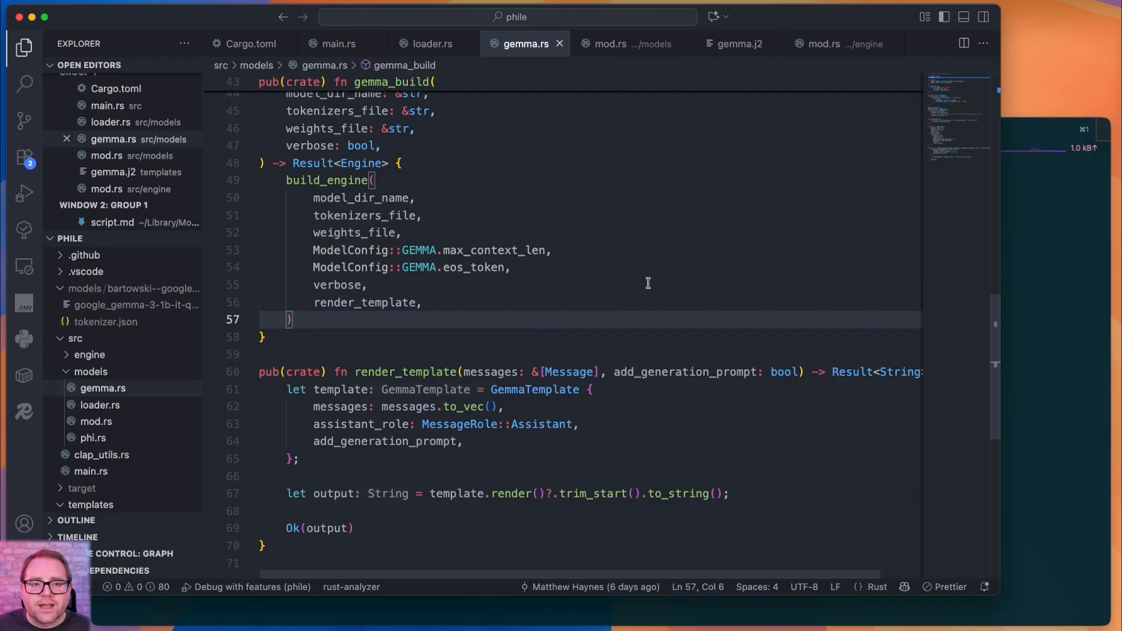
click(844, 43)
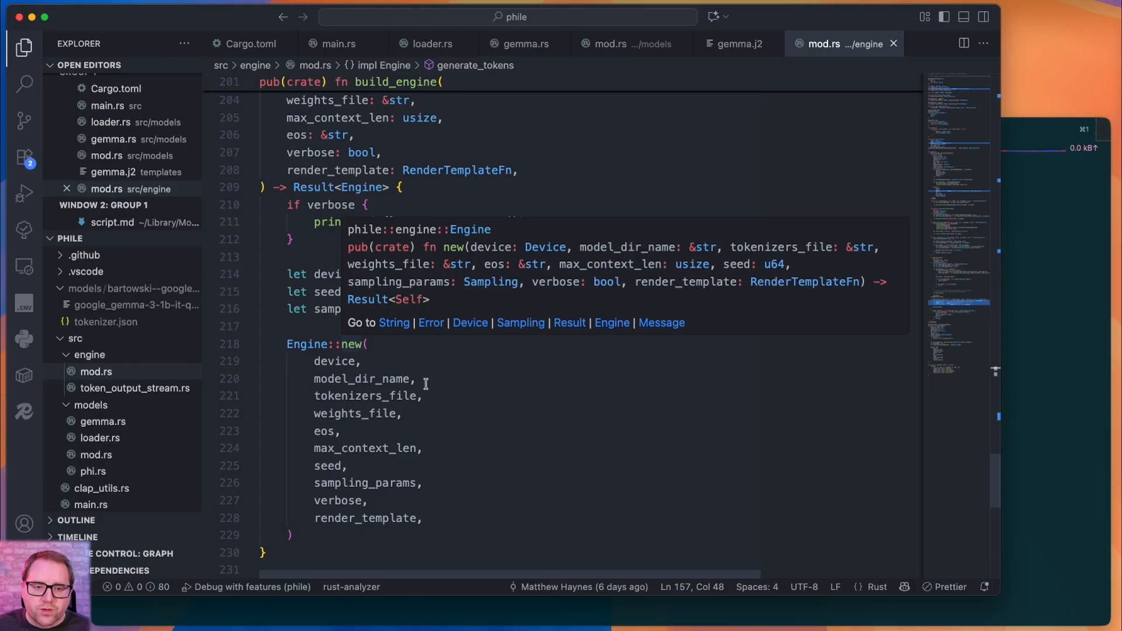
Step: Review Engine, RenderTemplateFn and generate_from_messages in engine/mod.rs, then return to main.rs
scroll(up, 3)
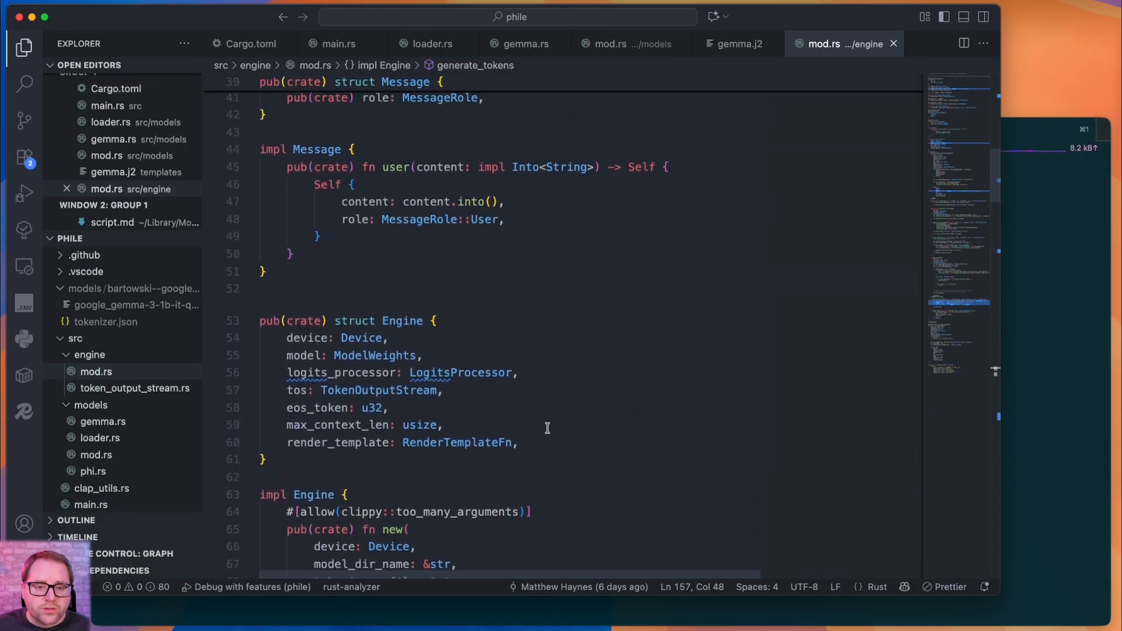
scroll(down, 3)
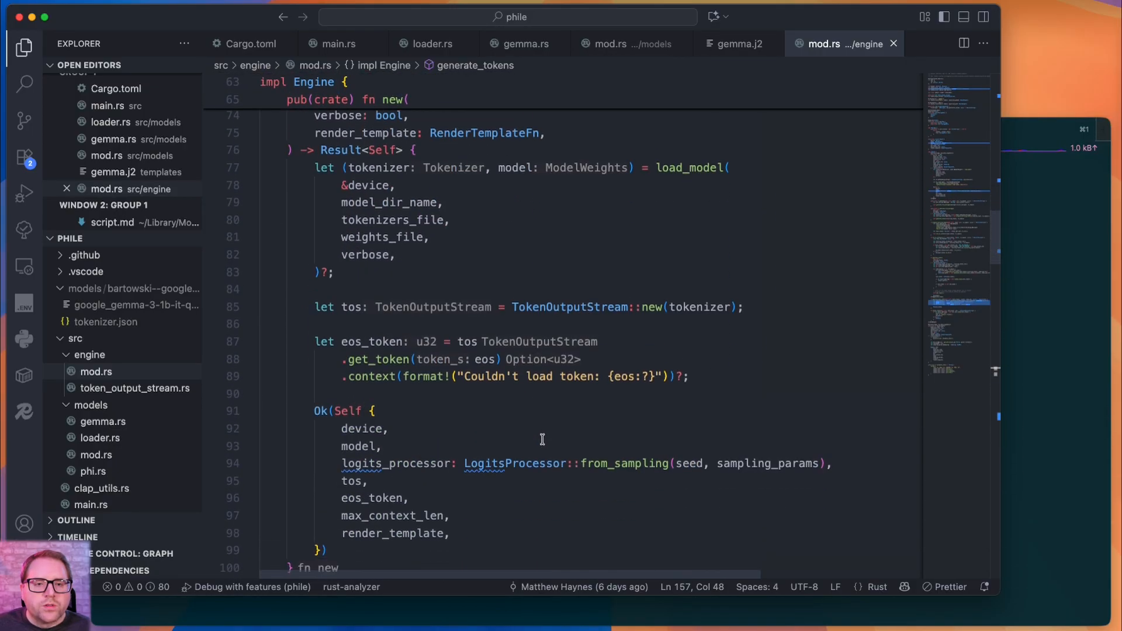
mouse_move(690, 146)
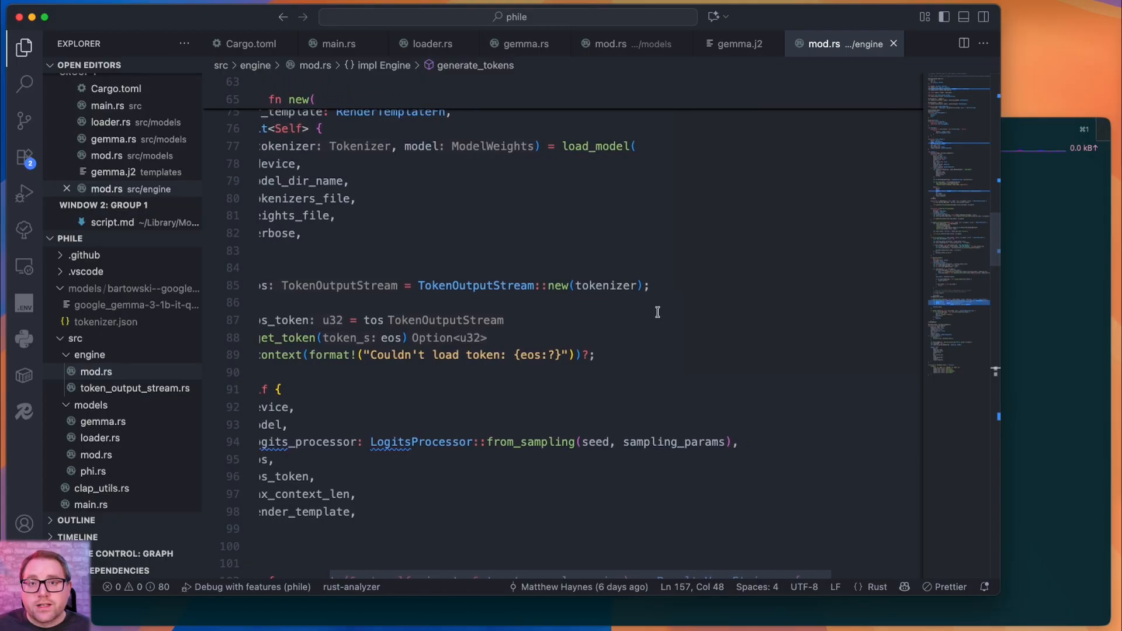
mouse_move(614, 314)
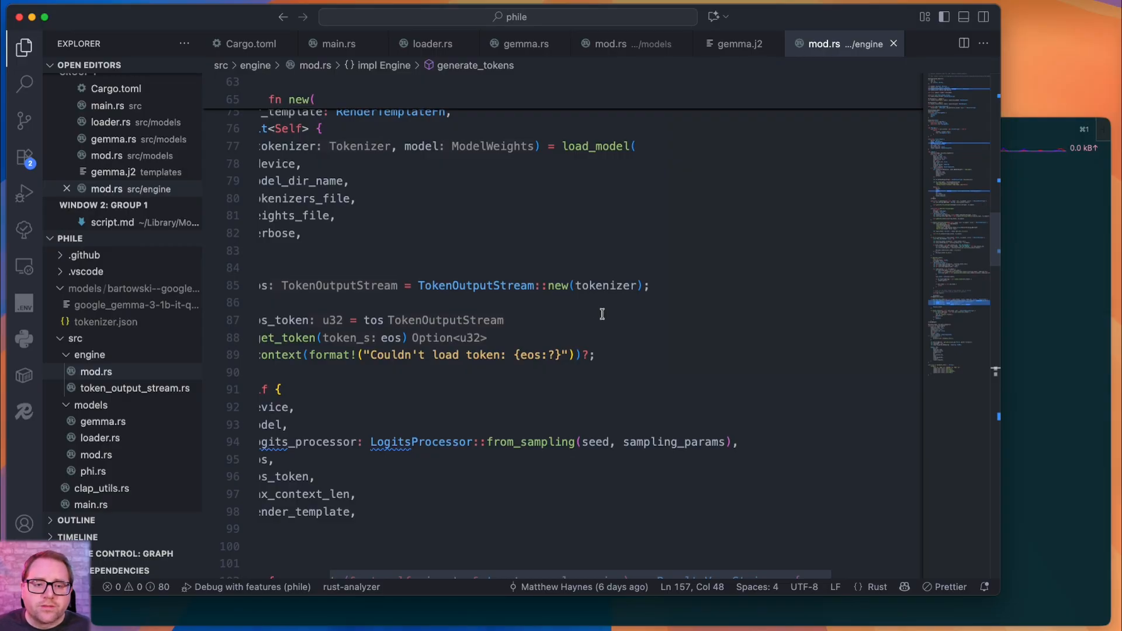
scroll(up, 3)
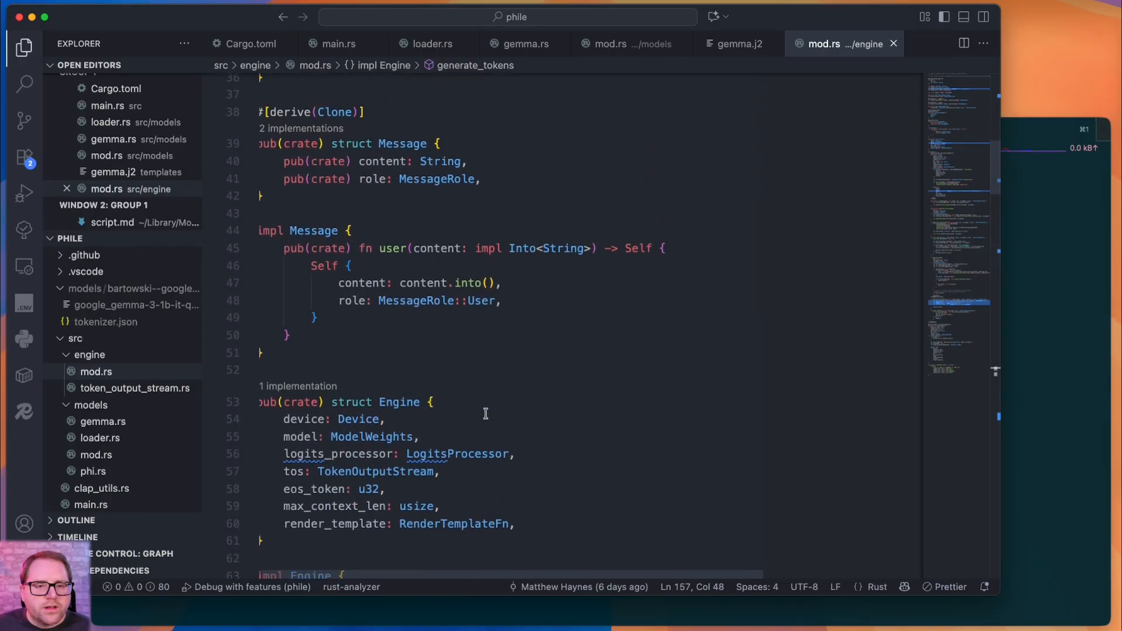
scroll(up, 3)
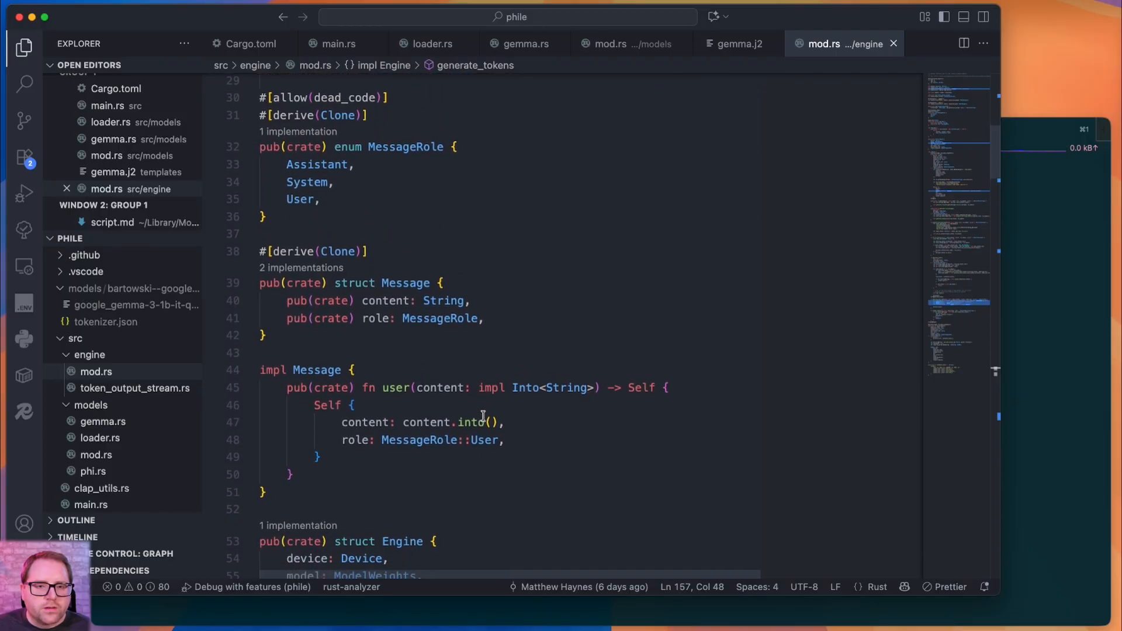
mouse_move(607, 379)
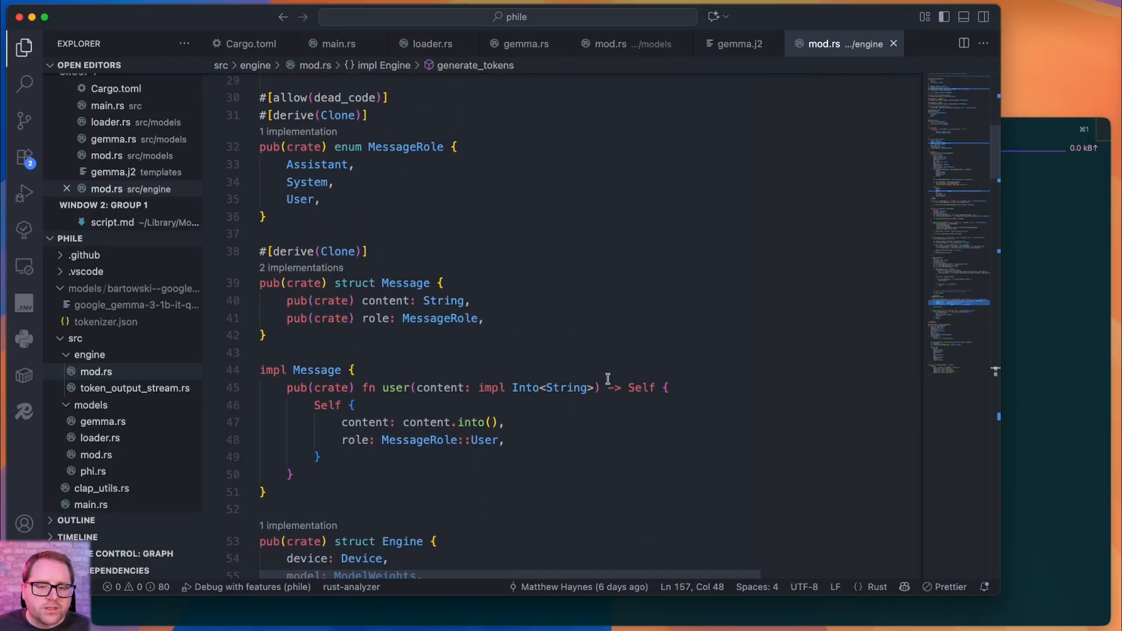
mouse_move(619, 381)
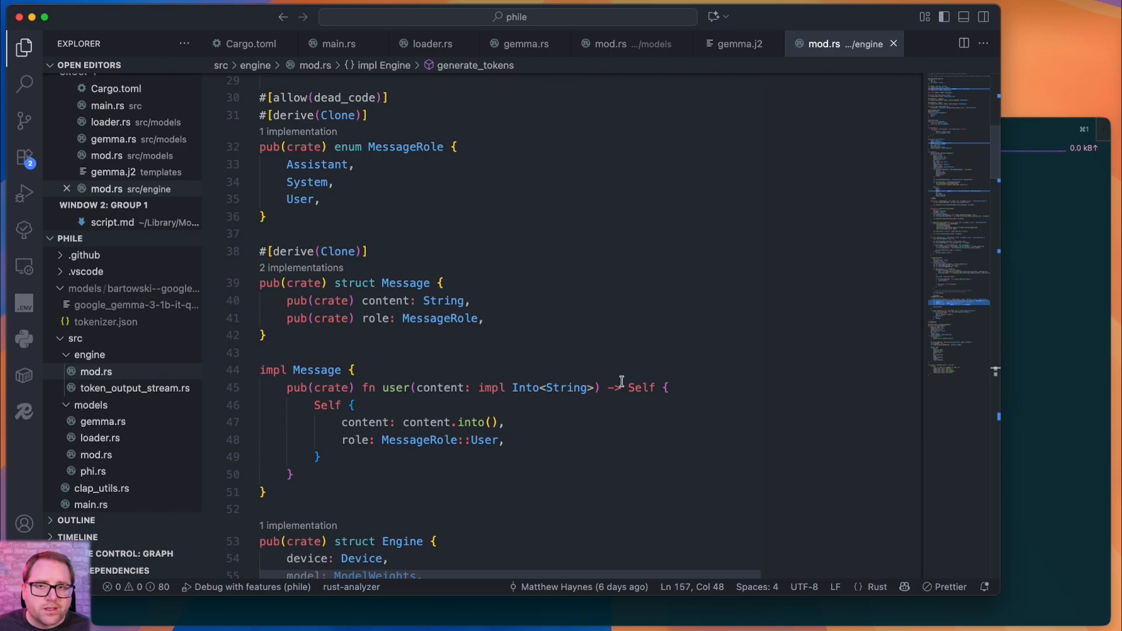
scroll(up, 3)
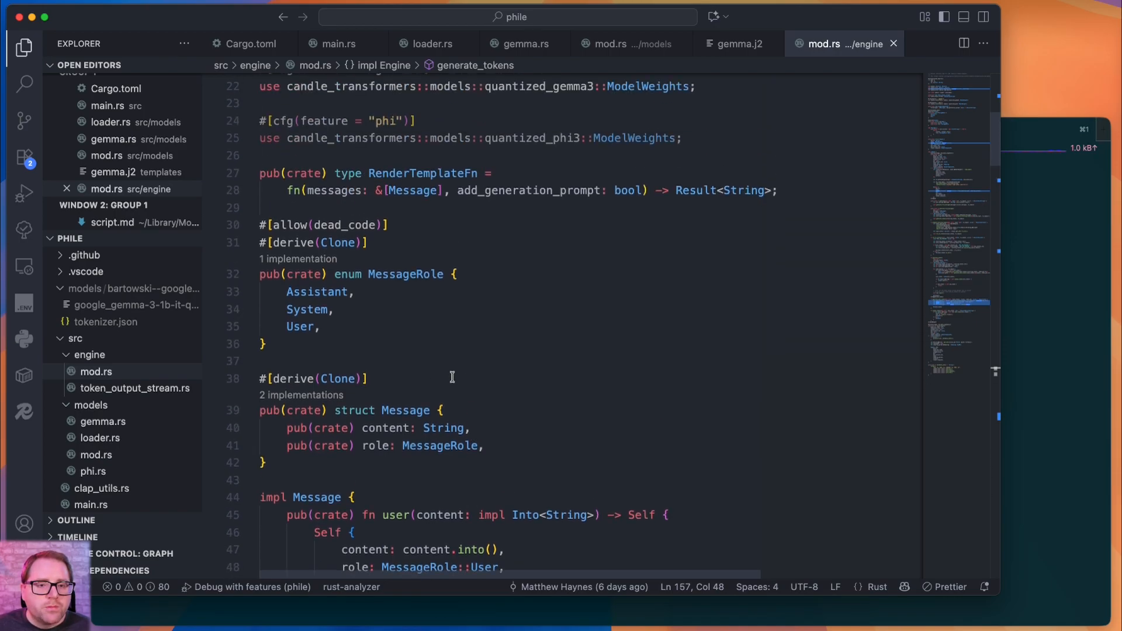
mouse_move(421, 173)
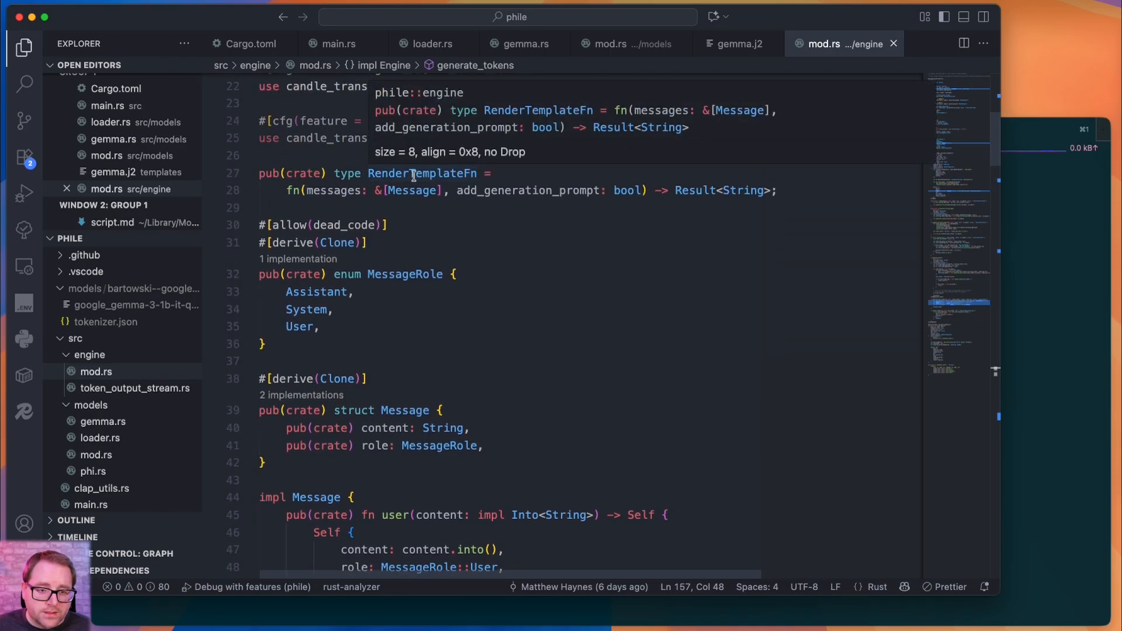
mouse_move(293, 189)
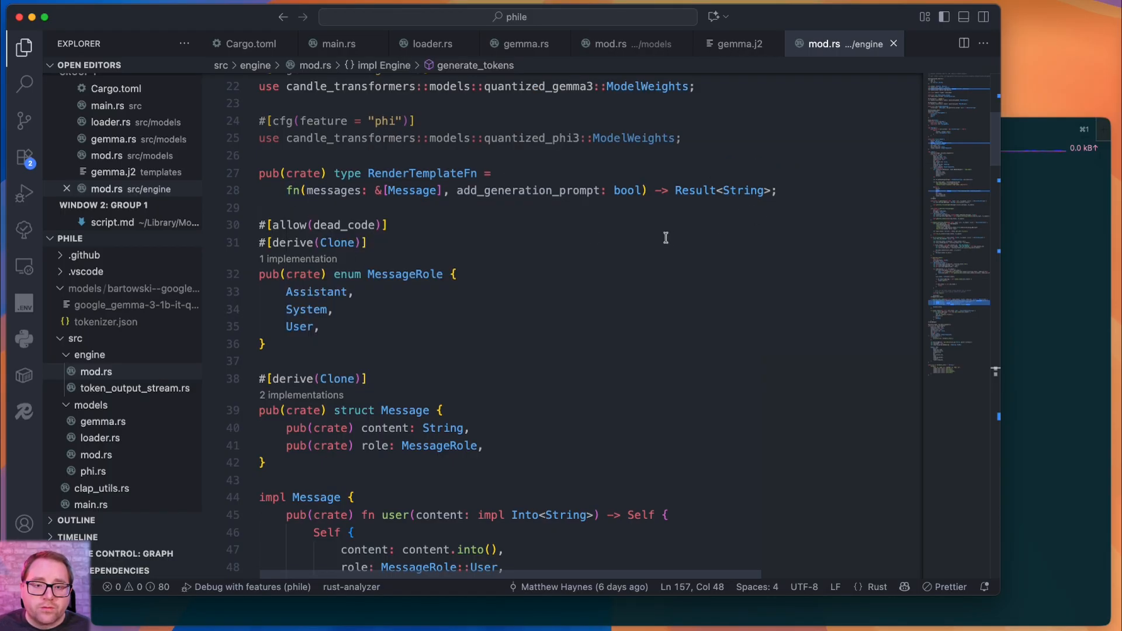
scroll(down, 3)
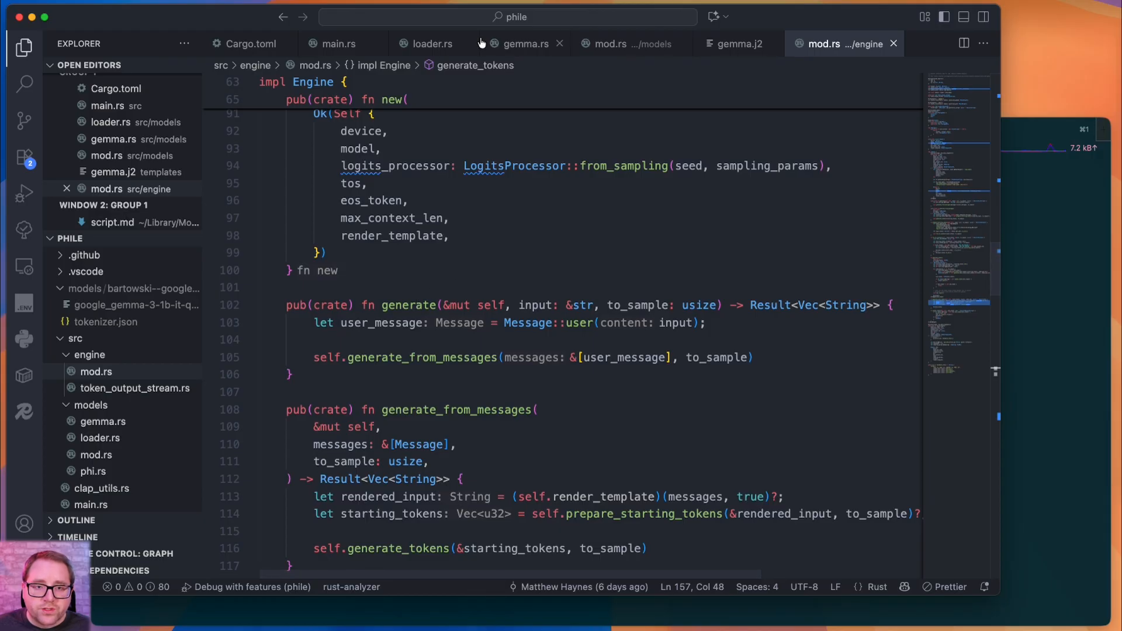
click(336, 43)
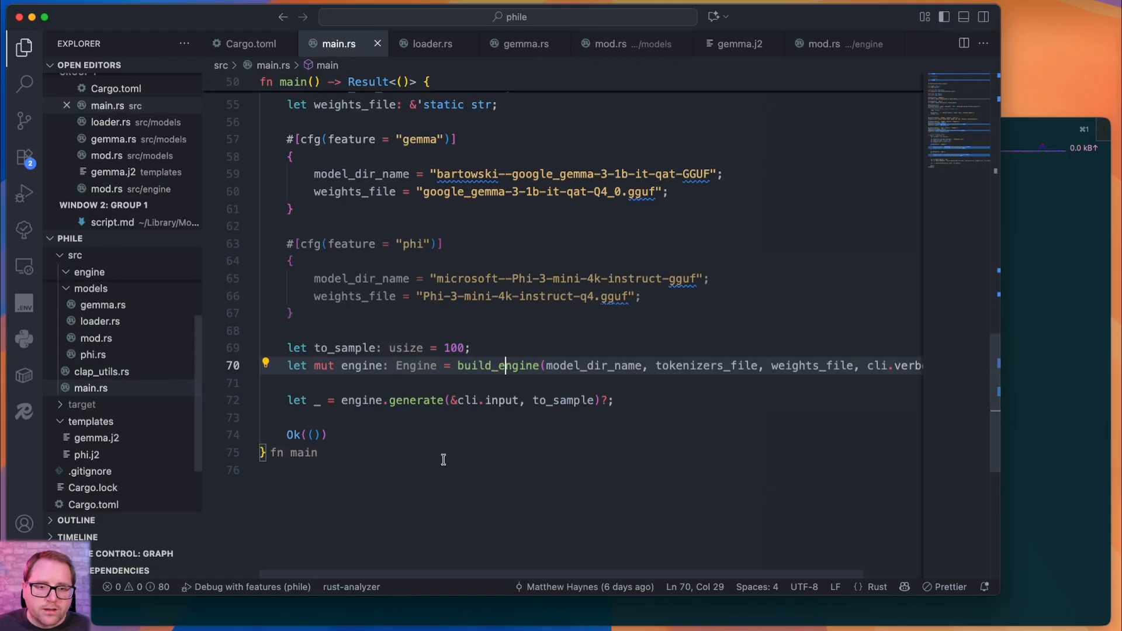
Step: Highlight the build_engine call in main.rs
double_click(496, 366)
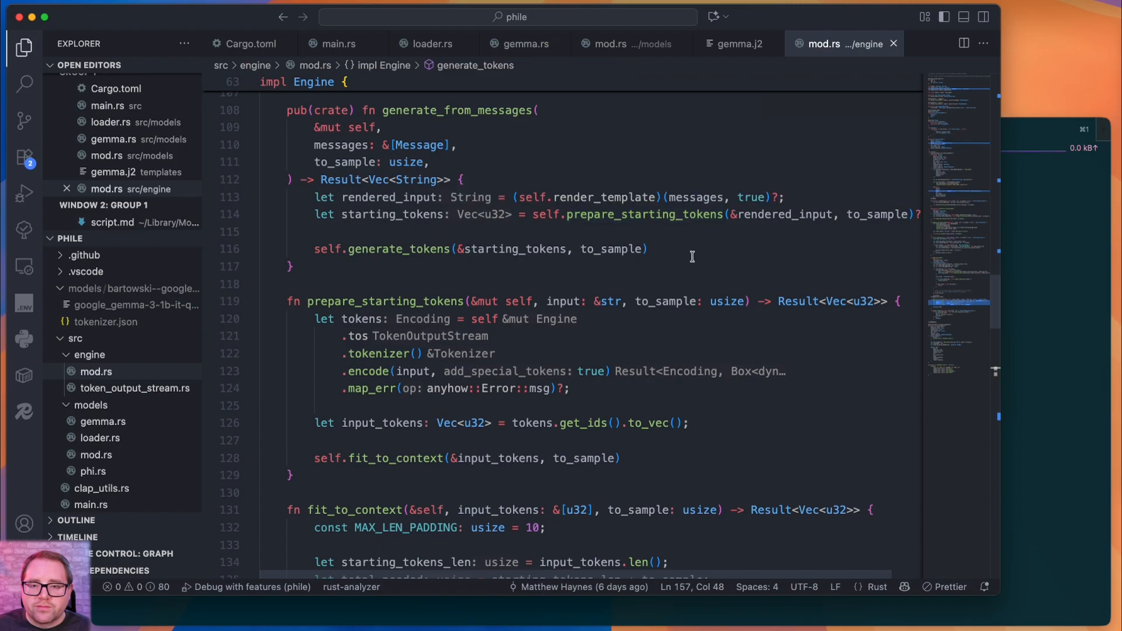
mouse_move(703, 263)
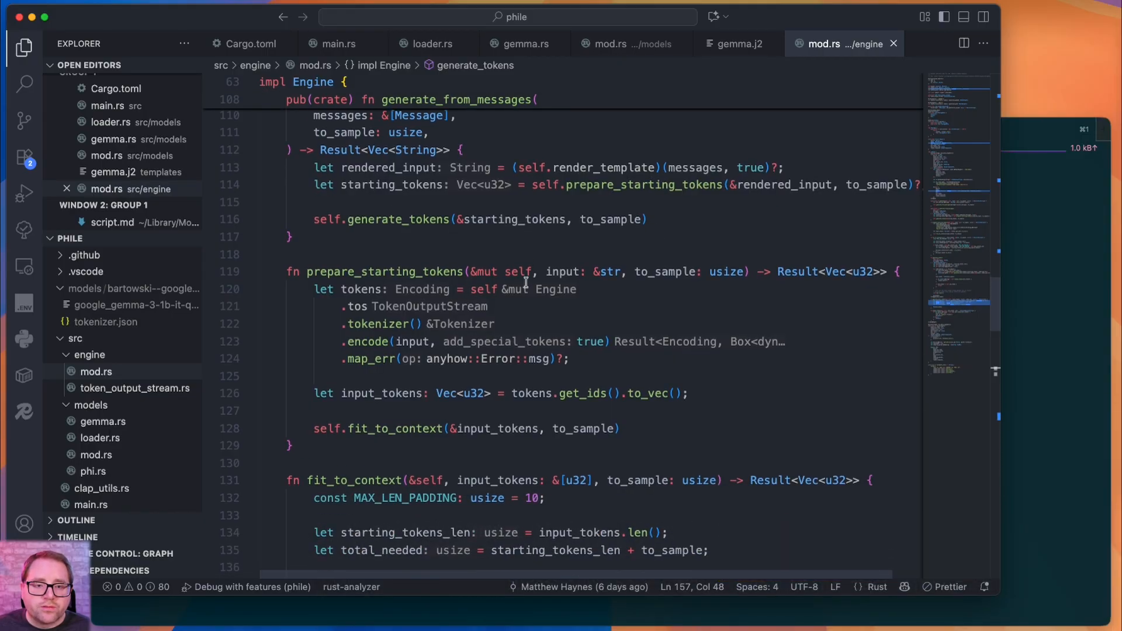
Step: Scroll down mod.rs to the generate_tokens loop that breaks on the end-of-sequence token
scroll(down, 3)
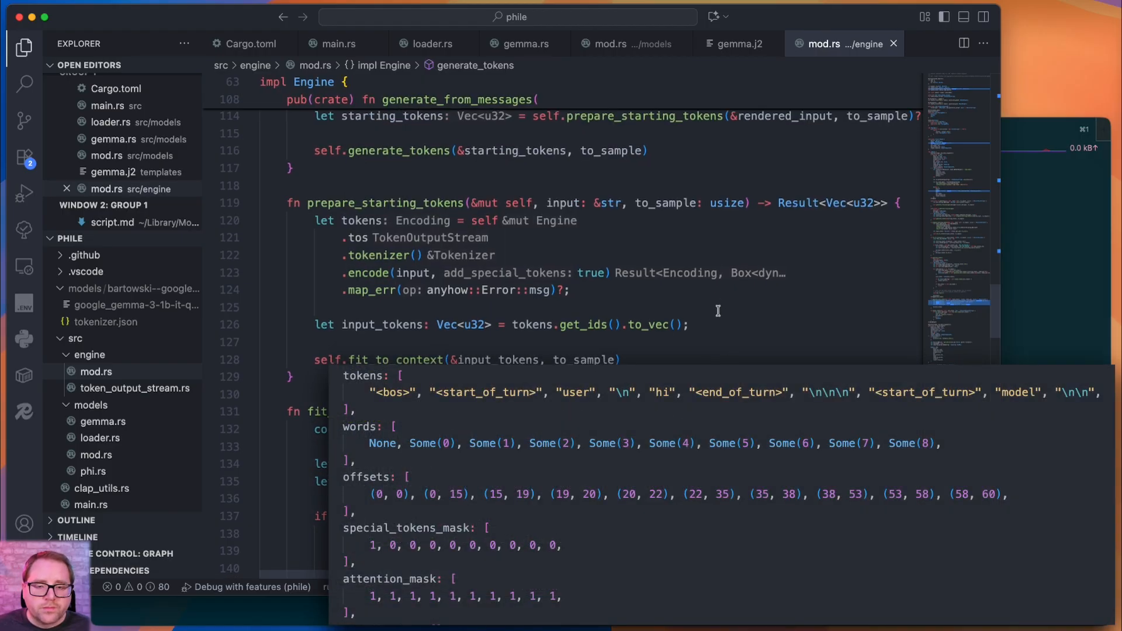
mouse_move(648, 323)
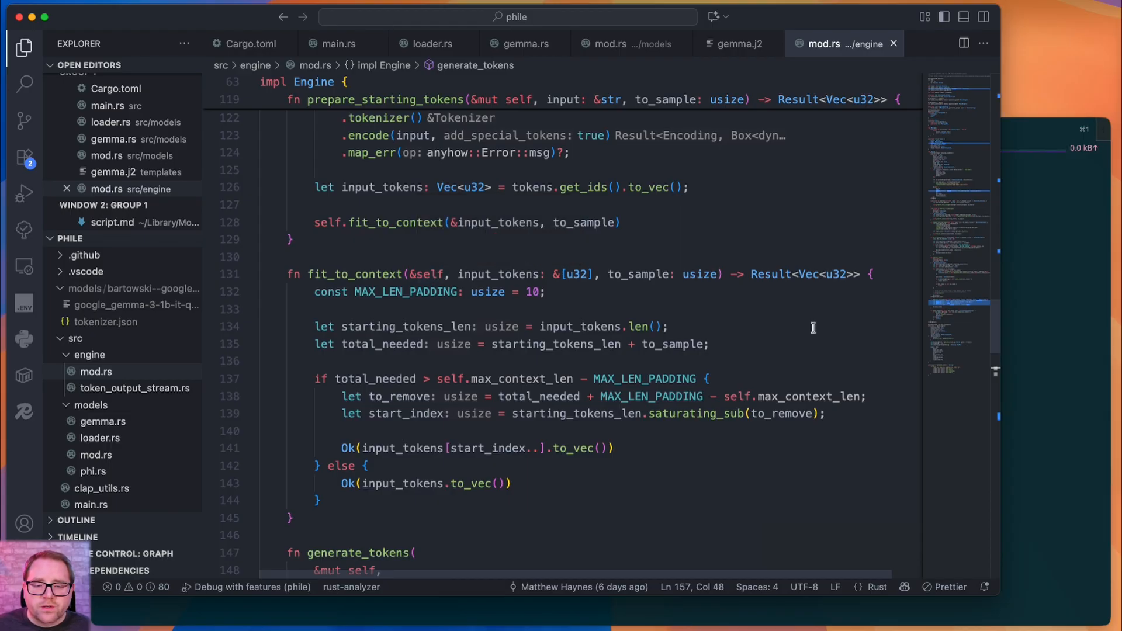
mouse_move(664, 326)
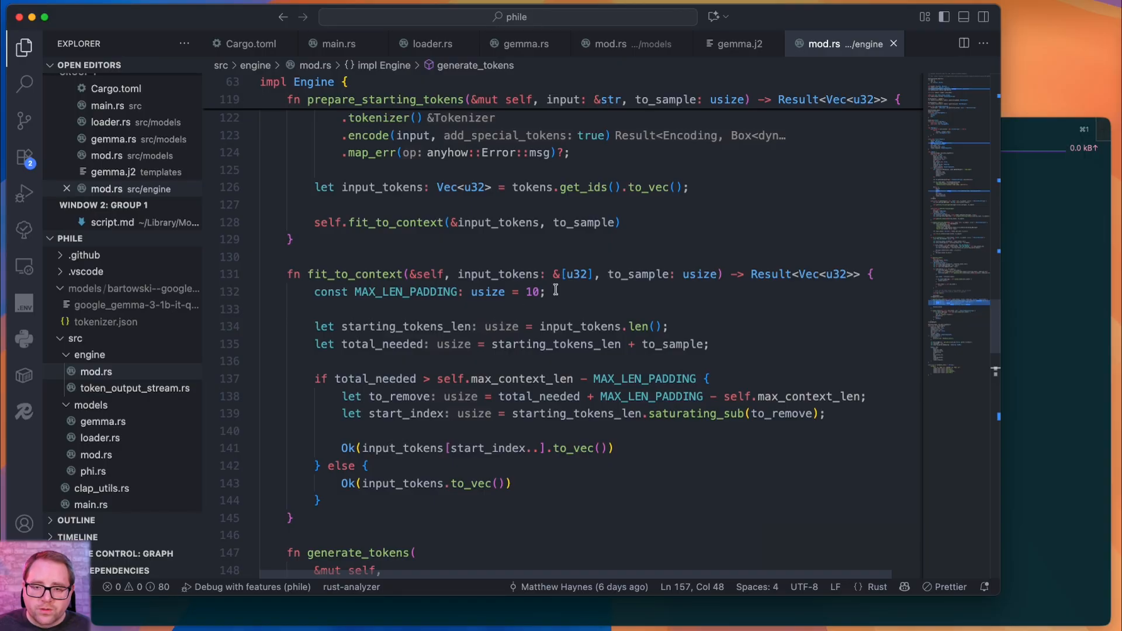
mouse_move(643, 288)
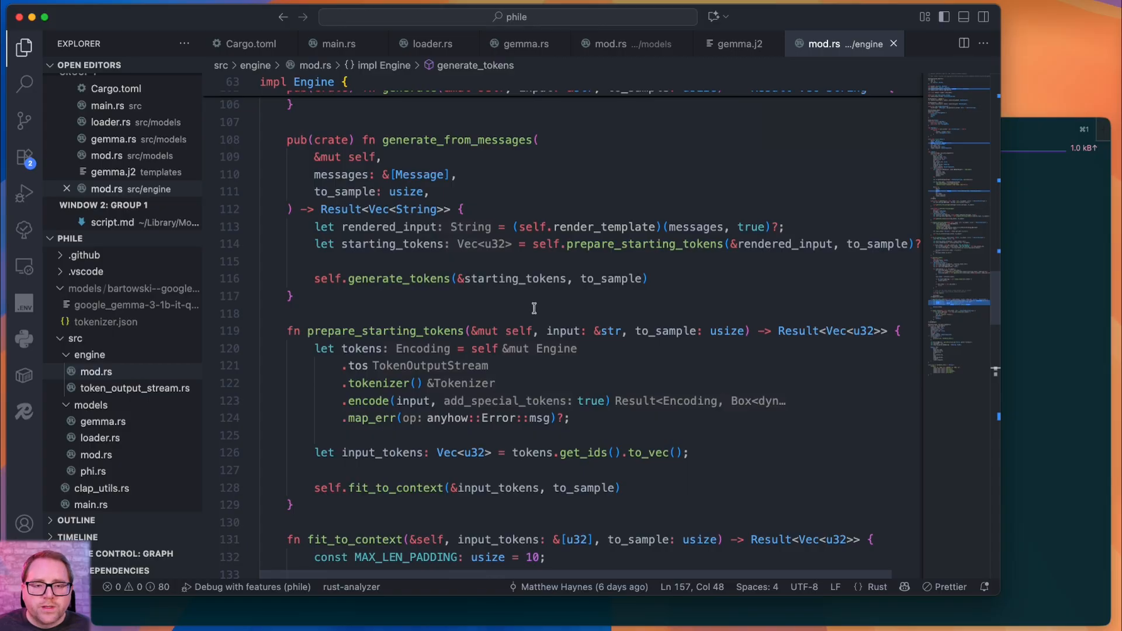
scroll(down, 3)
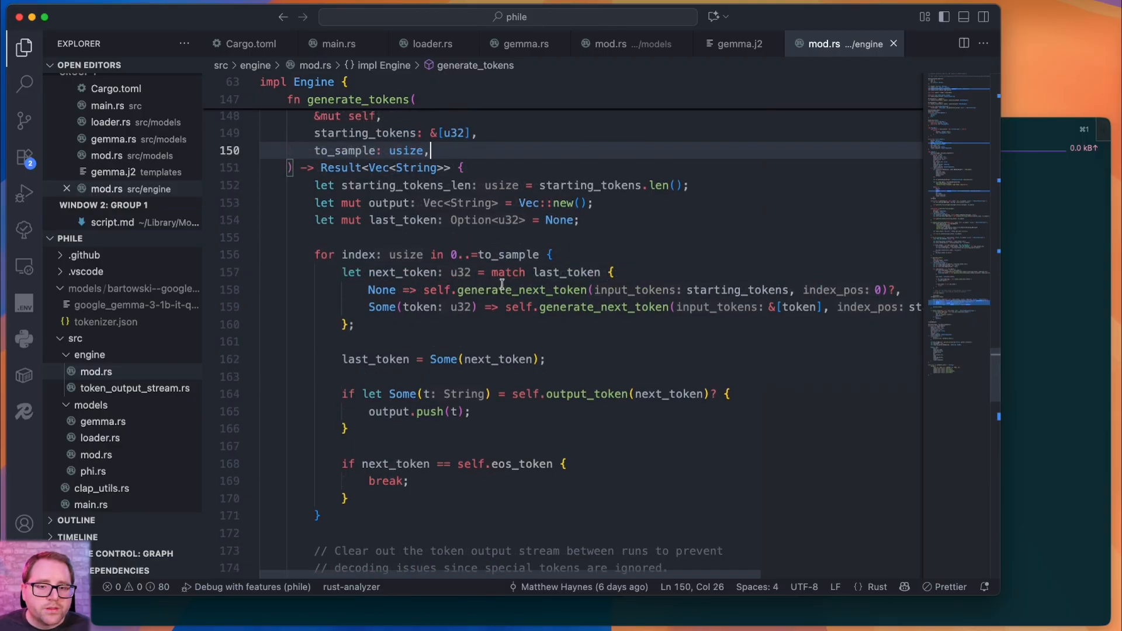
double_click(508, 254)
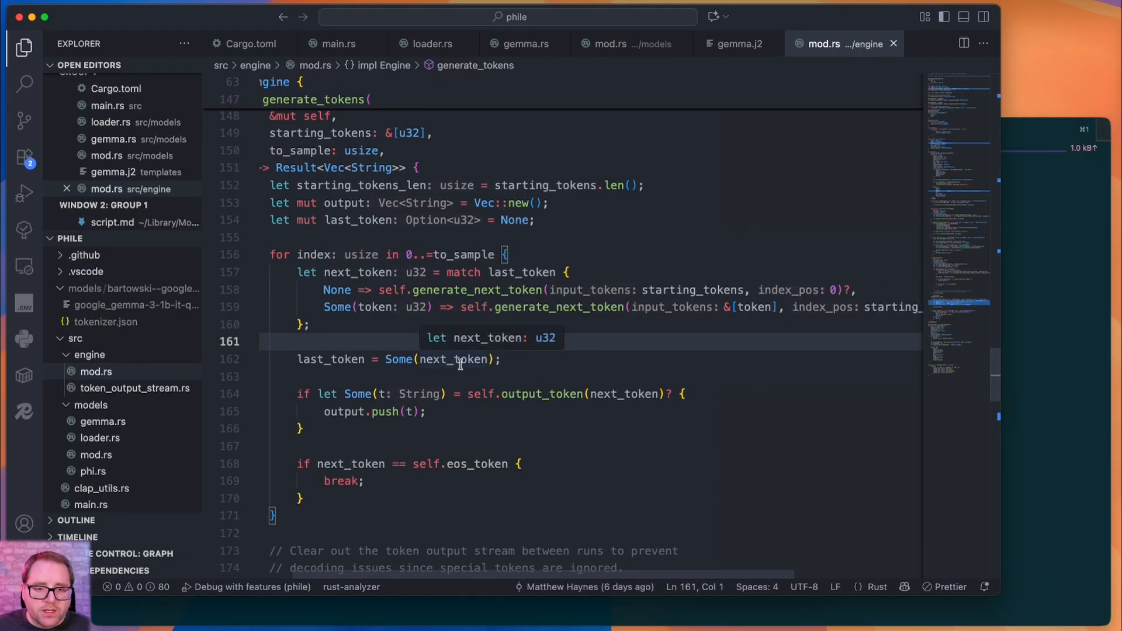
mouse_move(674, 331)
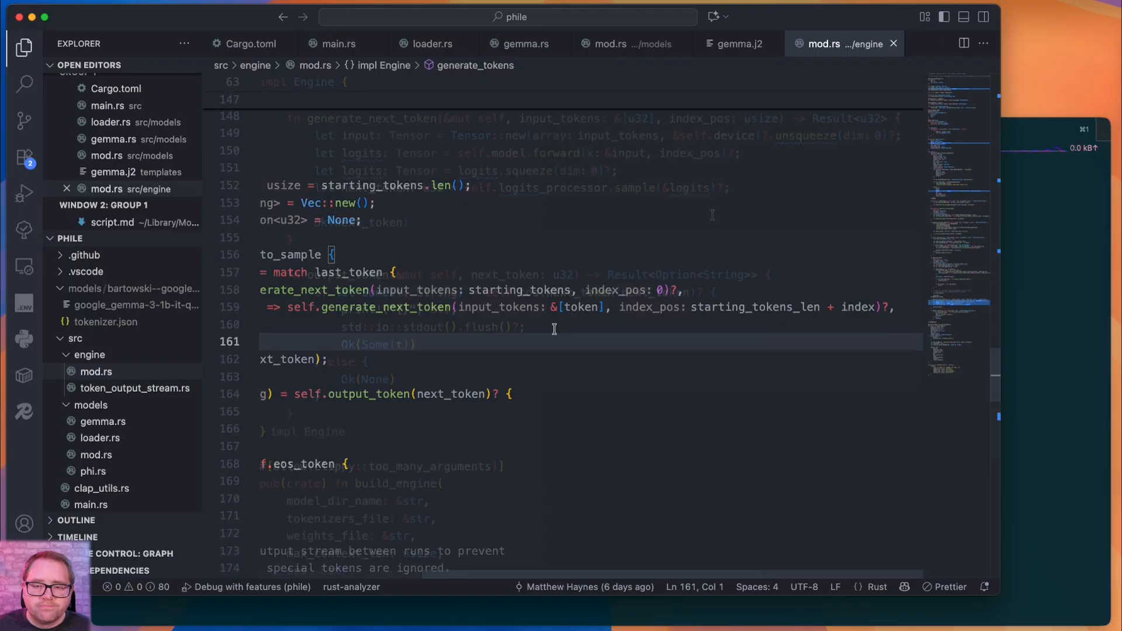
scroll(down, 3)
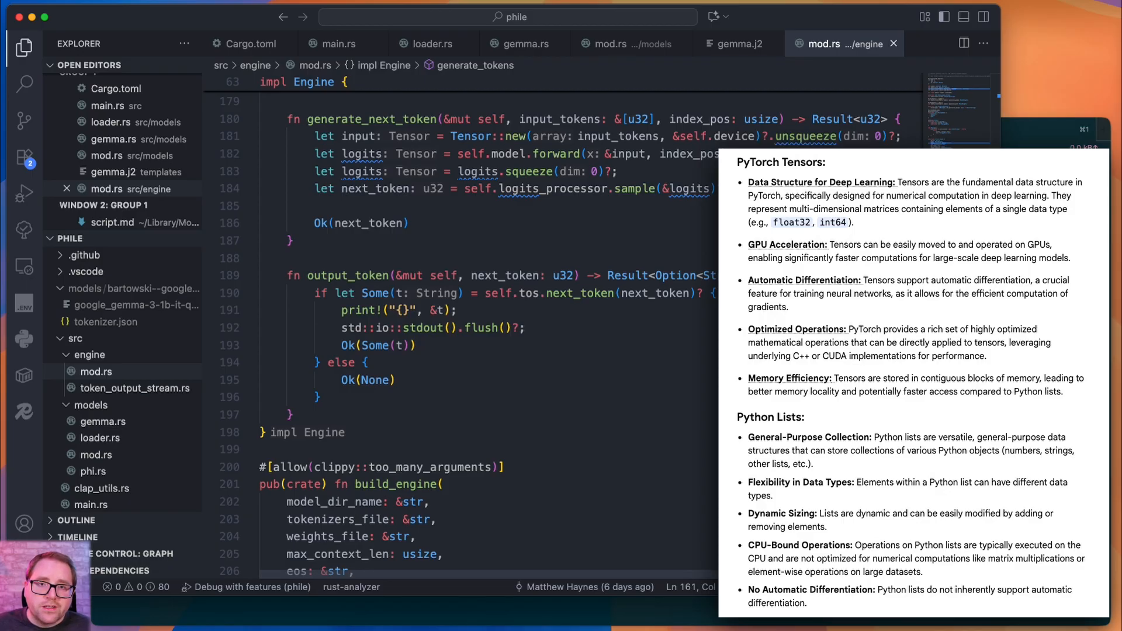
click(769, 214)
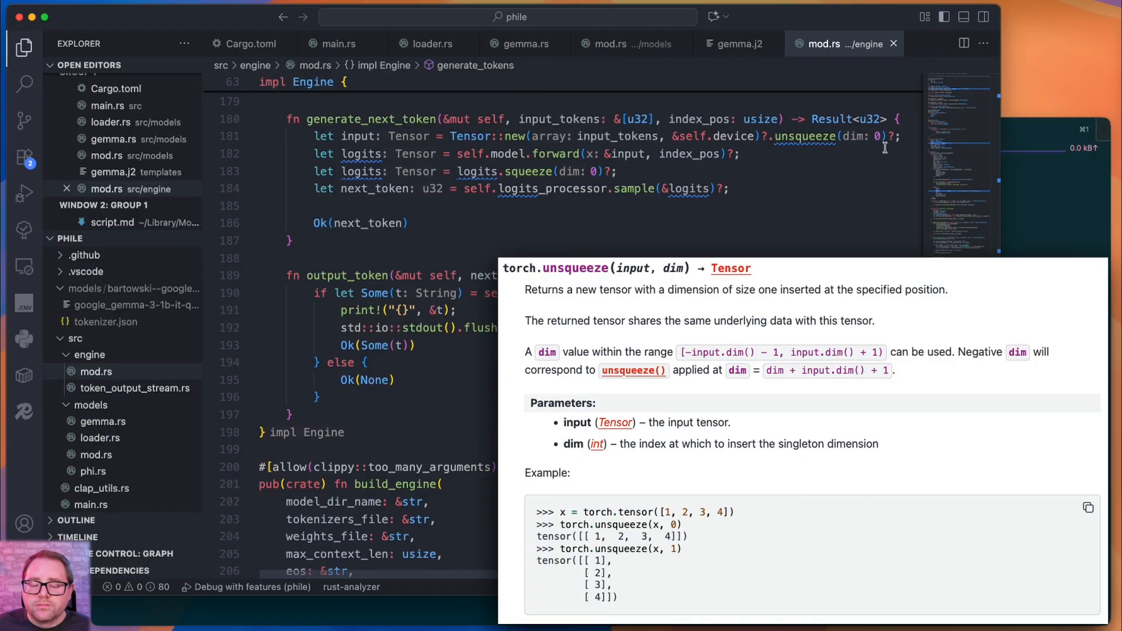
mouse_move(863, 164)
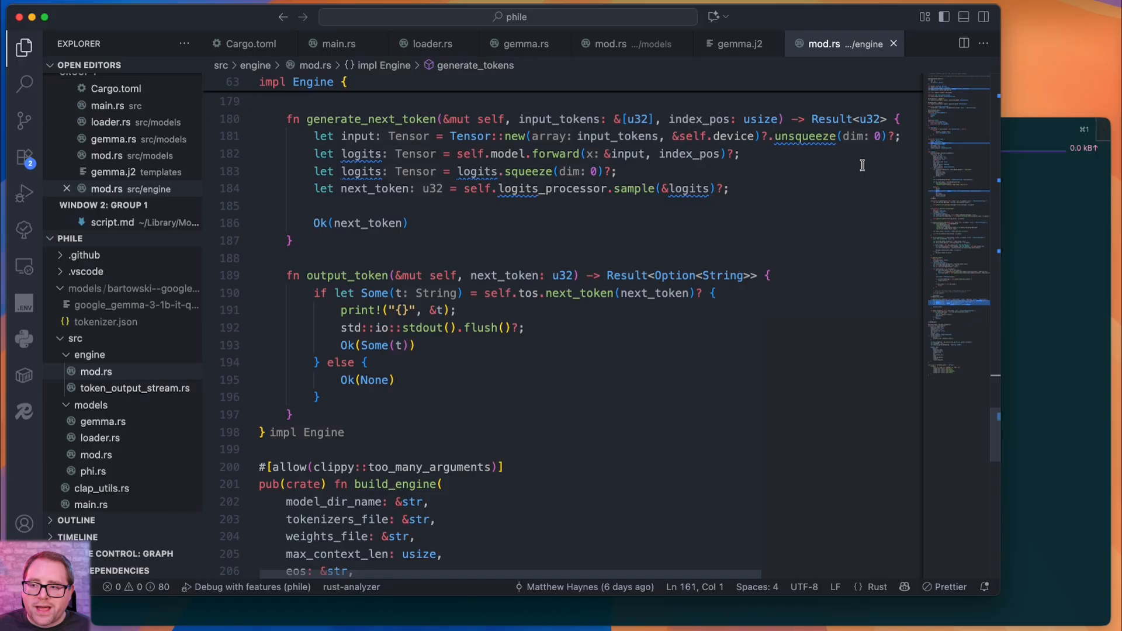
mouse_move(824, 202)
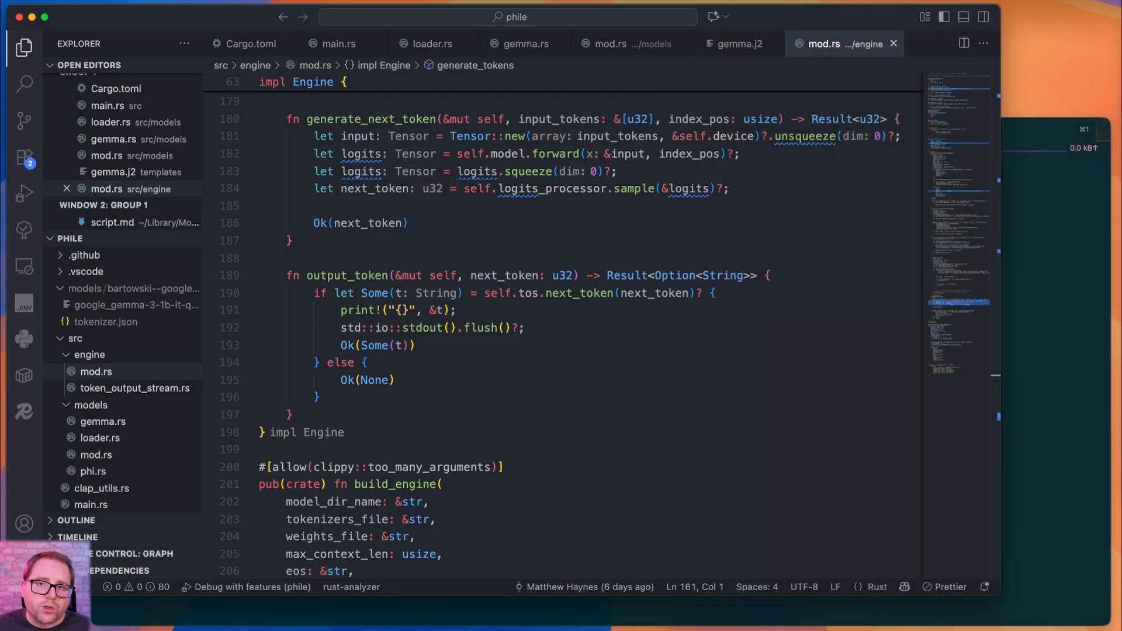
mouse_move(408, 136)
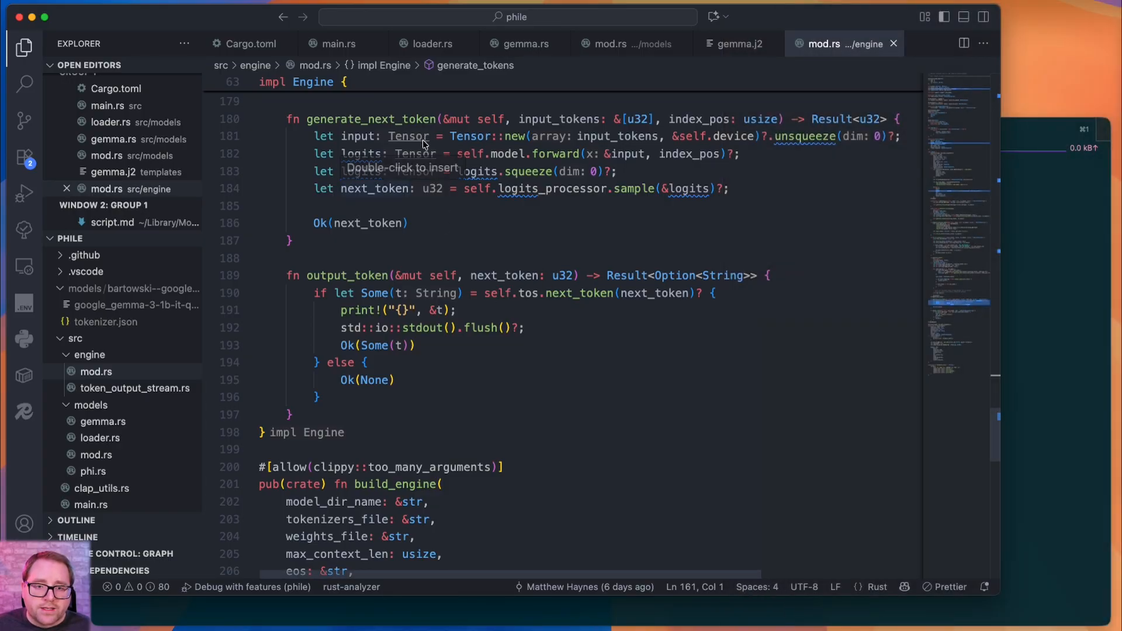
mouse_move(598, 212)
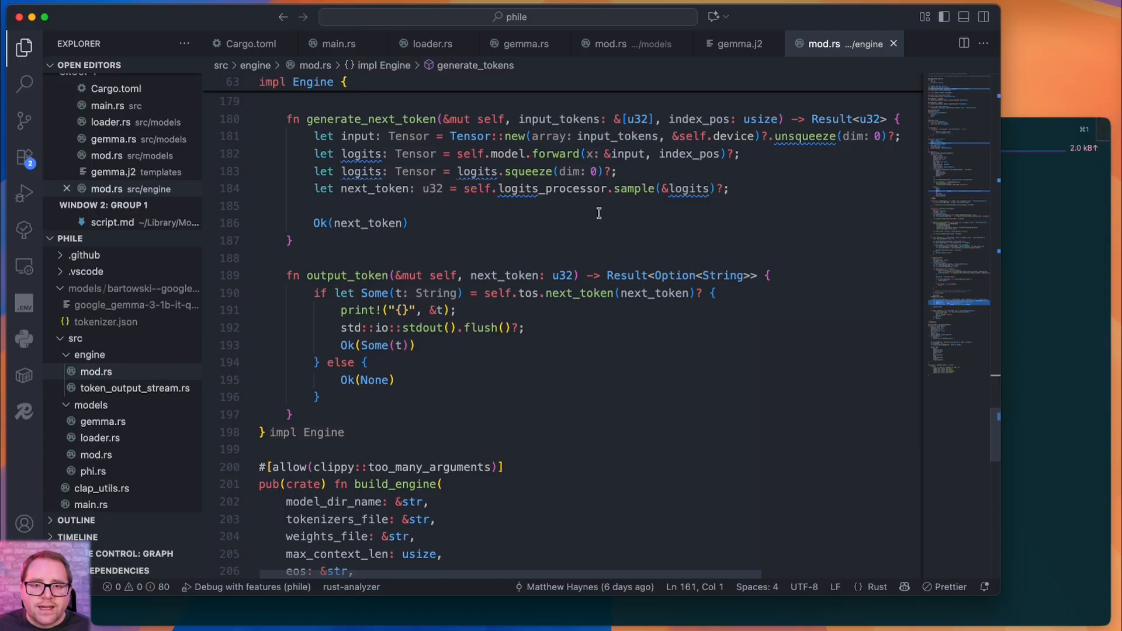
mouse_move(758, 165)
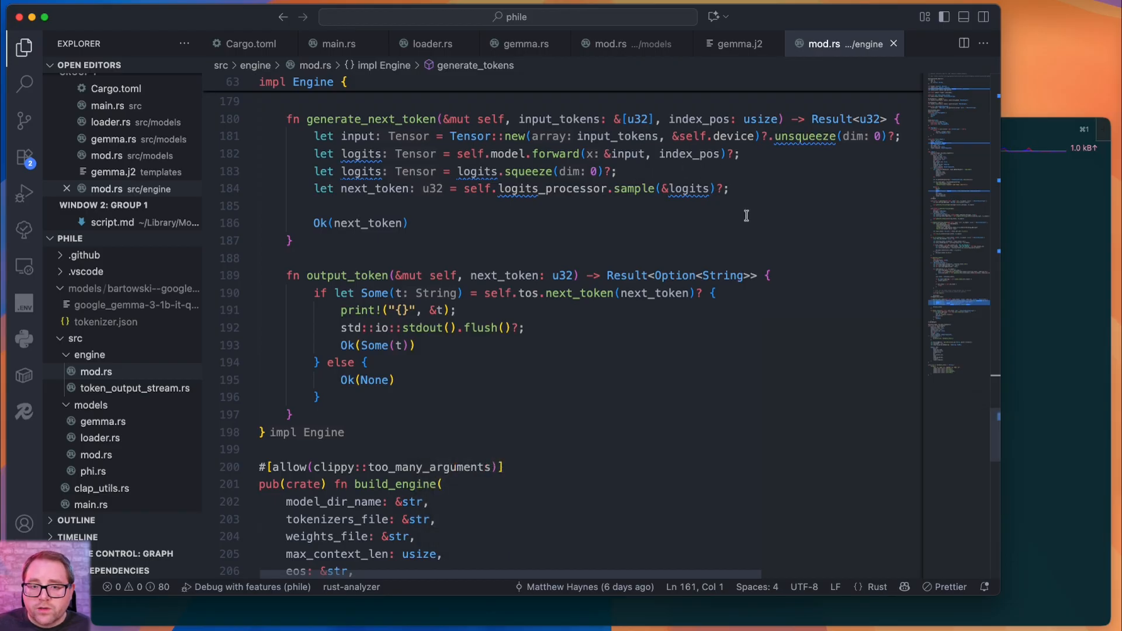
mouse_move(596, 208)
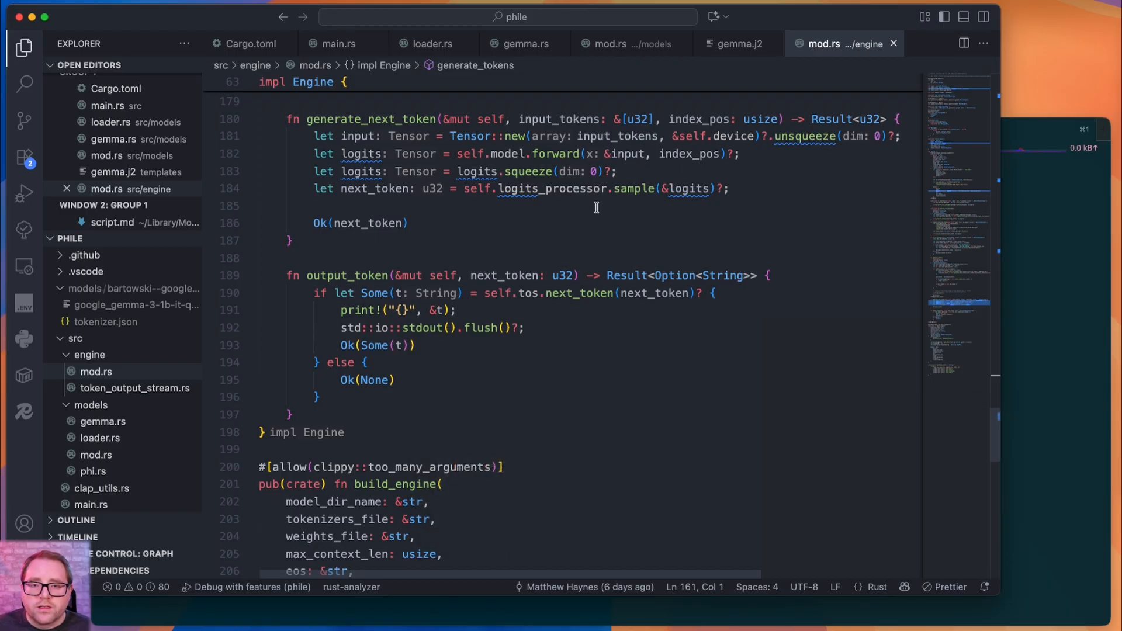
mouse_move(794, 204)
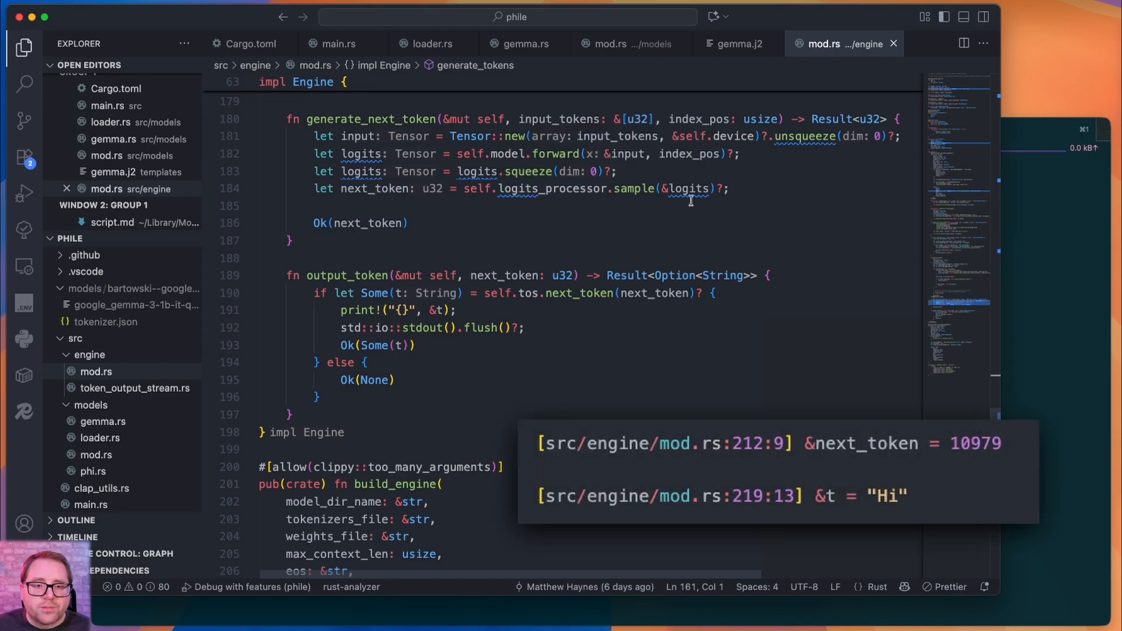
Step: Scroll back up through generate_tokens before moving to the terminal
scroll(up, 3)
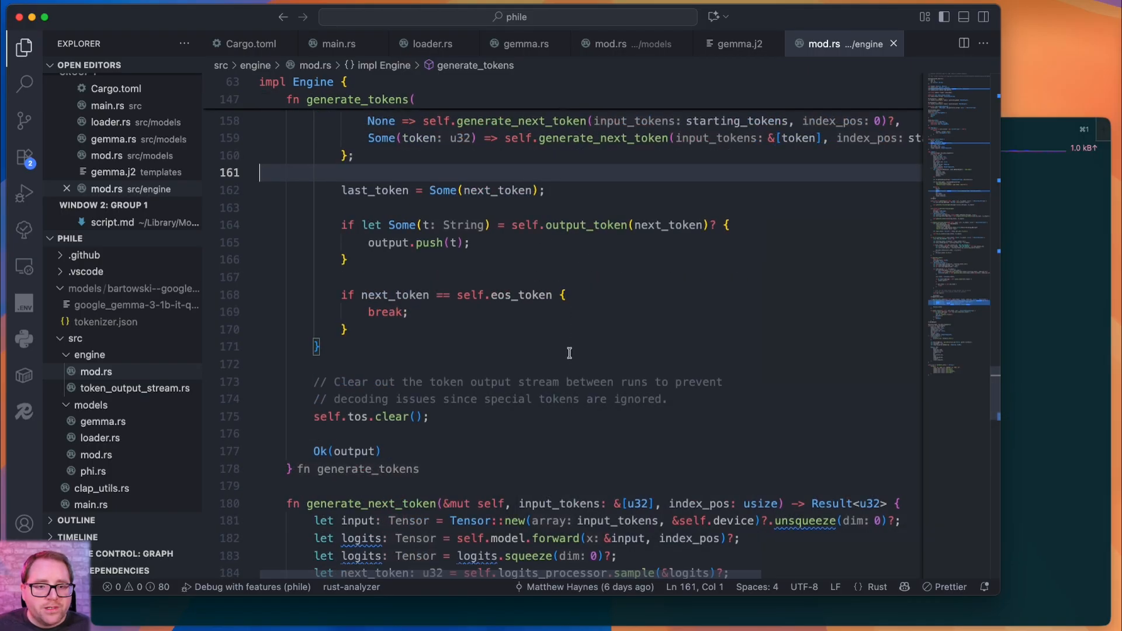
scroll(down, 3)
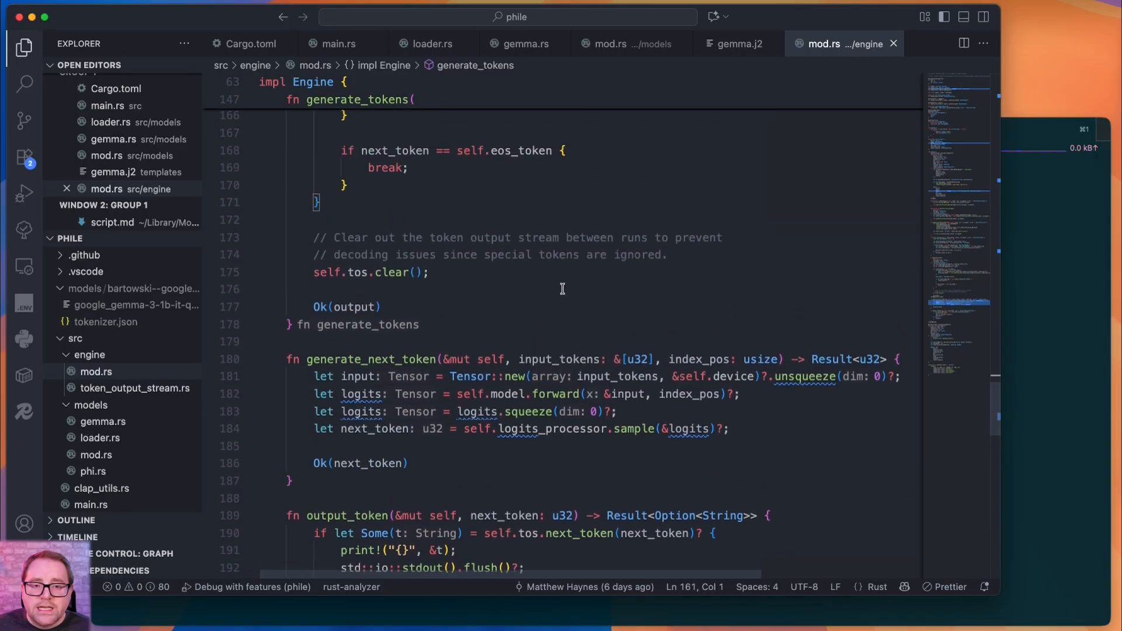
scroll(up, 3)
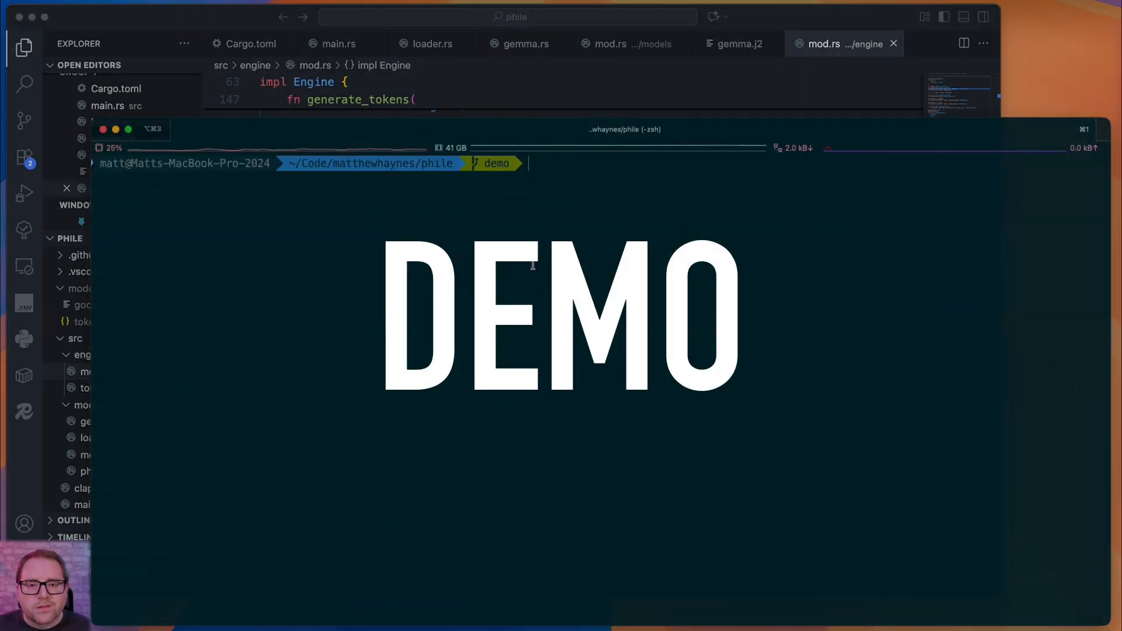
Step: Run cargo run --features metal with the prompt "hi" in the terminal
text(cargo run --features metal -- -i)
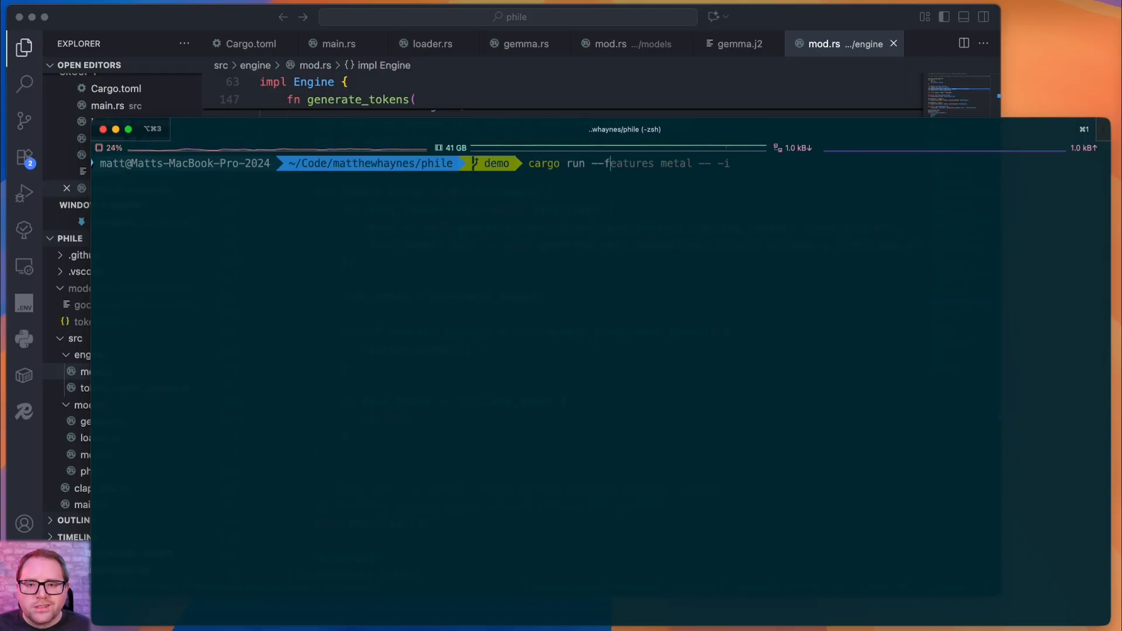
text("")
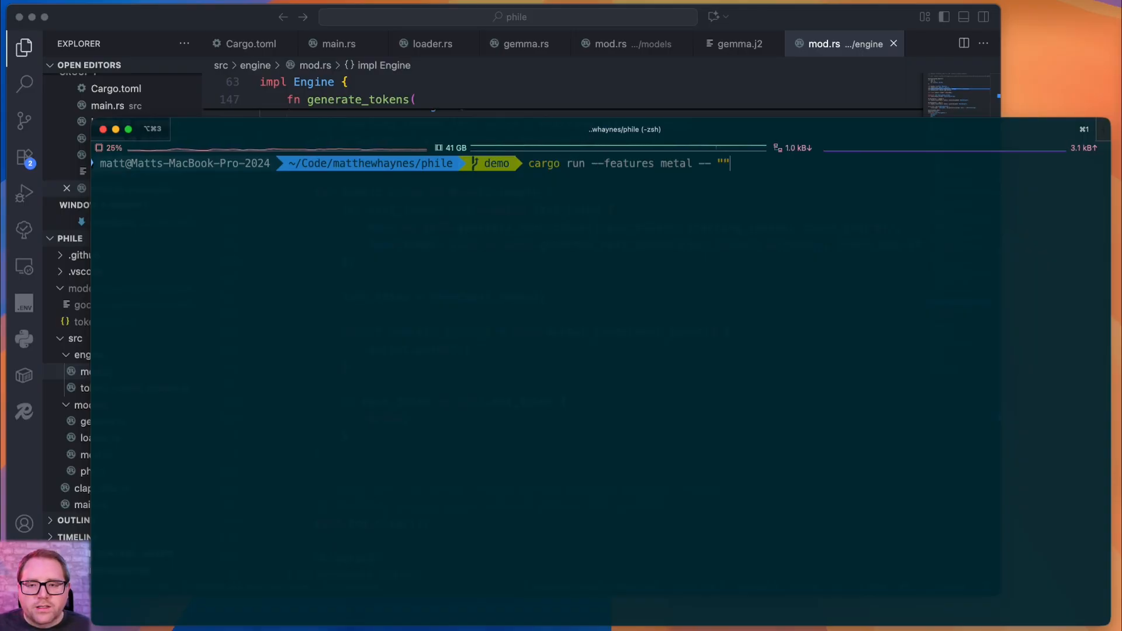
text(hi)
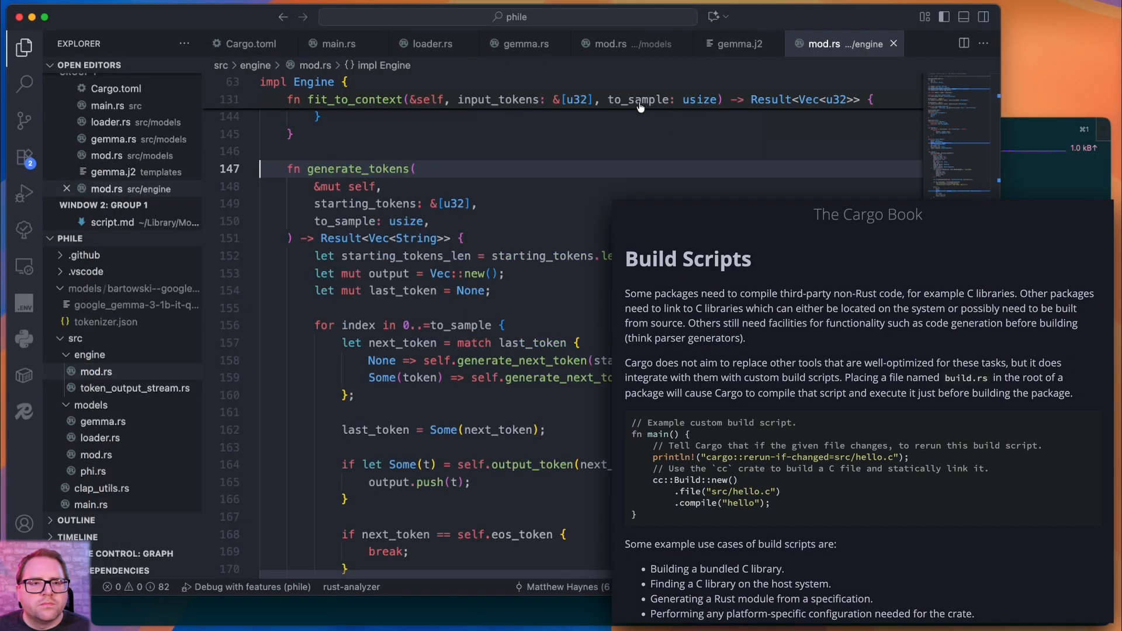
Step: Review Cargo.toml dependencies, then show build.rs with its Phi/Gemma model download URLs
click(252, 43)
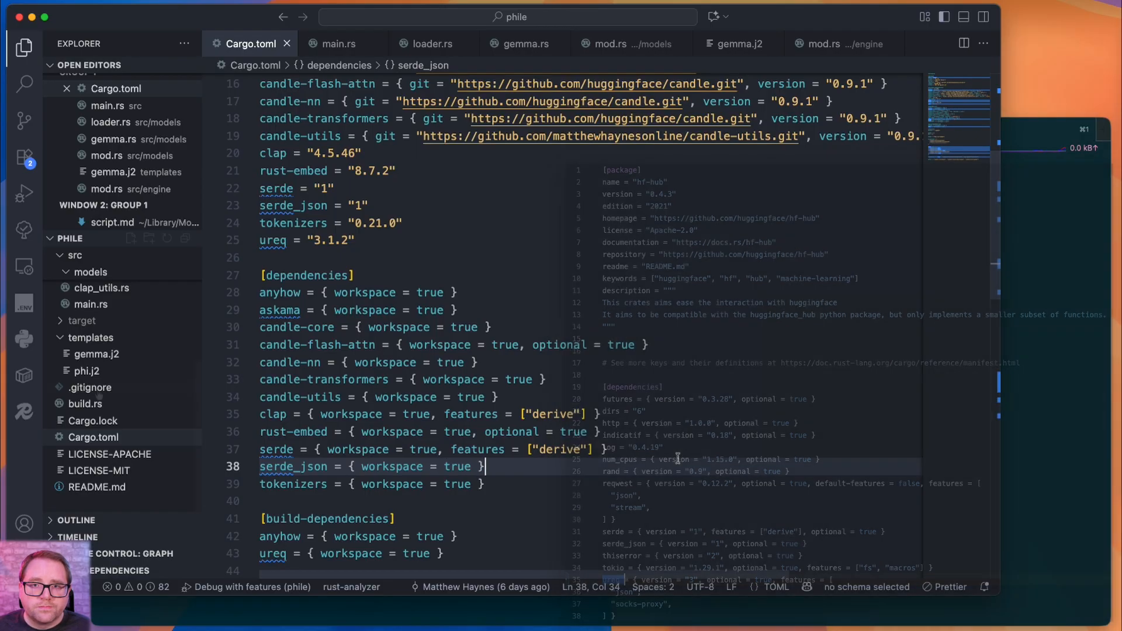
click(84, 403)
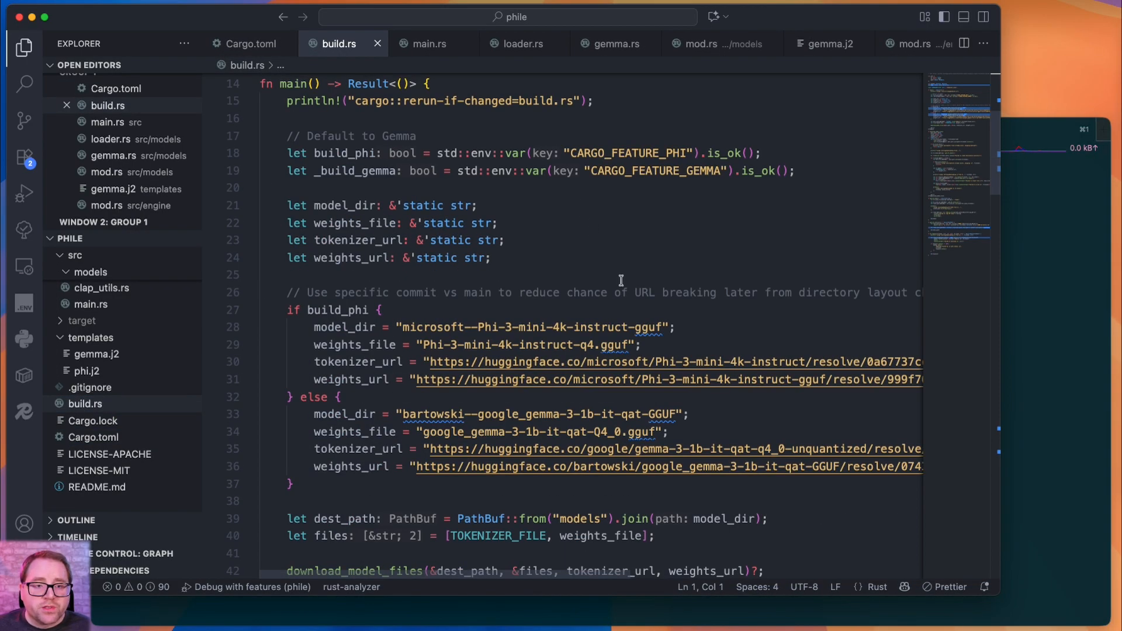
mouse_move(536, 171)
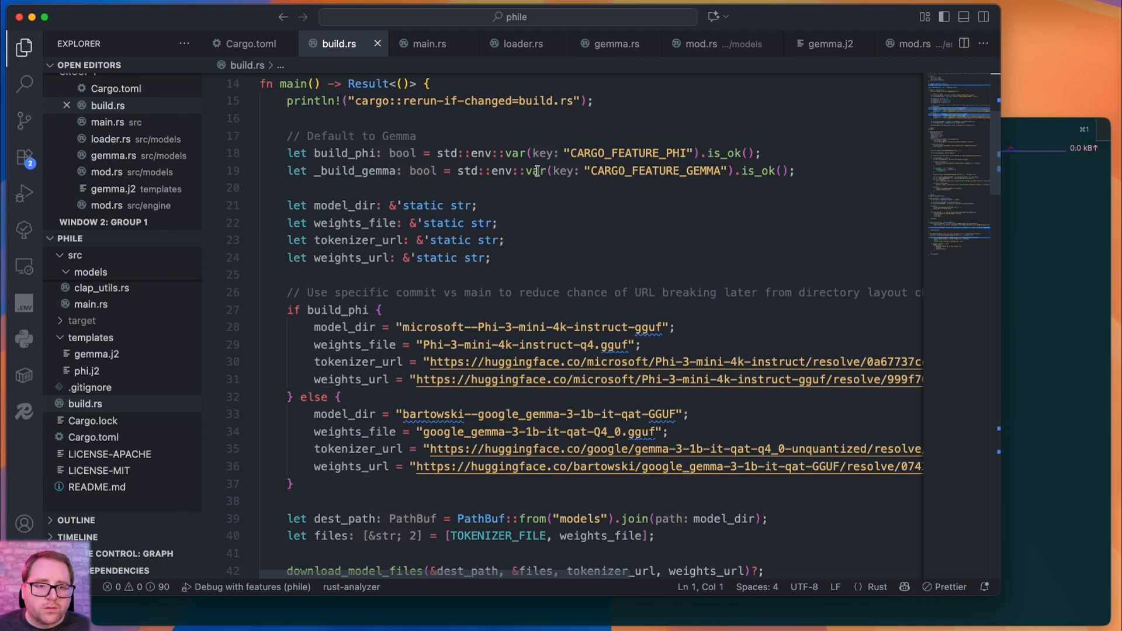
mouse_move(650, 385)
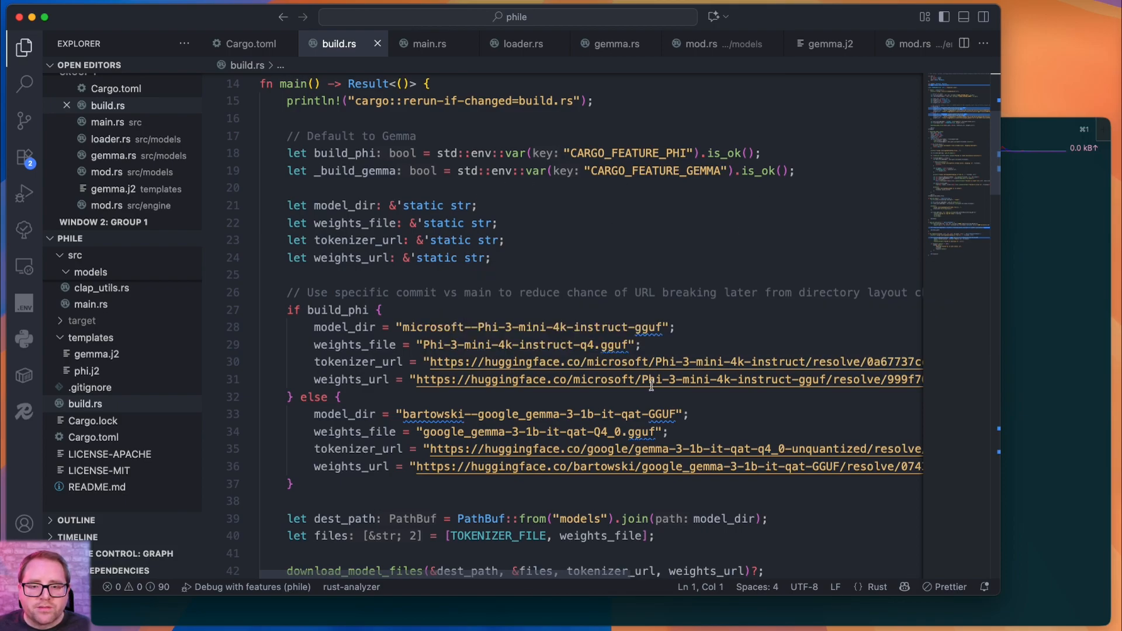
scroll(down, 3)
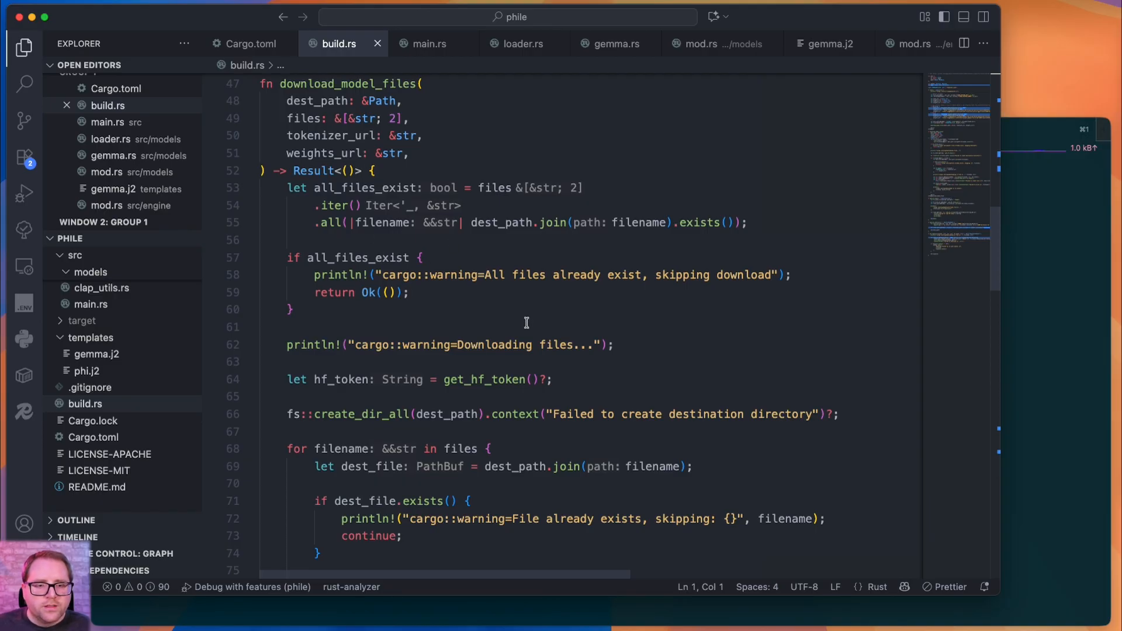
scroll(down, 3)
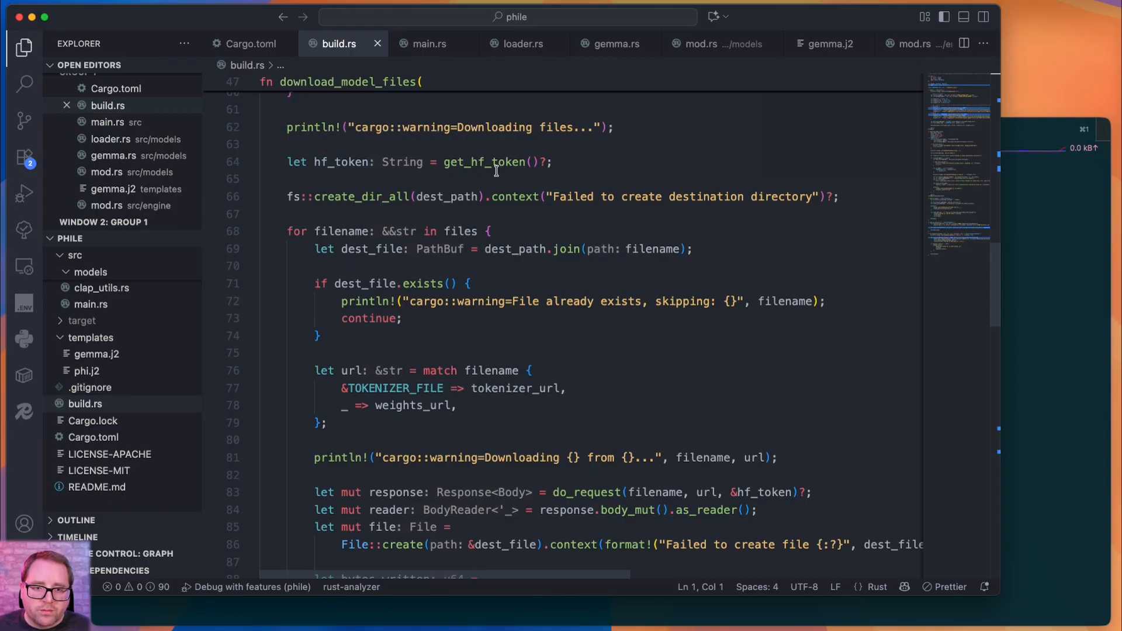
mouse_move(512, 206)
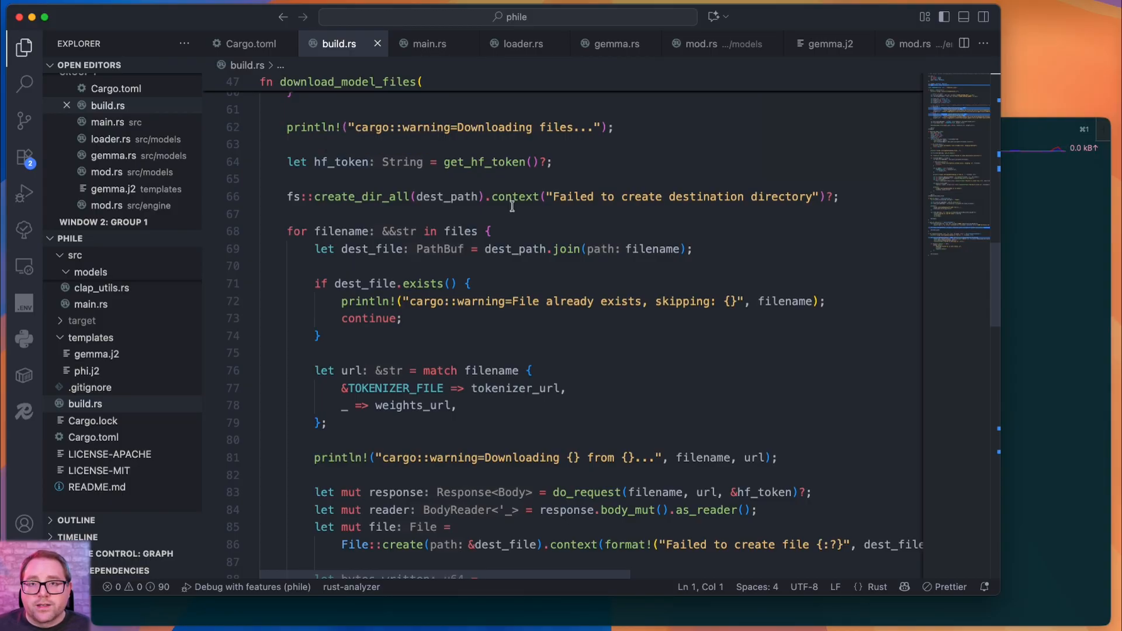
mouse_move(550, 336)
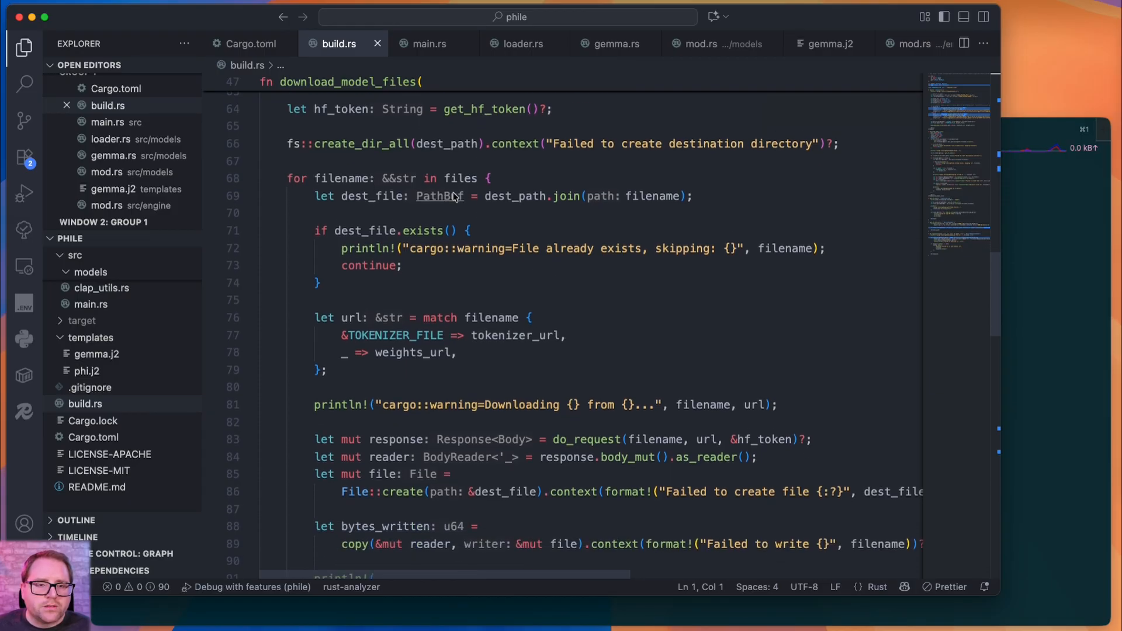
mouse_move(533, 338)
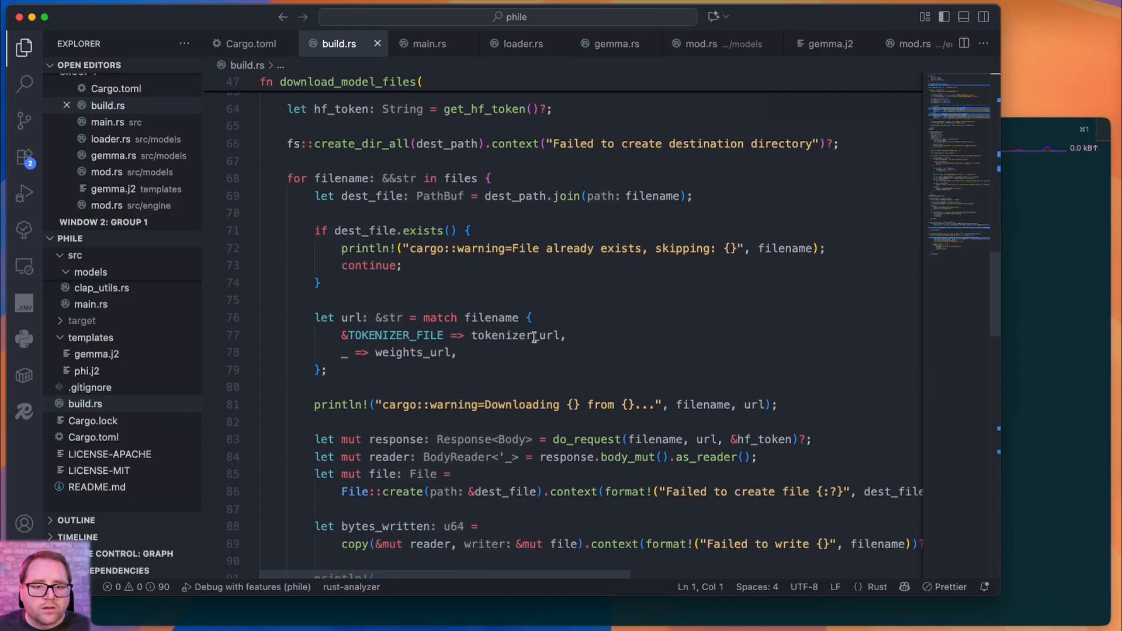
scroll(down, 3)
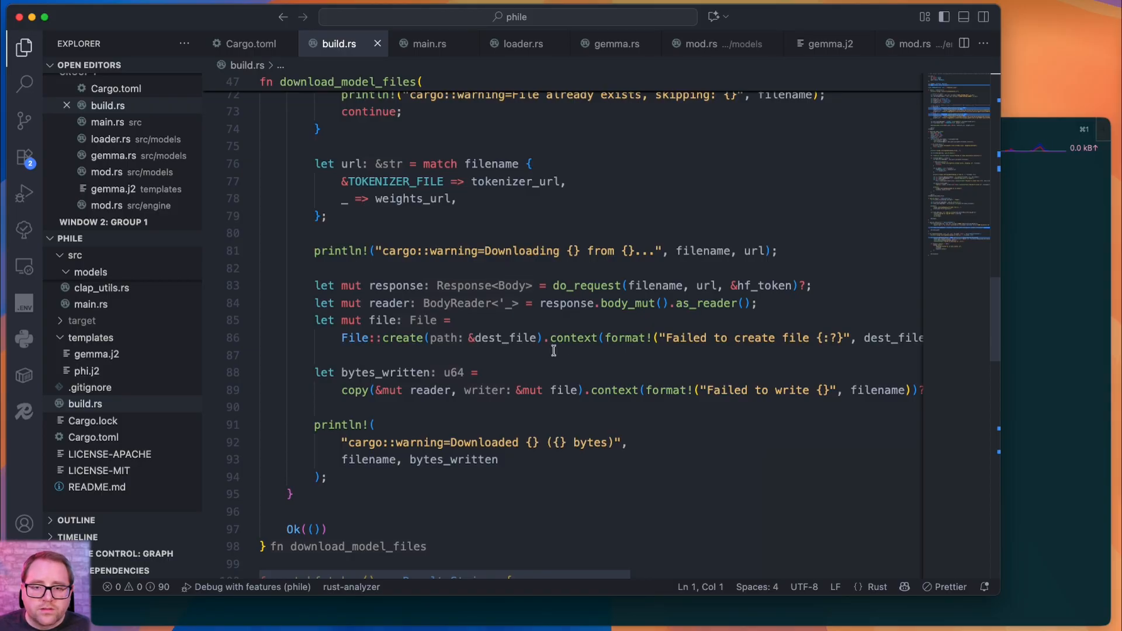
mouse_move(501, 309)
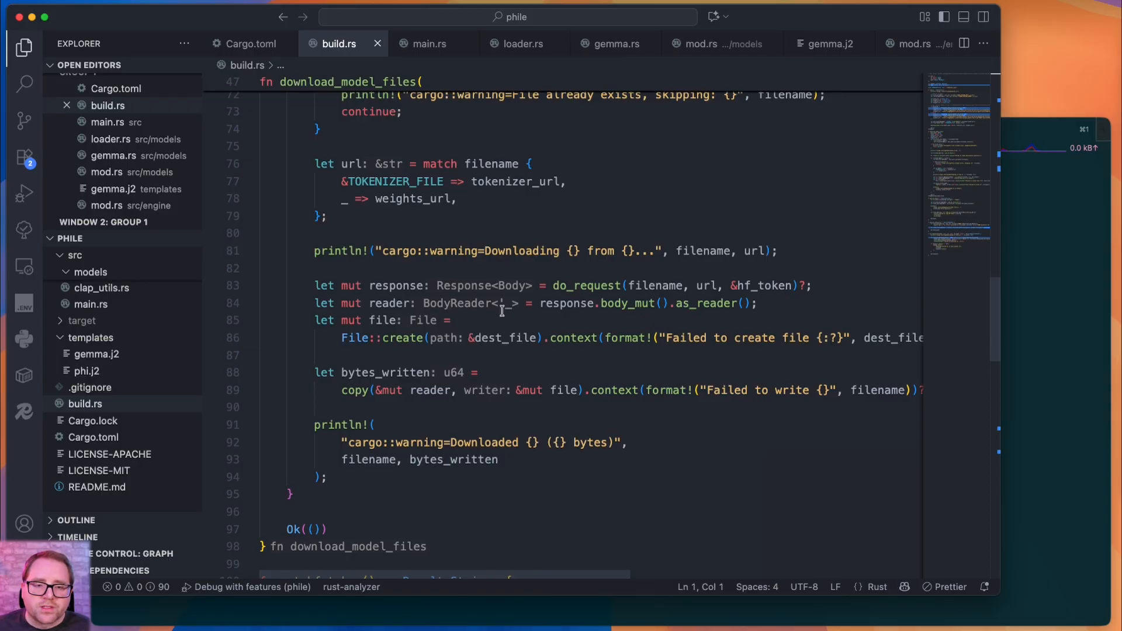
scroll(down, 3)
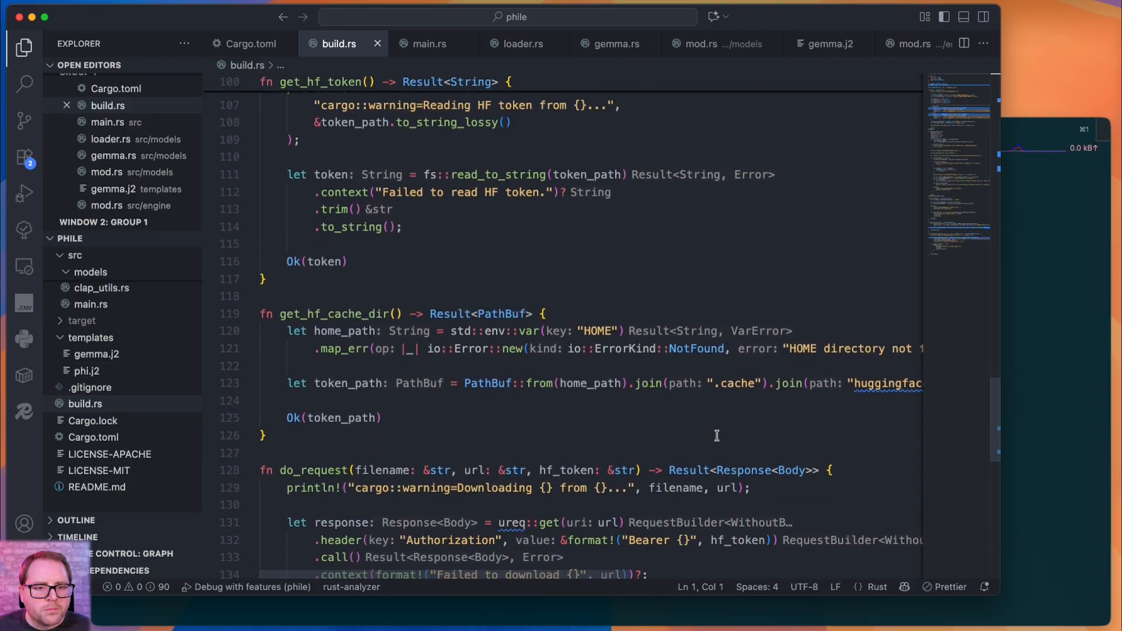
scroll(down, 3)
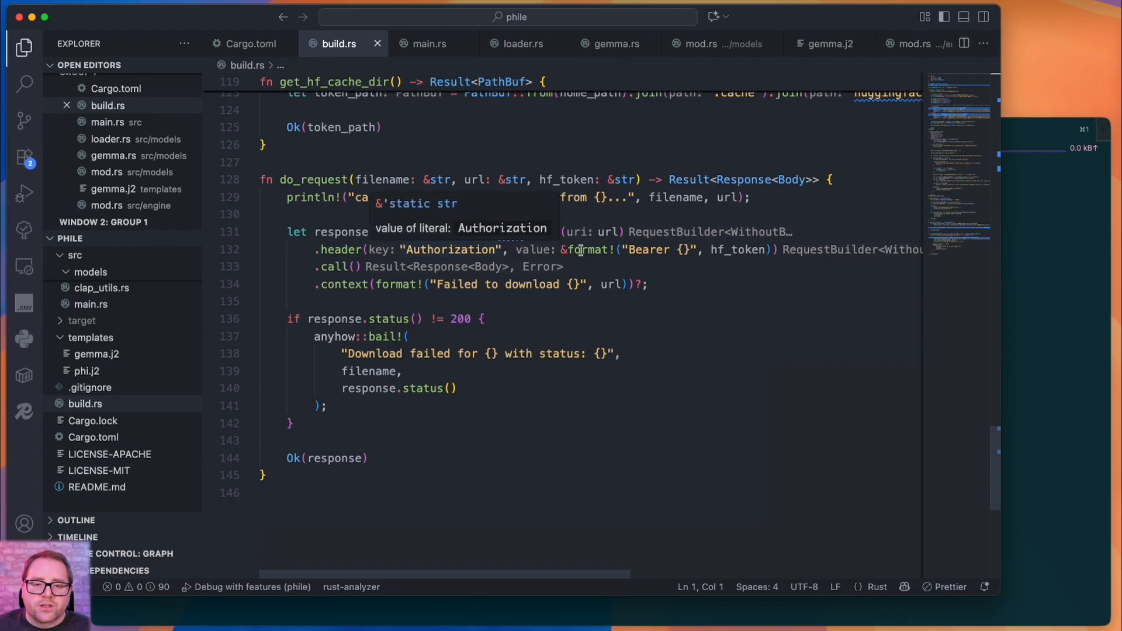
scroll(up, 3)
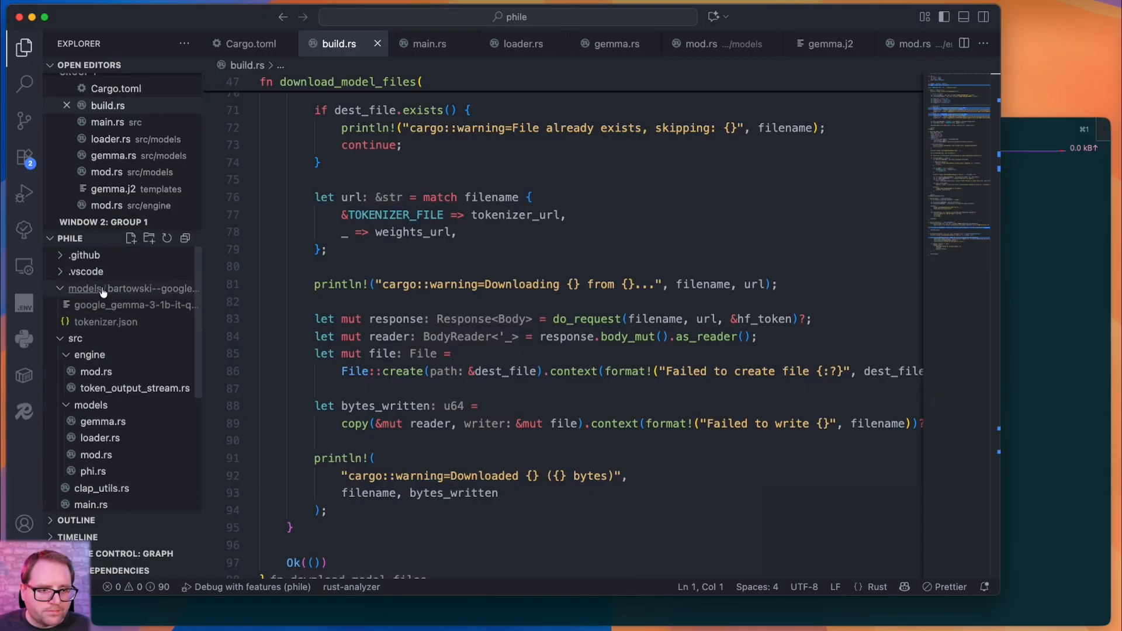
Step: Delete the downloaded models folder from the Explorer
right_click(85, 288)
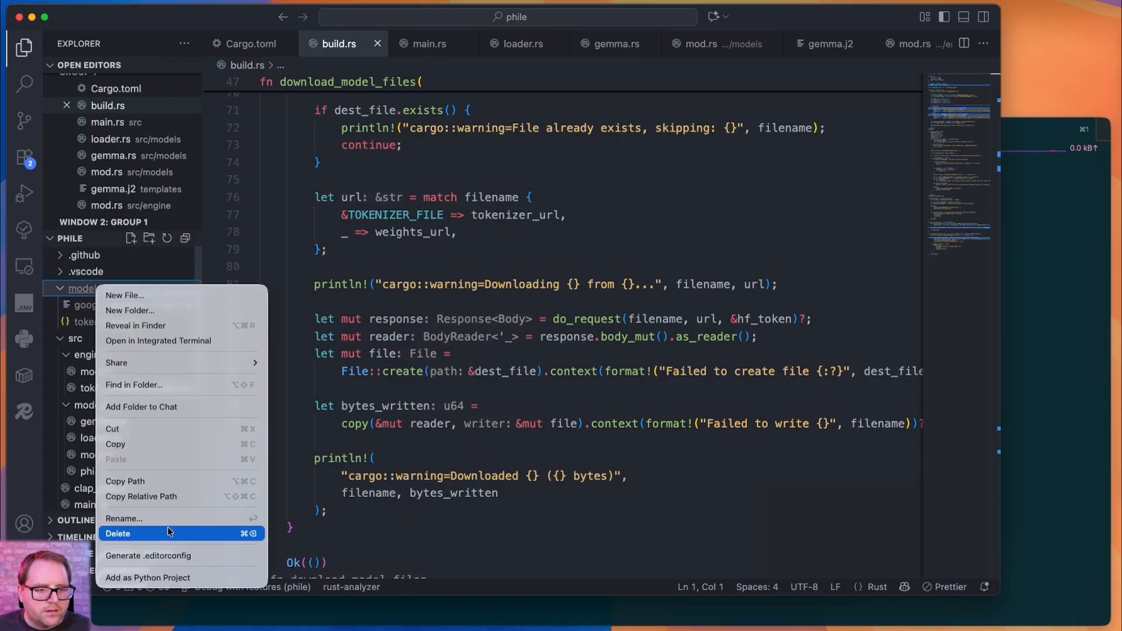
click(124, 518)
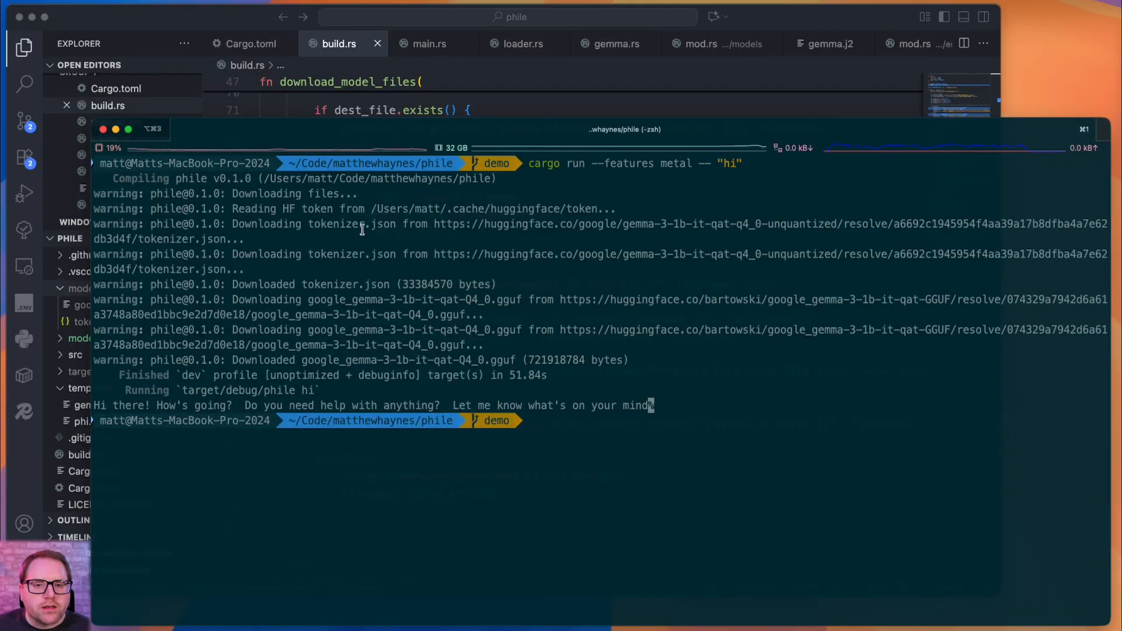
mouse_move(322, 290)
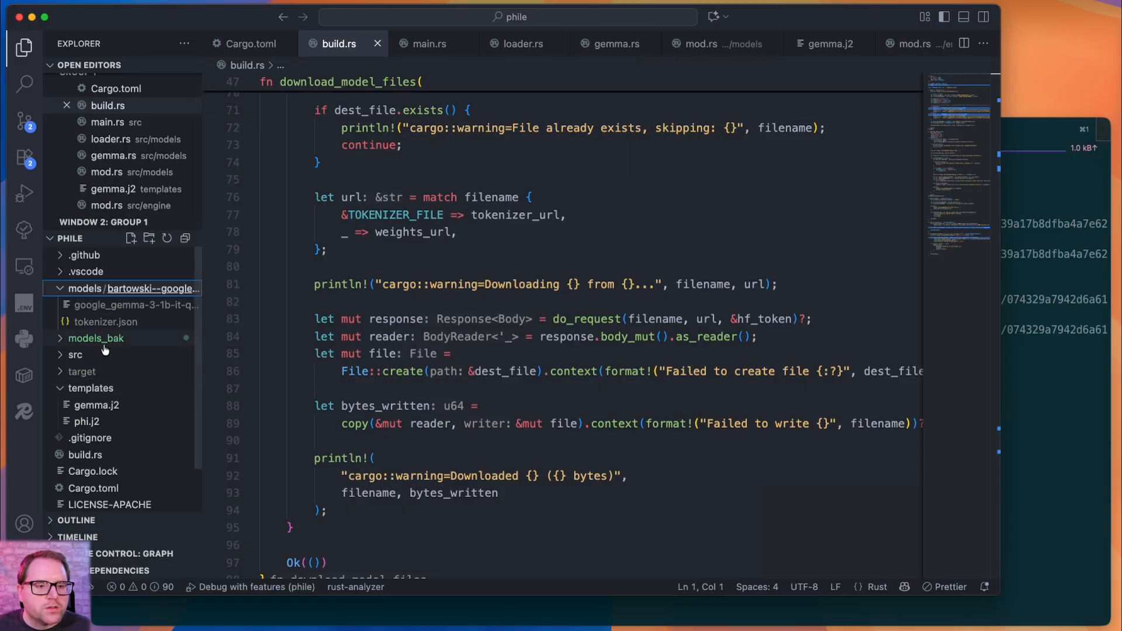
Step: Delete the models_bak backup folder from the Explorer
right_click(95, 338)
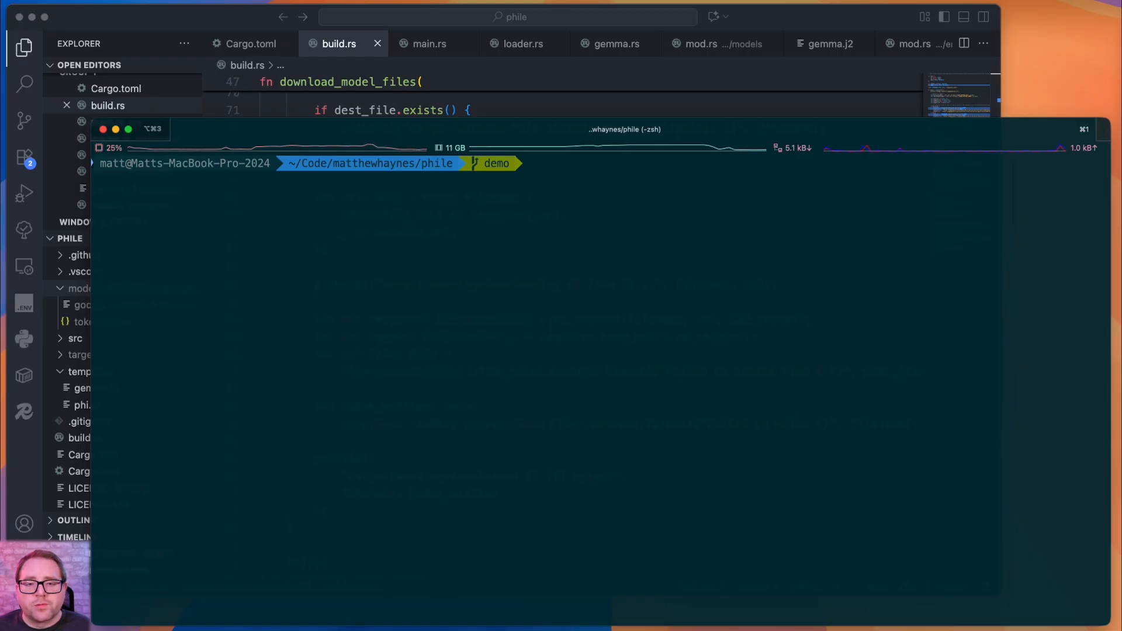
Step: Run cargo build --features metal,embed --release, then return to main.rs in the editor
text(cargo build --features metal,embed --release)
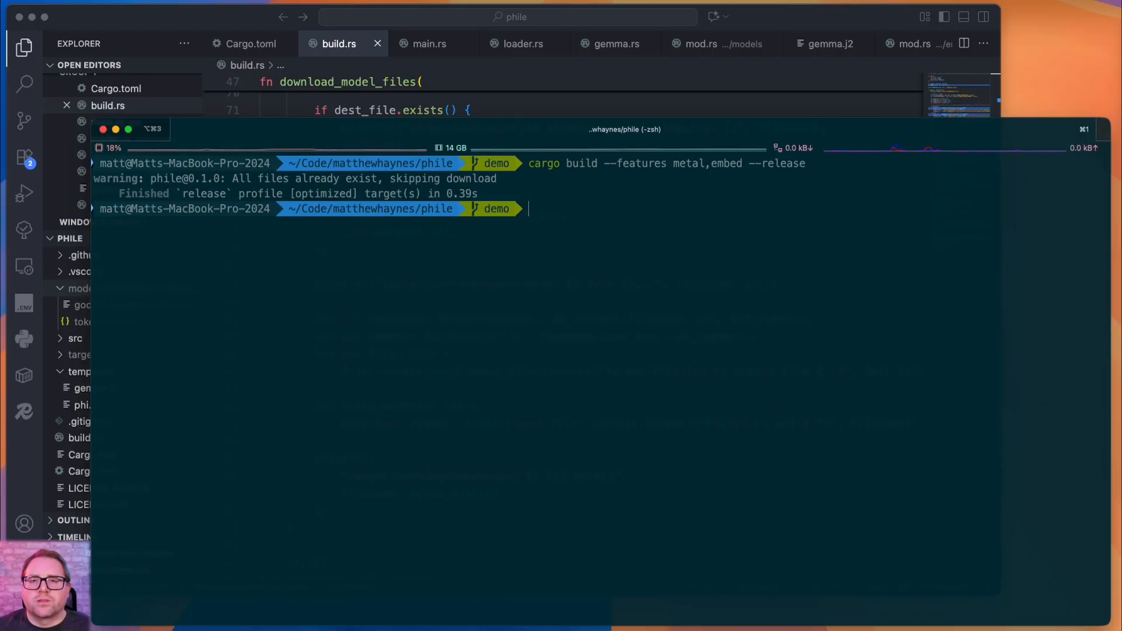
click(428, 43)
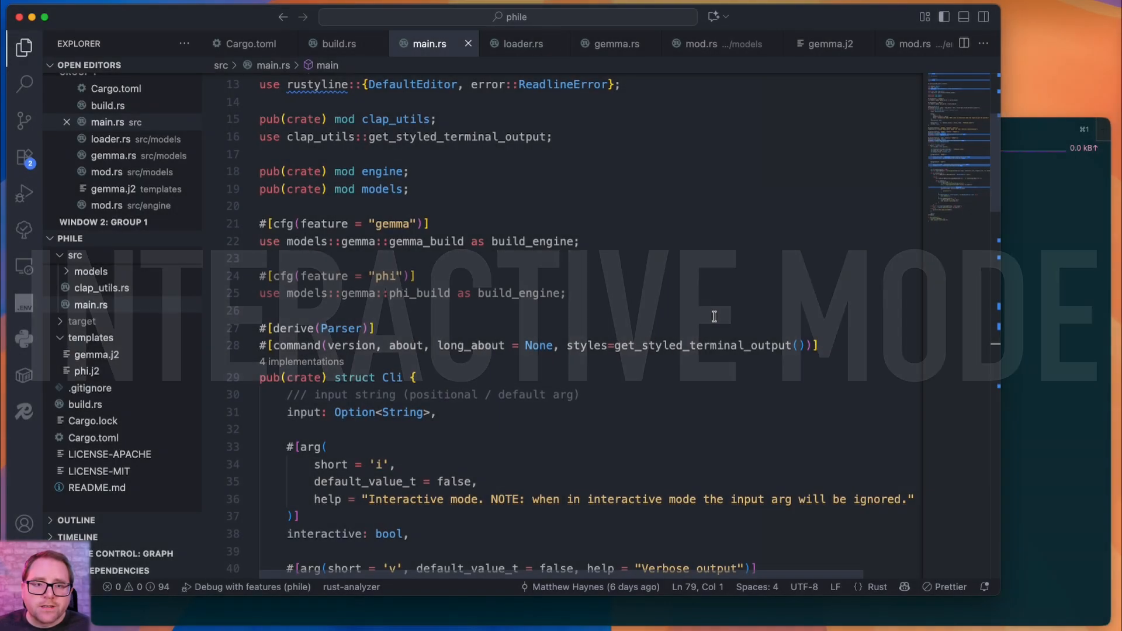
mouse_move(315, 84)
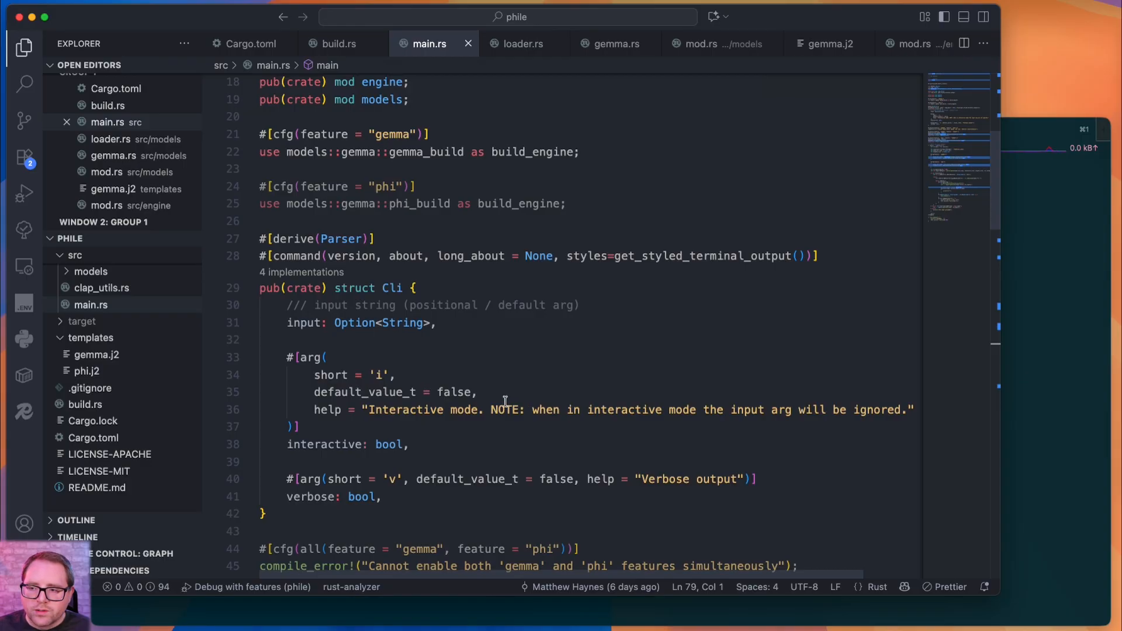
Step: Review the interactive loop in main.rs, then launch ./target/release/phile with -i -v
scroll(down, 3)
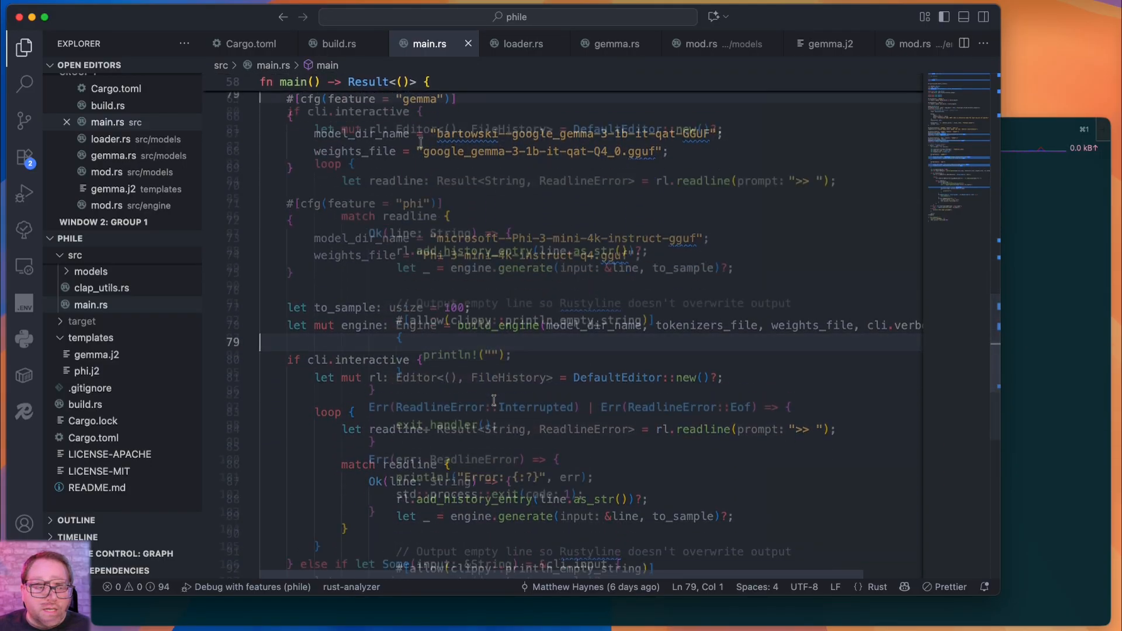
scroll(down, 3)
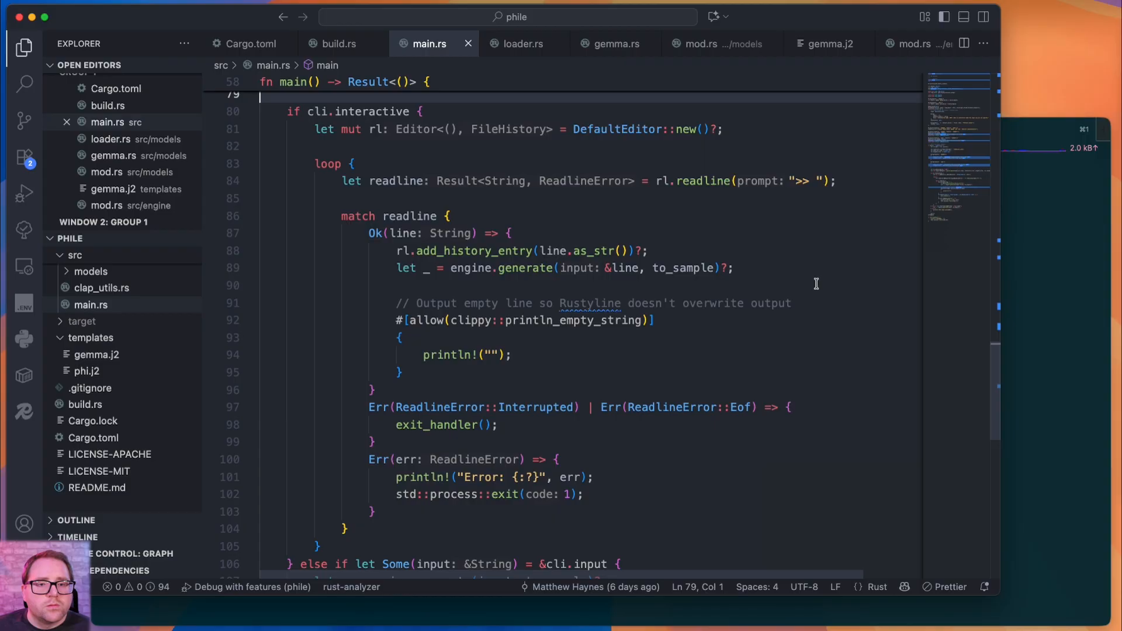
mouse_move(629, 251)
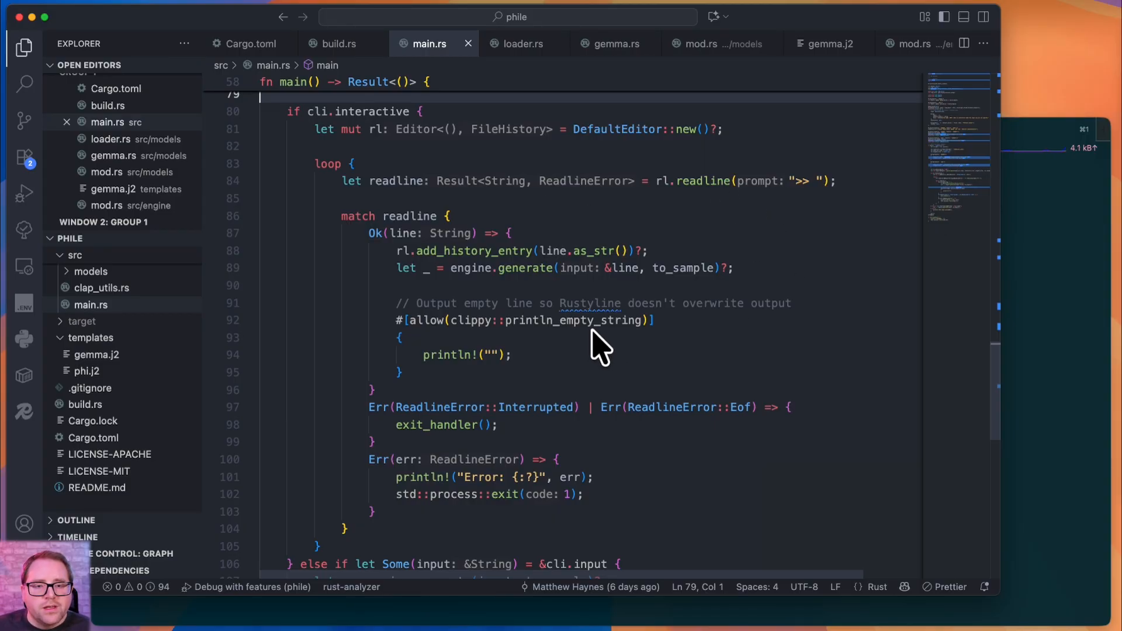
scroll(up, 3)
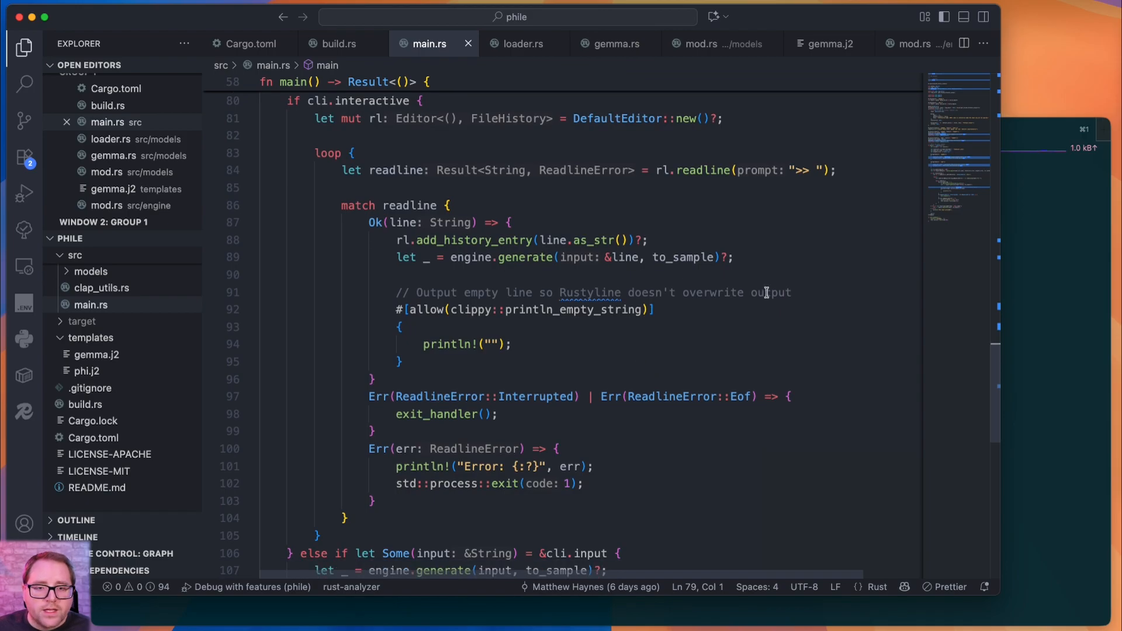
mouse_move(464, 223)
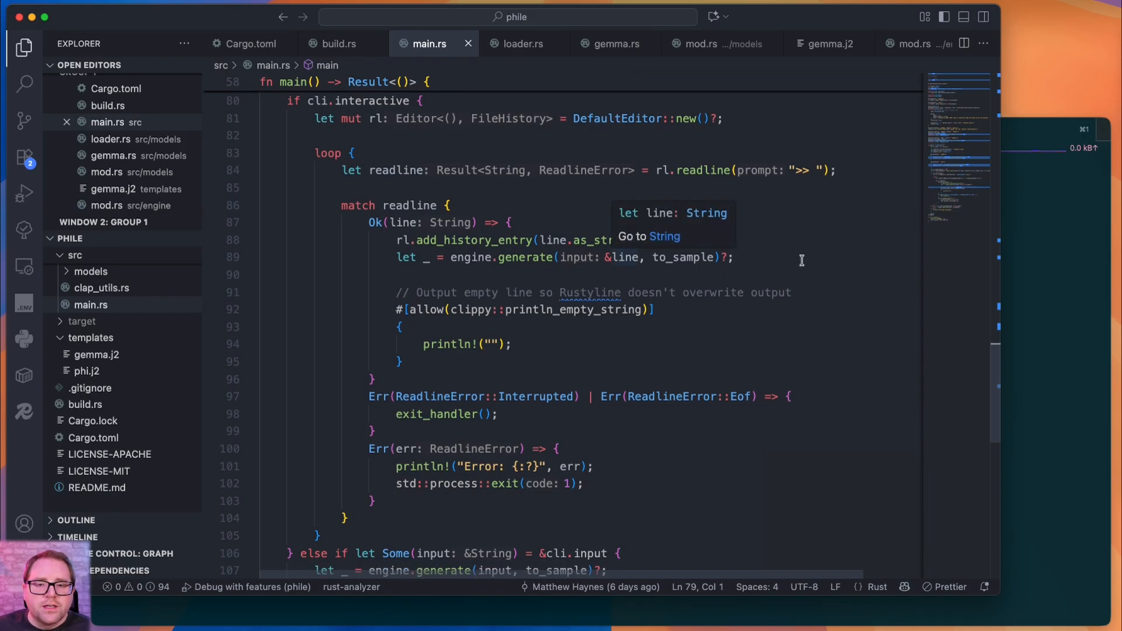
mouse_move(817, 257)
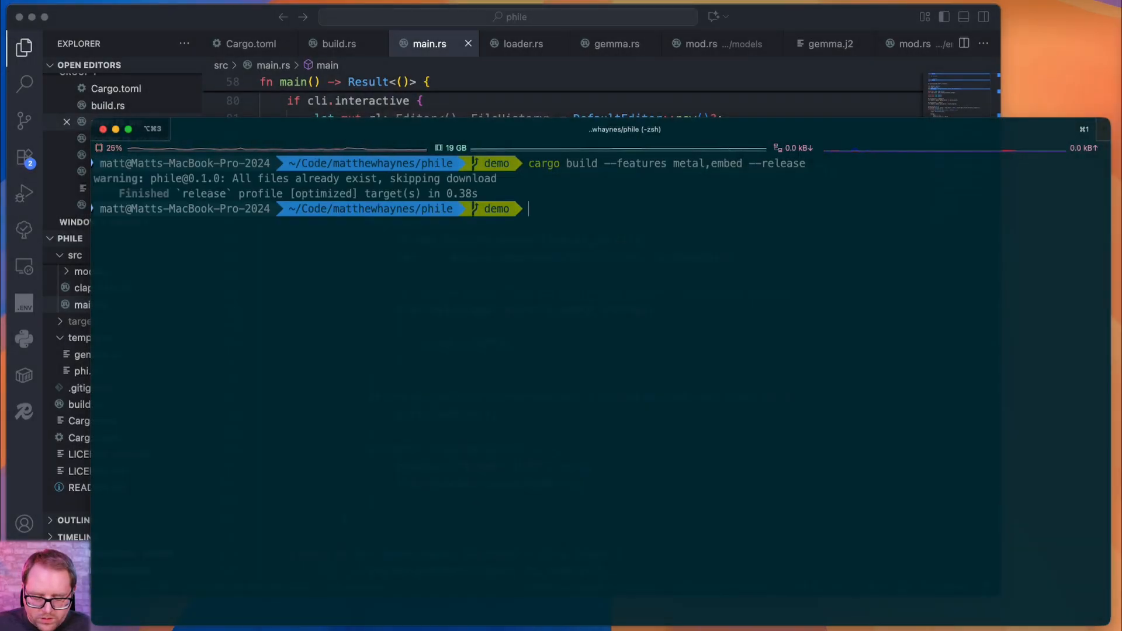
text(./target/release/phile -h)
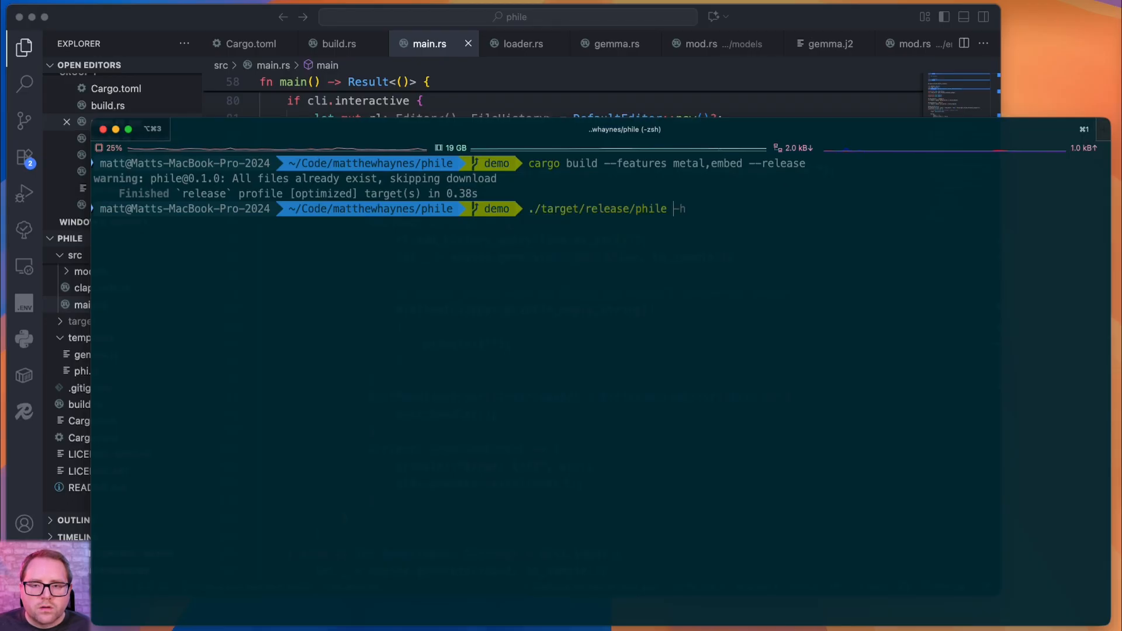
text(-i -v)
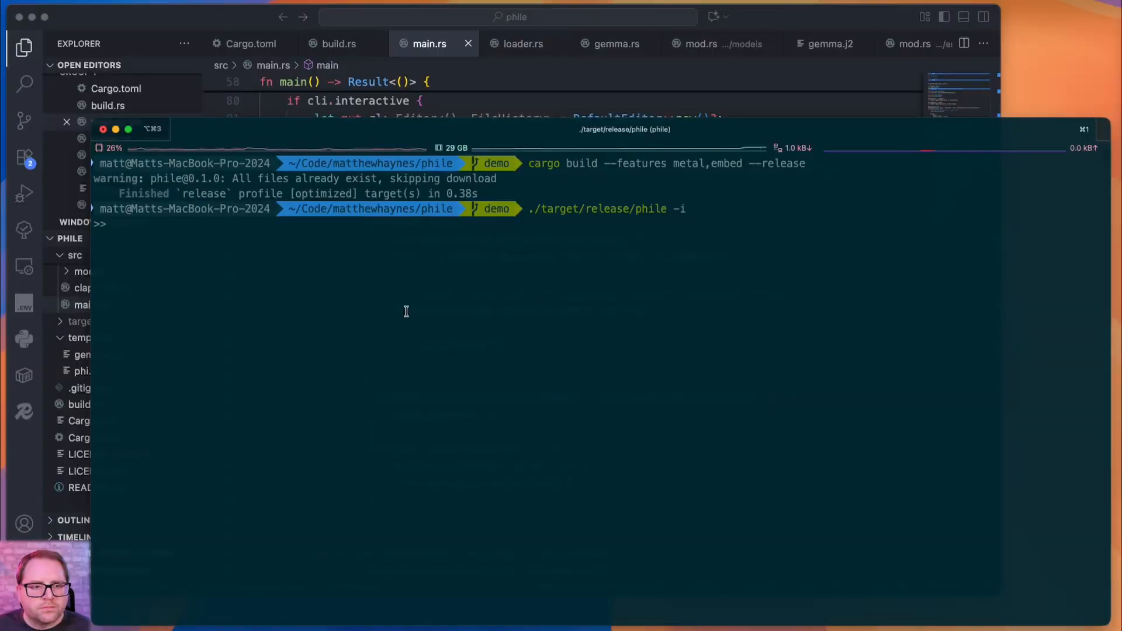
Step: Chat with phile: send Hi, Hello, My name is matt, and ask What's my name
text(Hi)
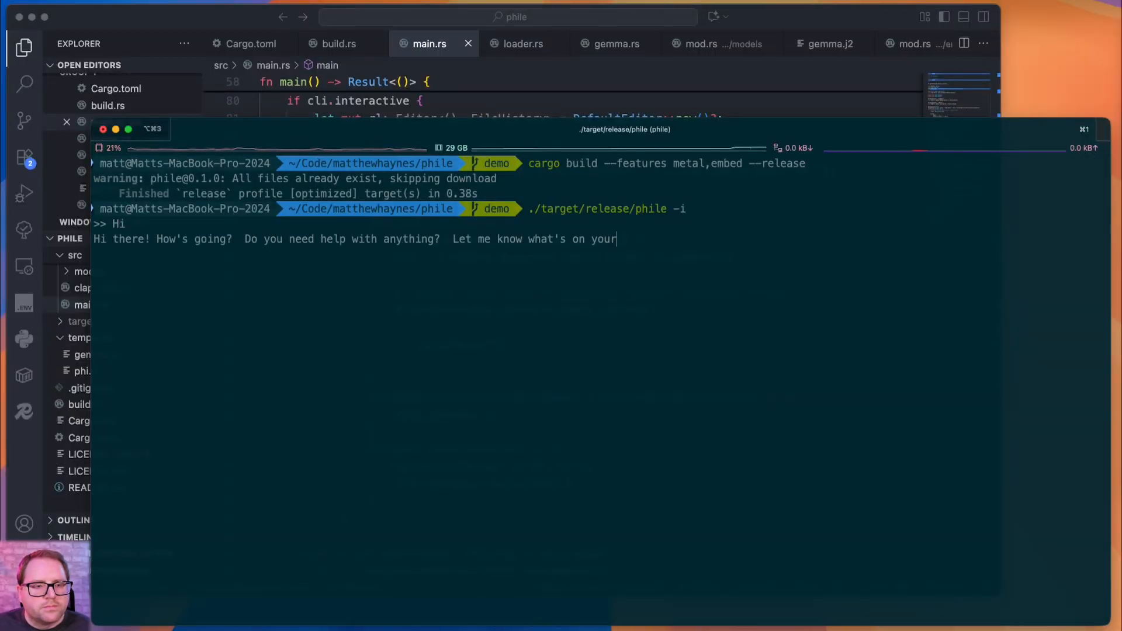
text(Hel)
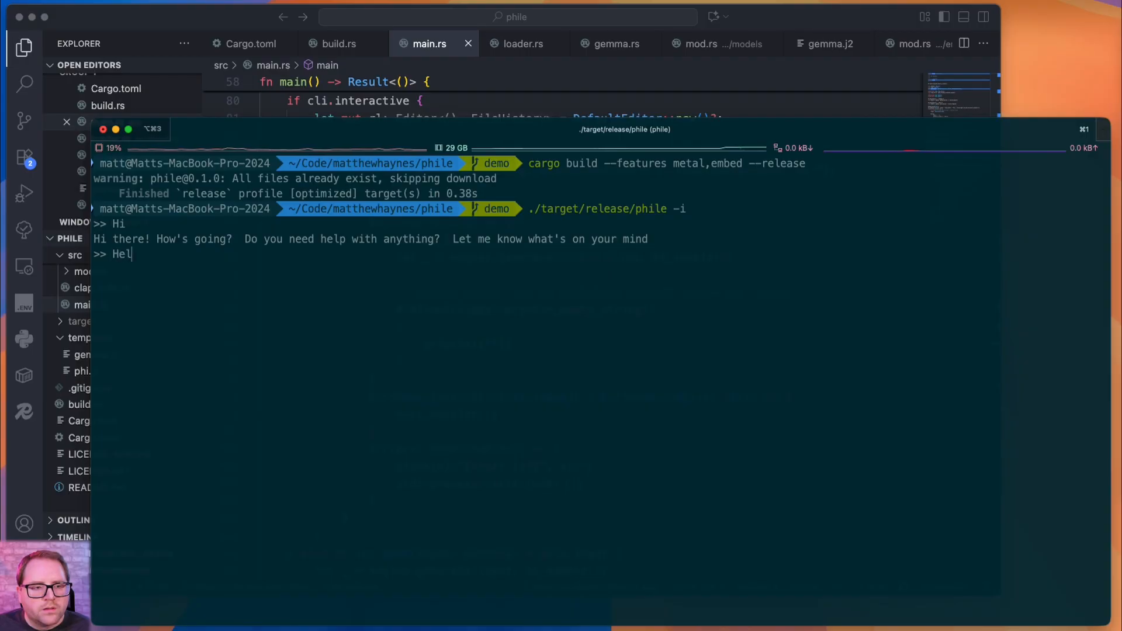
key(Return)
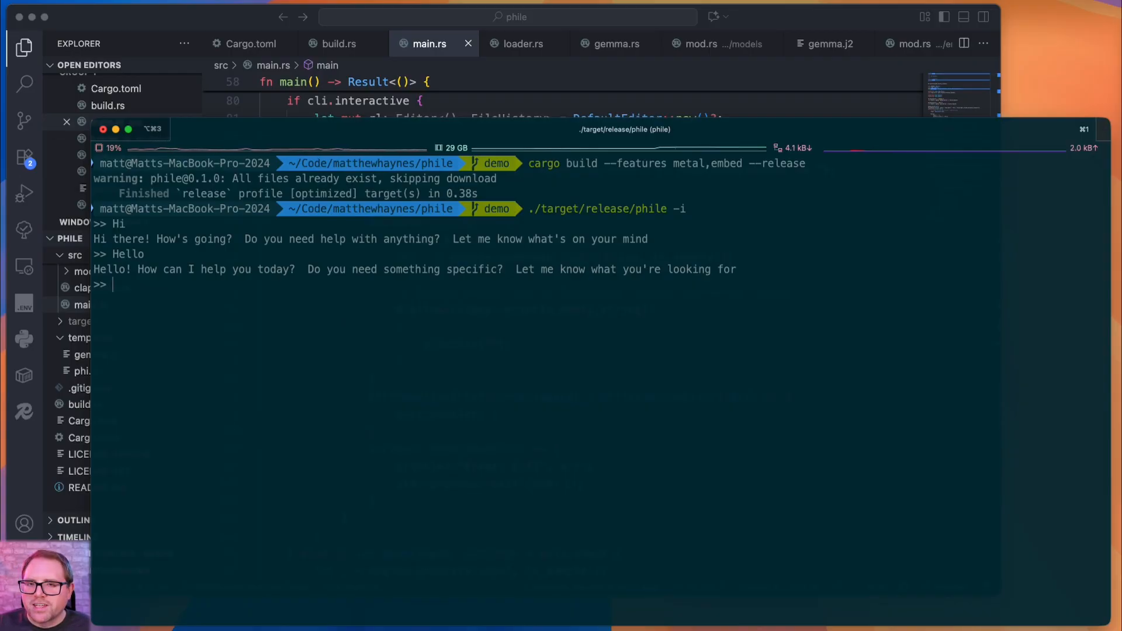
text(My name is matt)
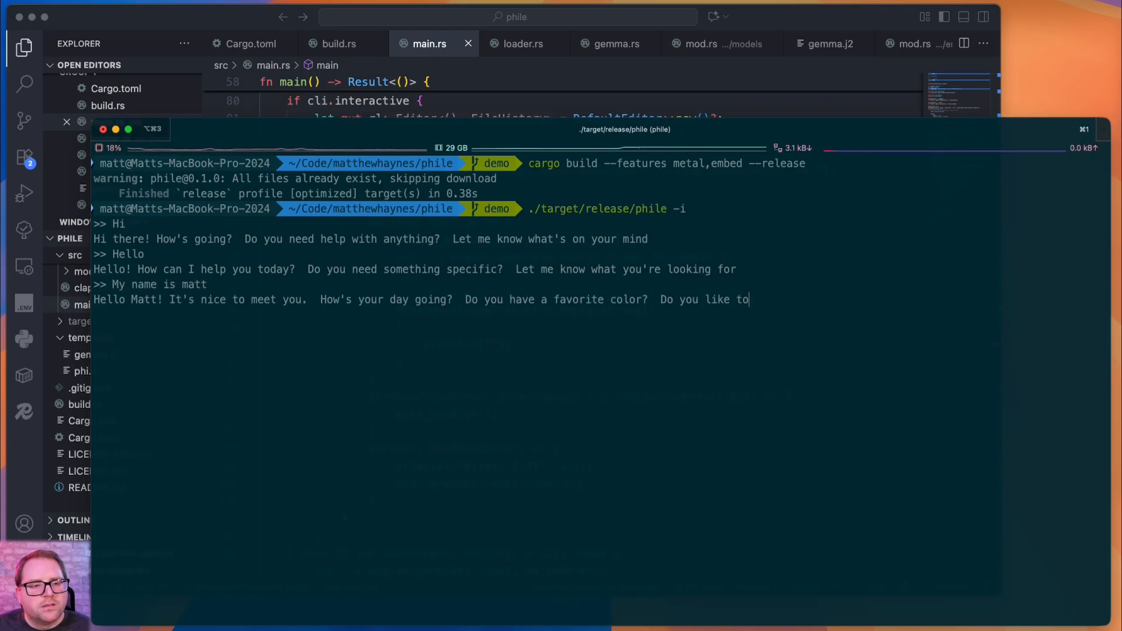
text(What's my)
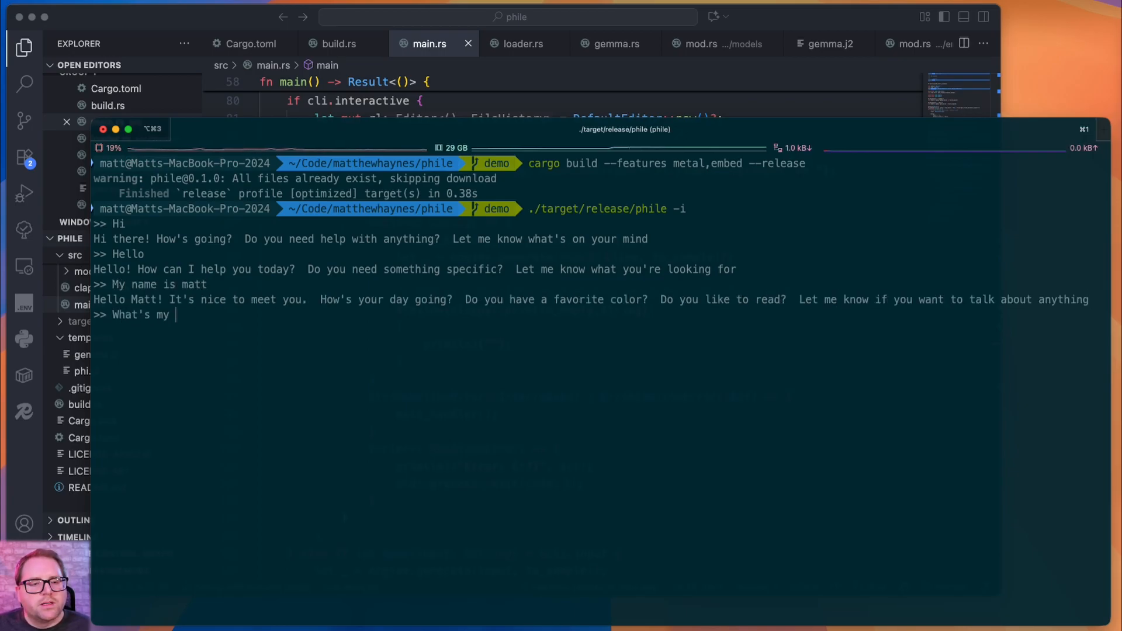
key(Return)
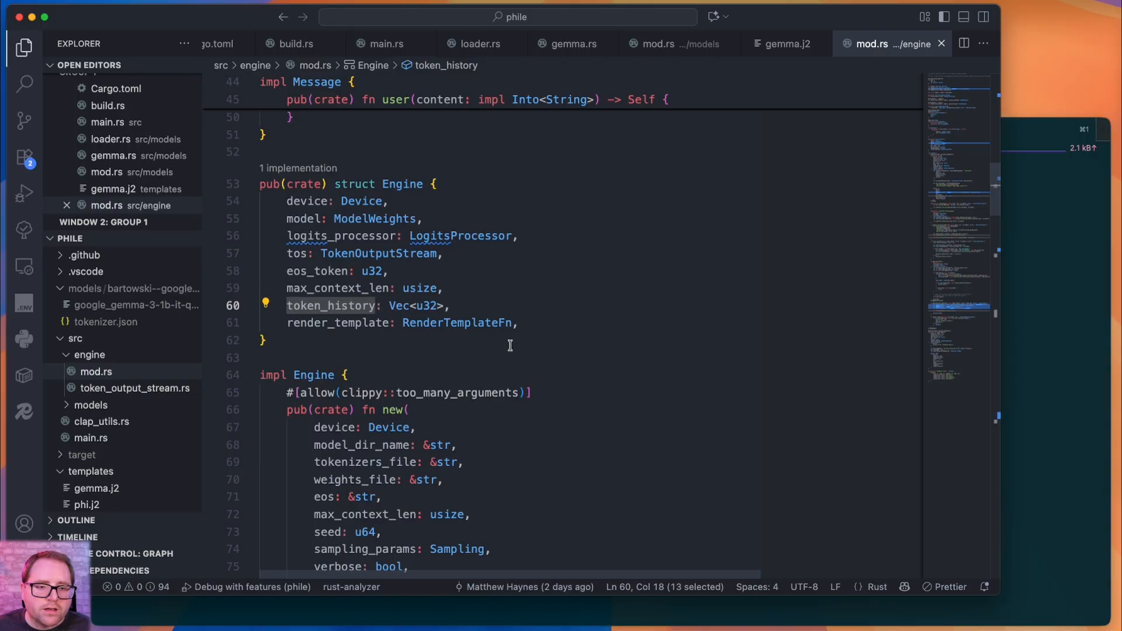
mouse_move(526, 429)
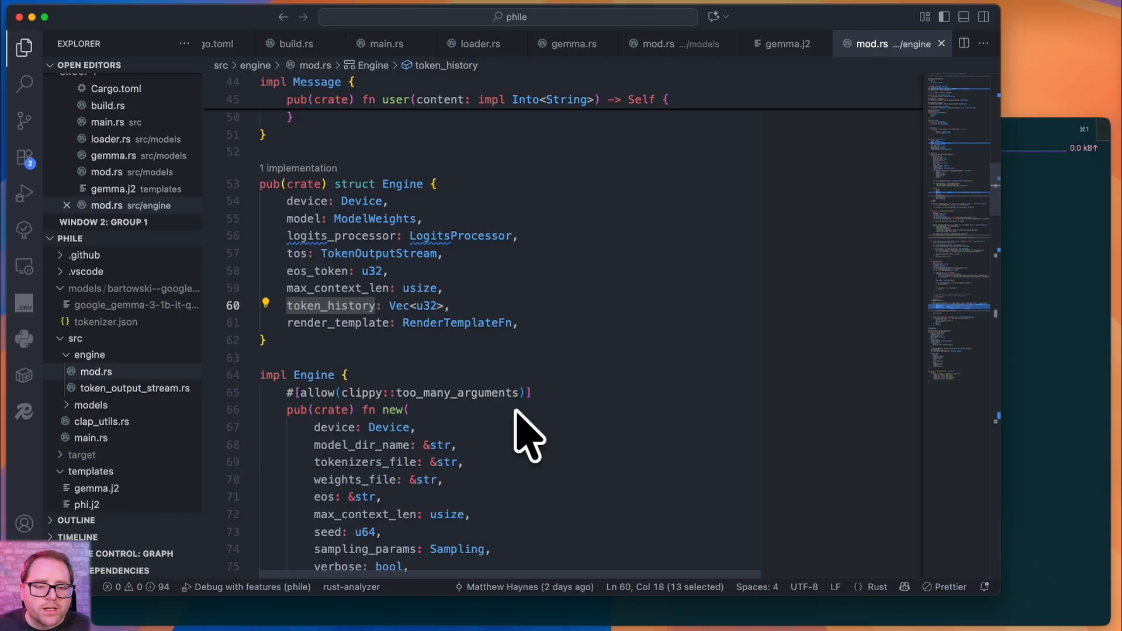
Step: Scroll to prepare_starting_tokens and highlight the token_history occurrences
scroll(down, 3)
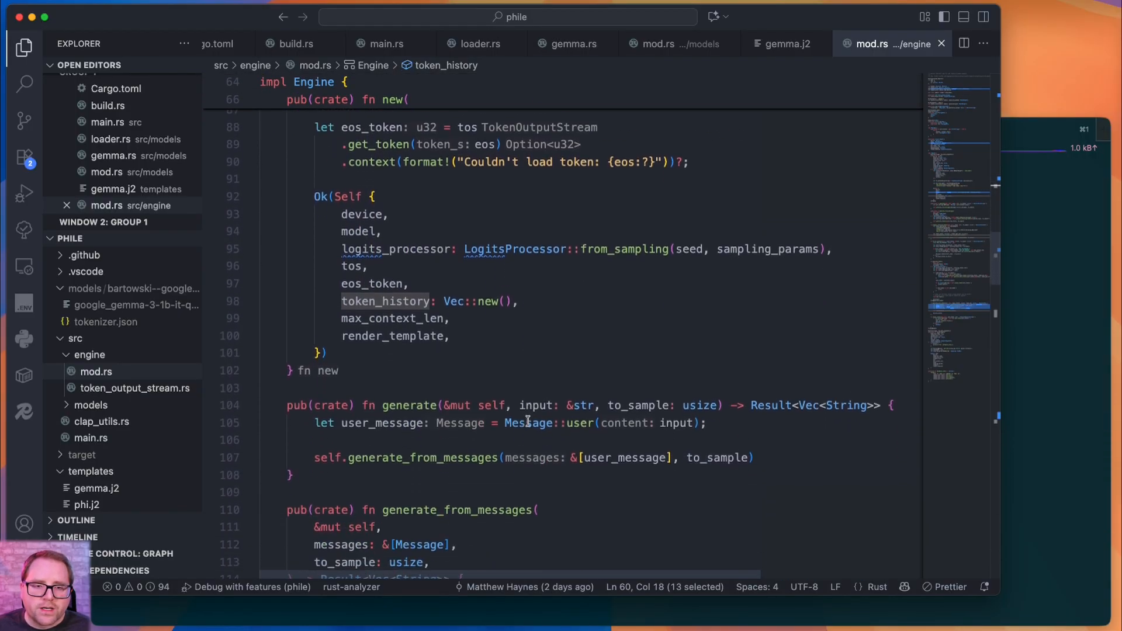
click(386, 280)
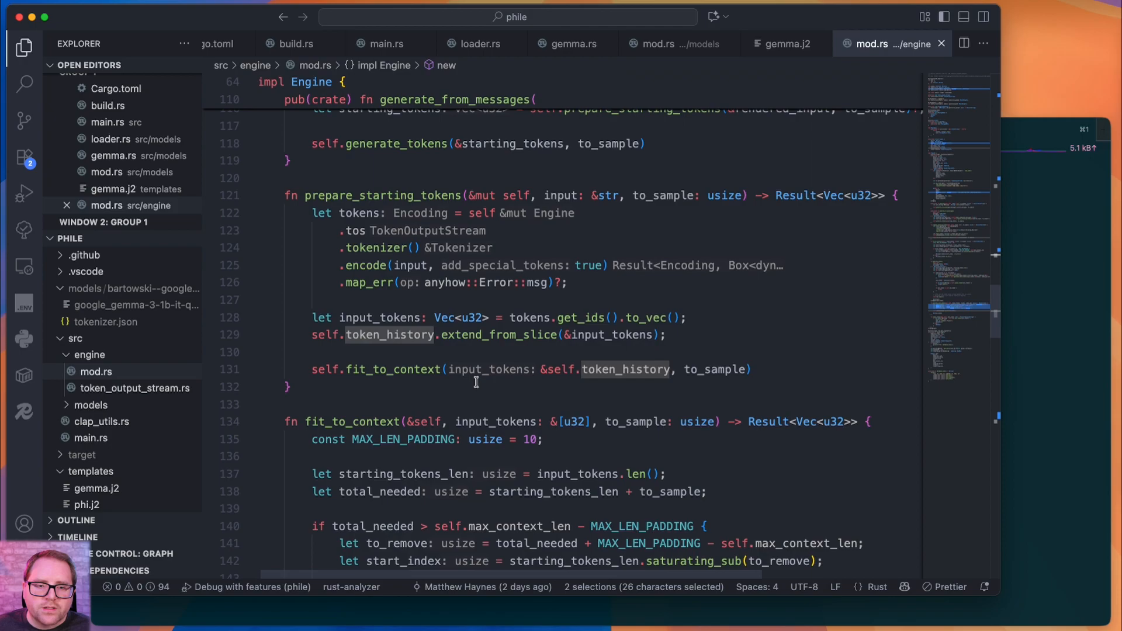
click(287, 384)
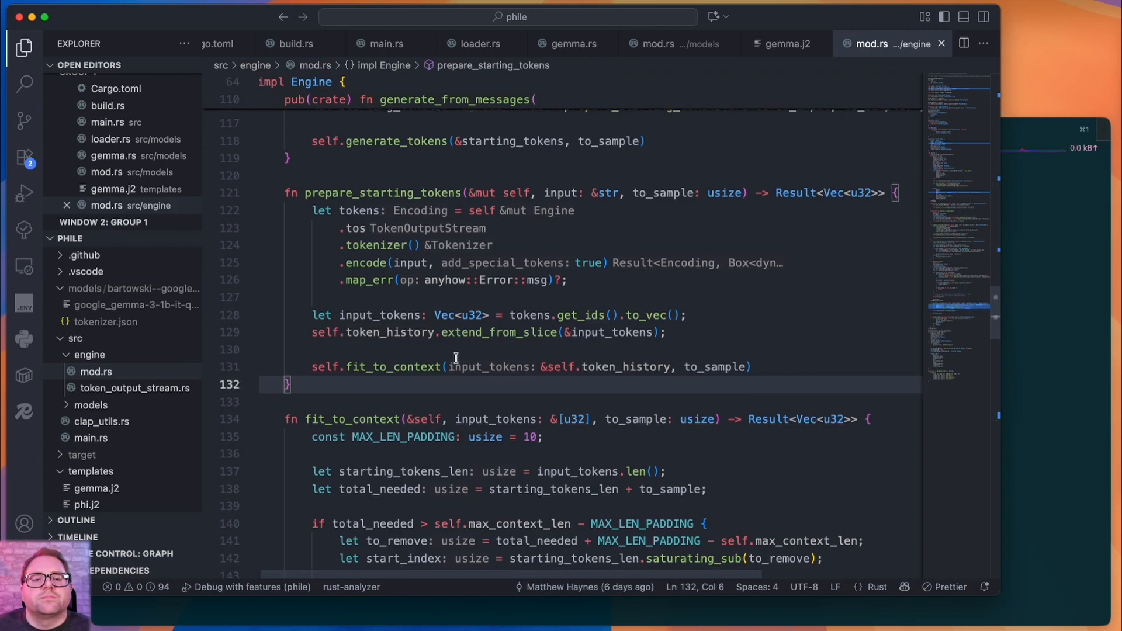
mouse_move(498, 341)
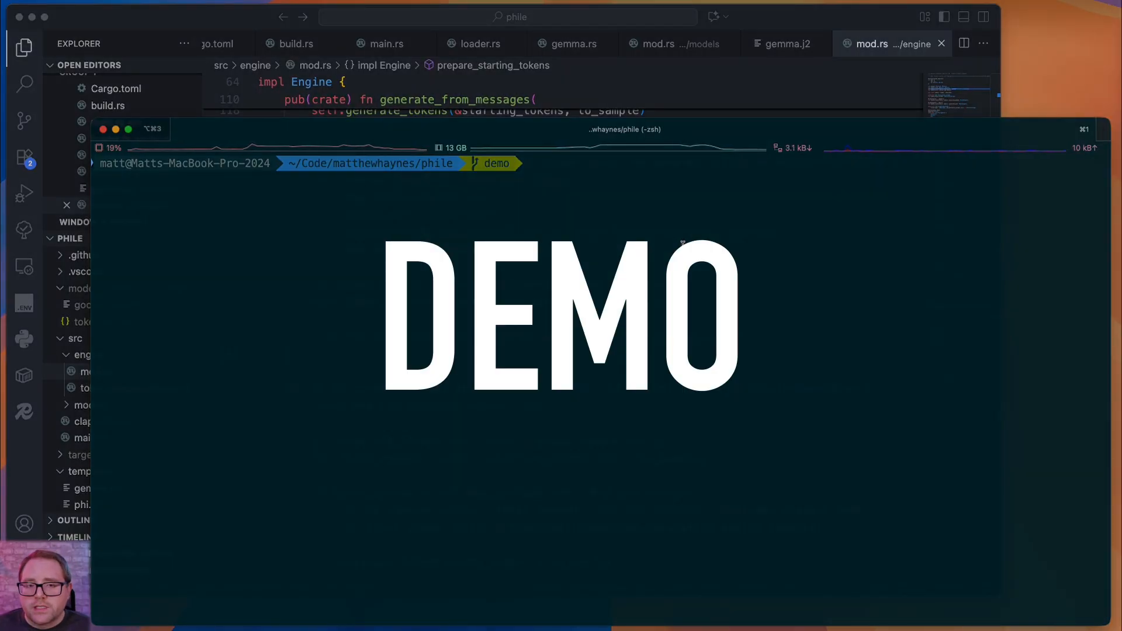
Step: Clear the terminal, run ./target/release/phile -i, and chat: Hi, My name is matt, until Goodbye
text(celar)
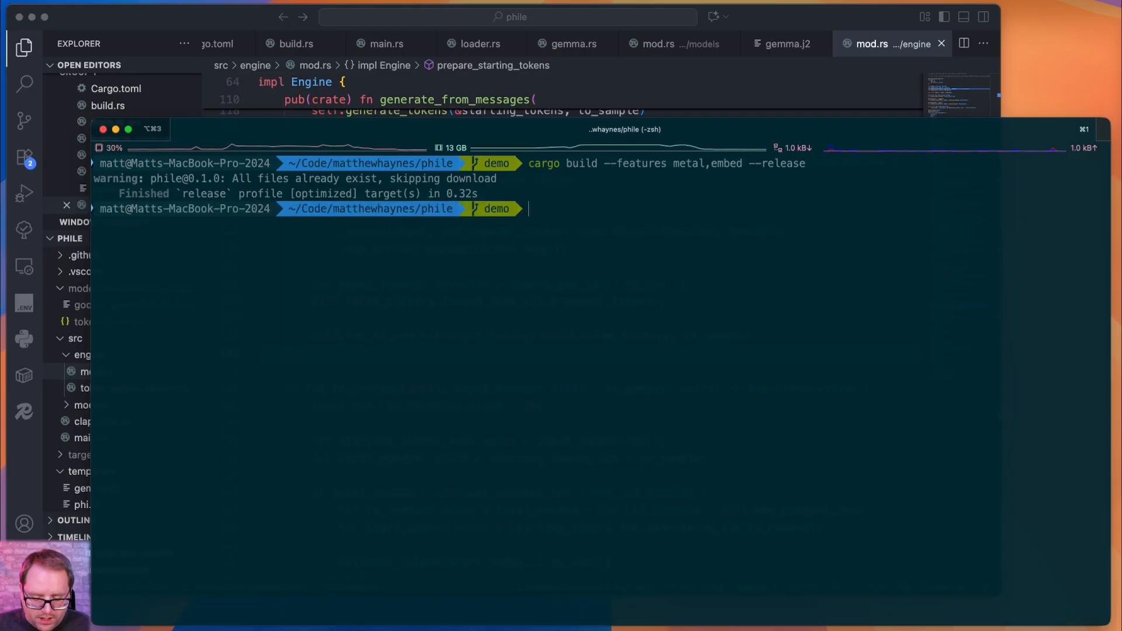
text(./tag)
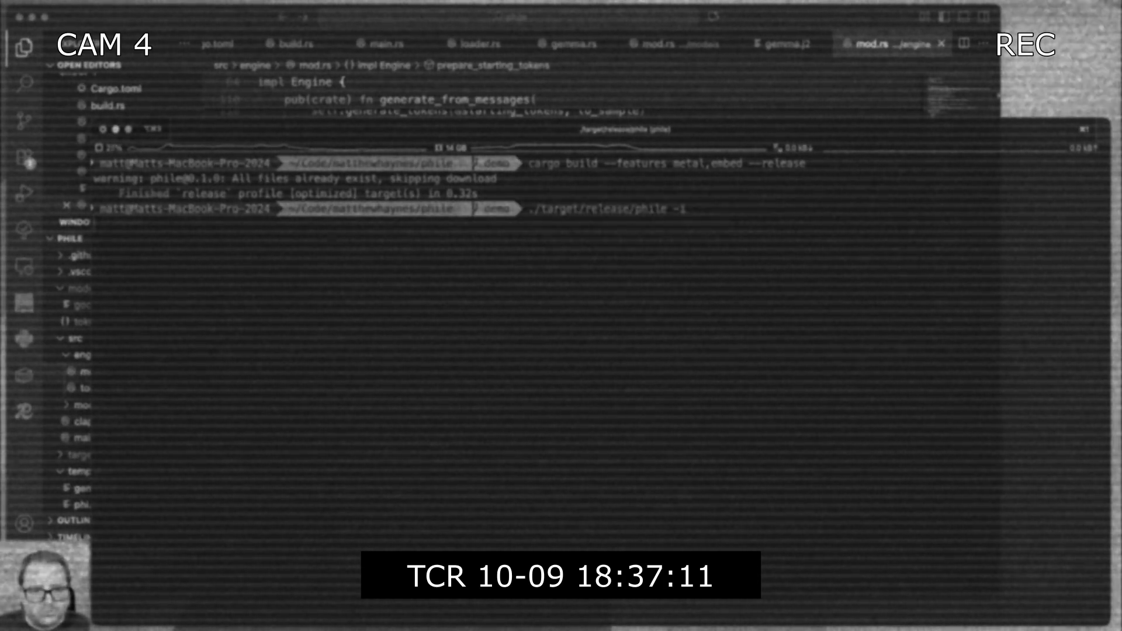
text(Hi)
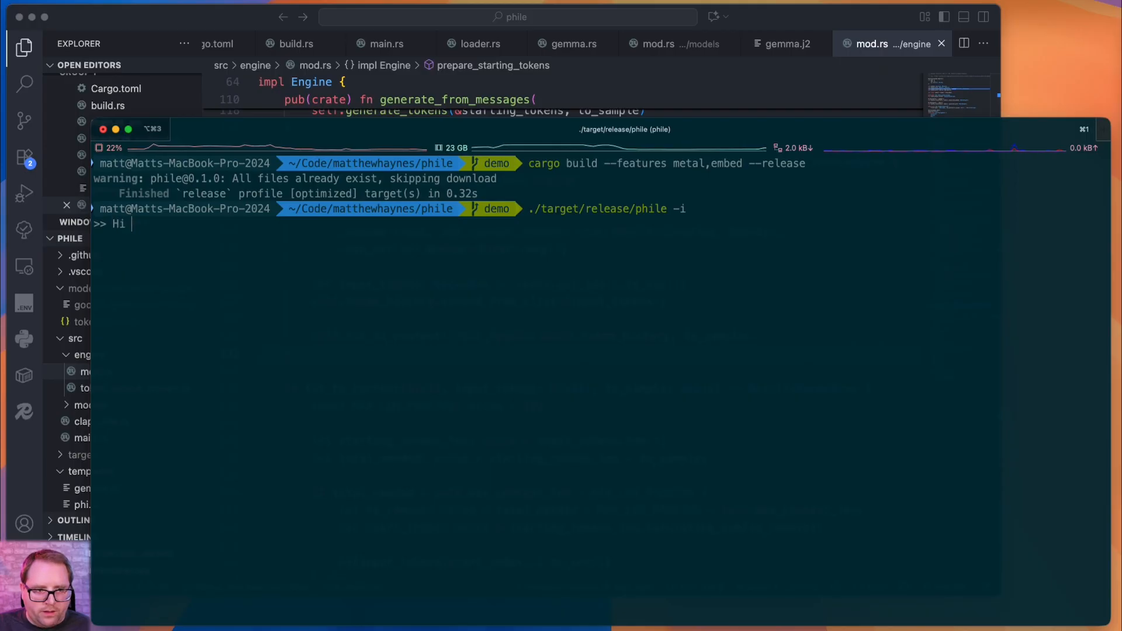
text(My nam)
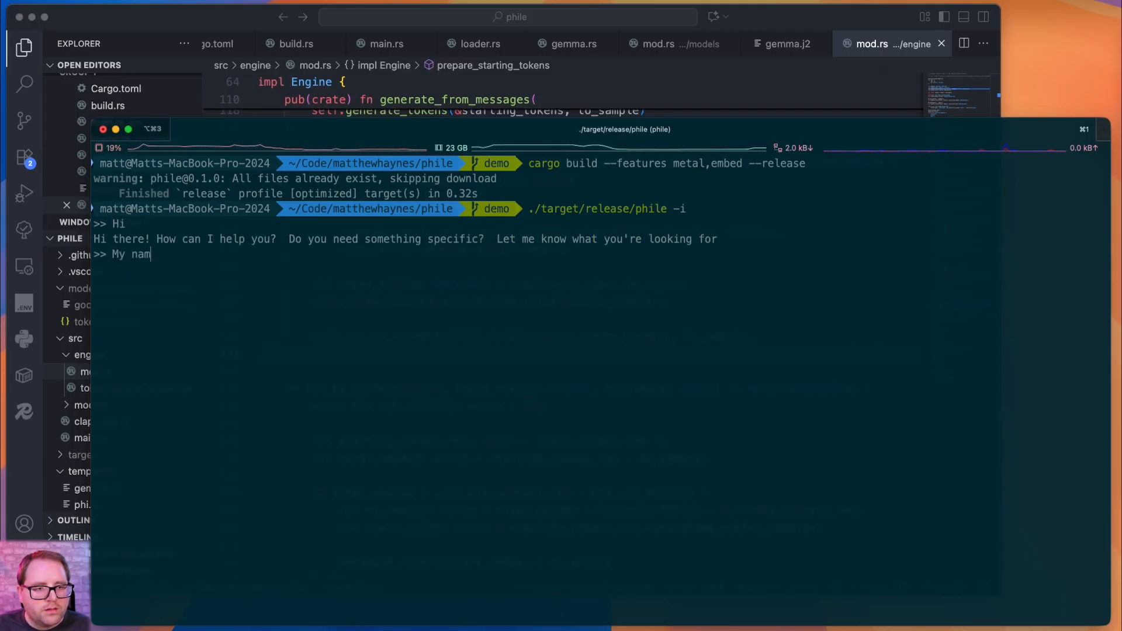
key(Return)
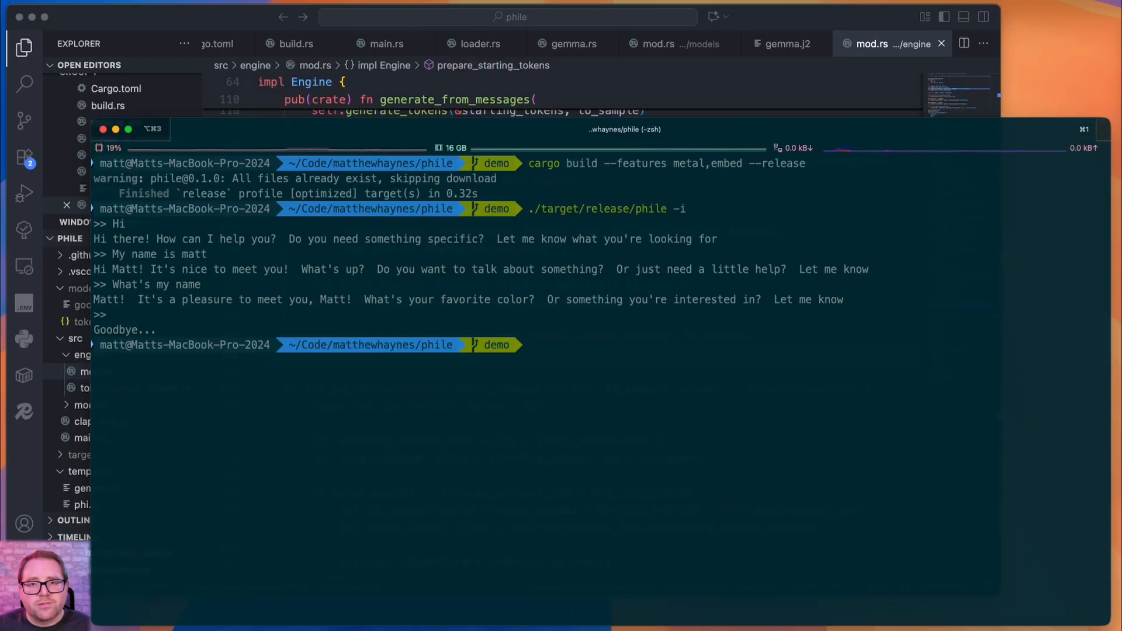
key(Return)
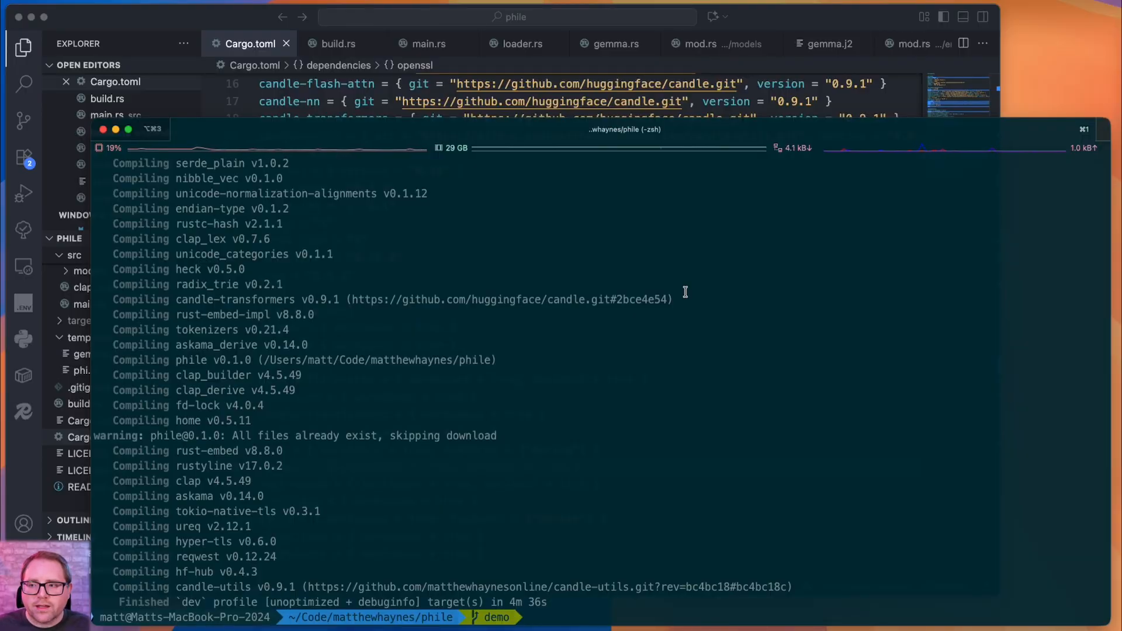
mouse_move(660, 332)
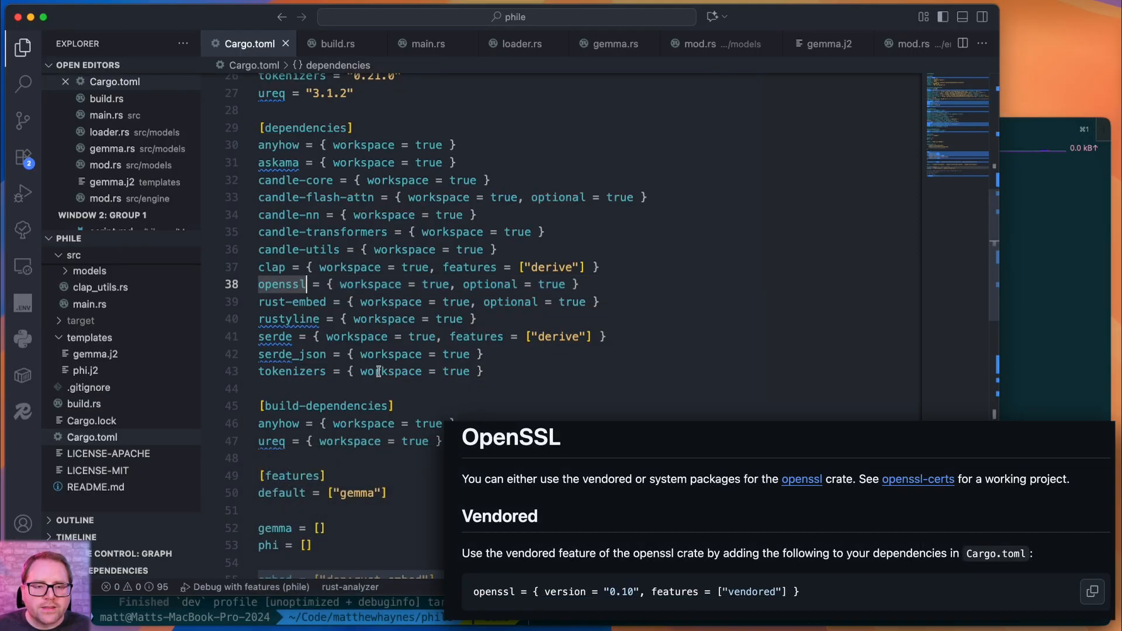
Step: Scroll Cargo.toml's [dependencies] down to the optional openssl entry
scroll(down, 3)
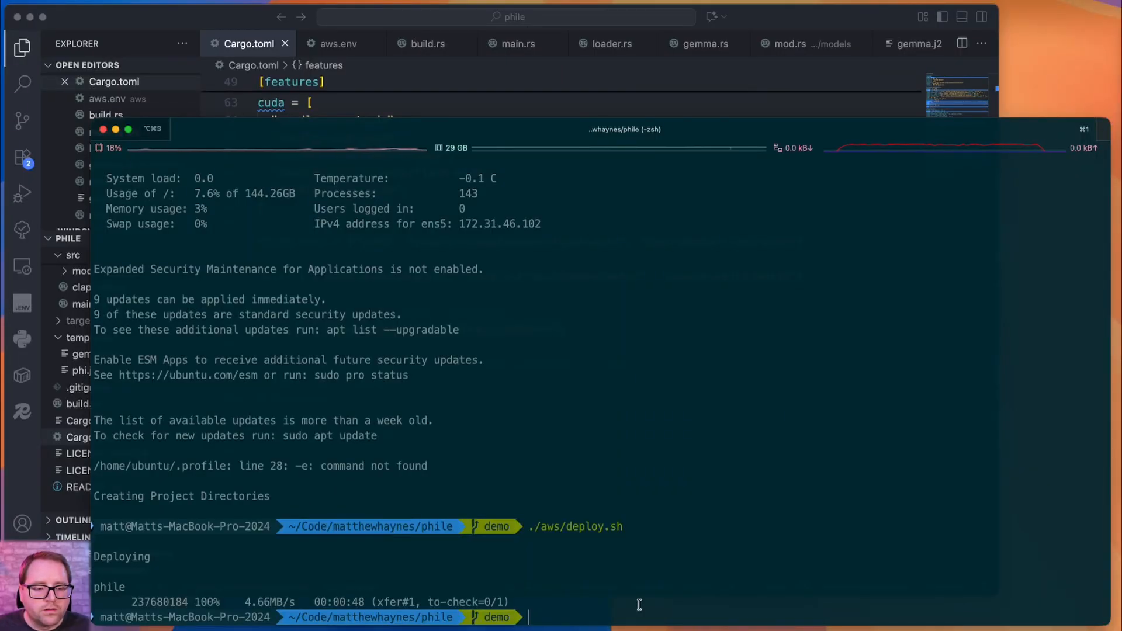
Step: SSH into the EC2 host, list the app directory and show phile's help text
text(ssh ubuntu@ec2-18-219-253-13.us-east-2.compute.amazonaws.com)
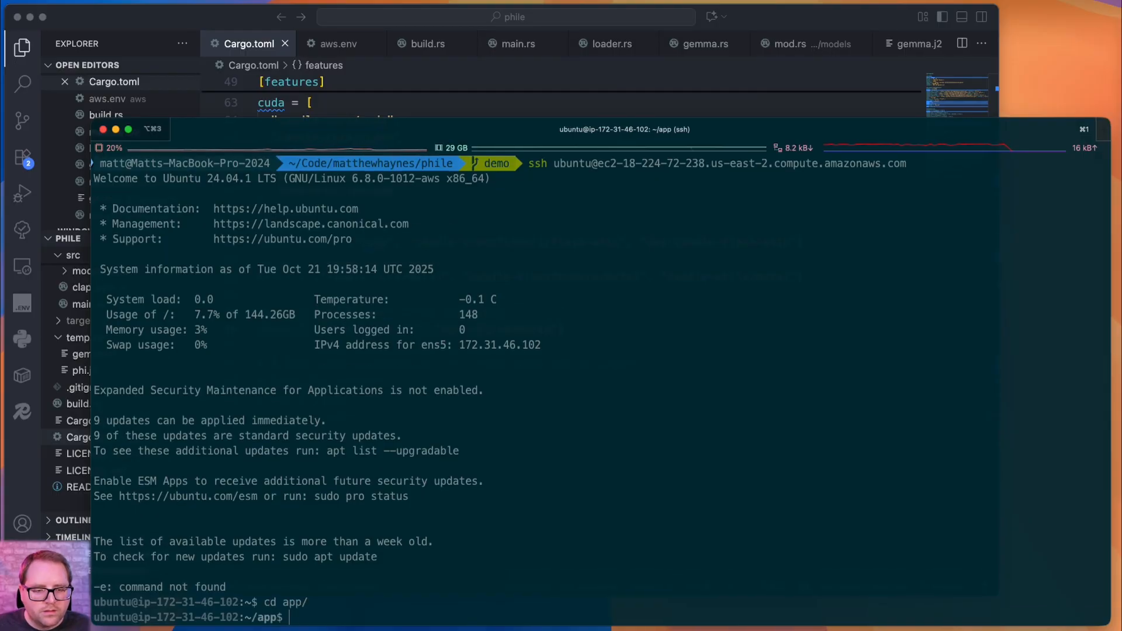
text(ls -la)
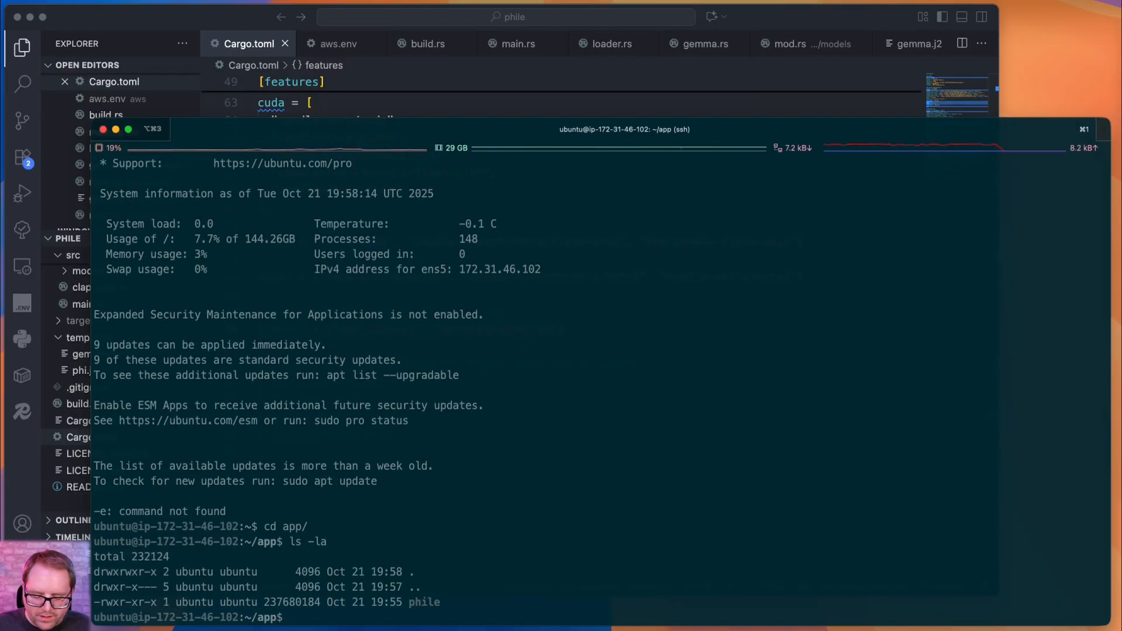
text(./phile)
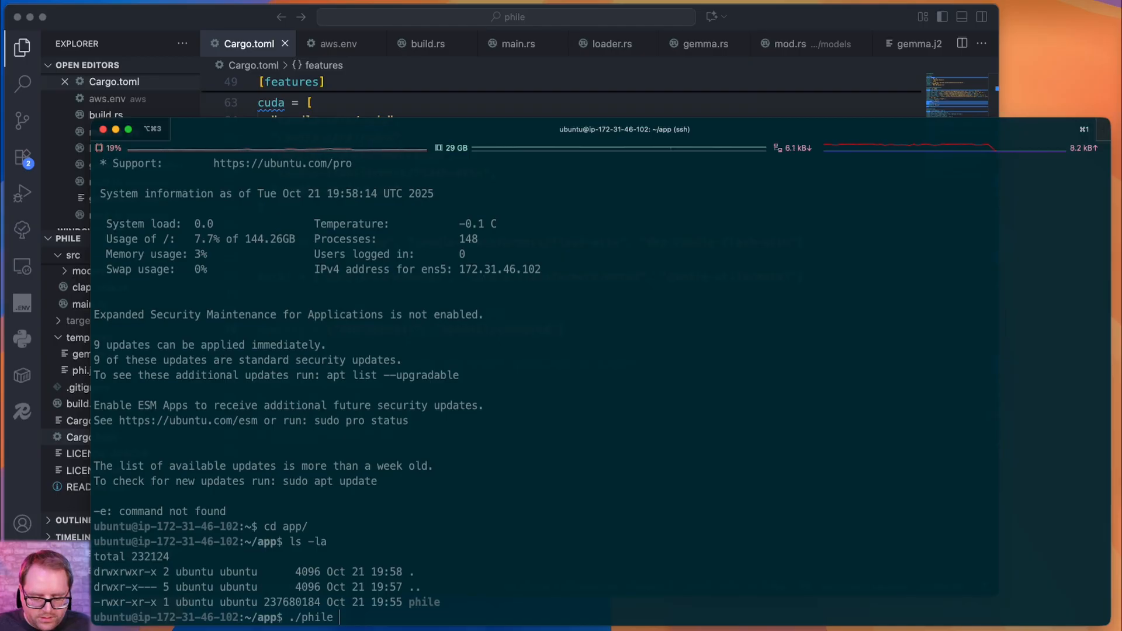
key(Return)
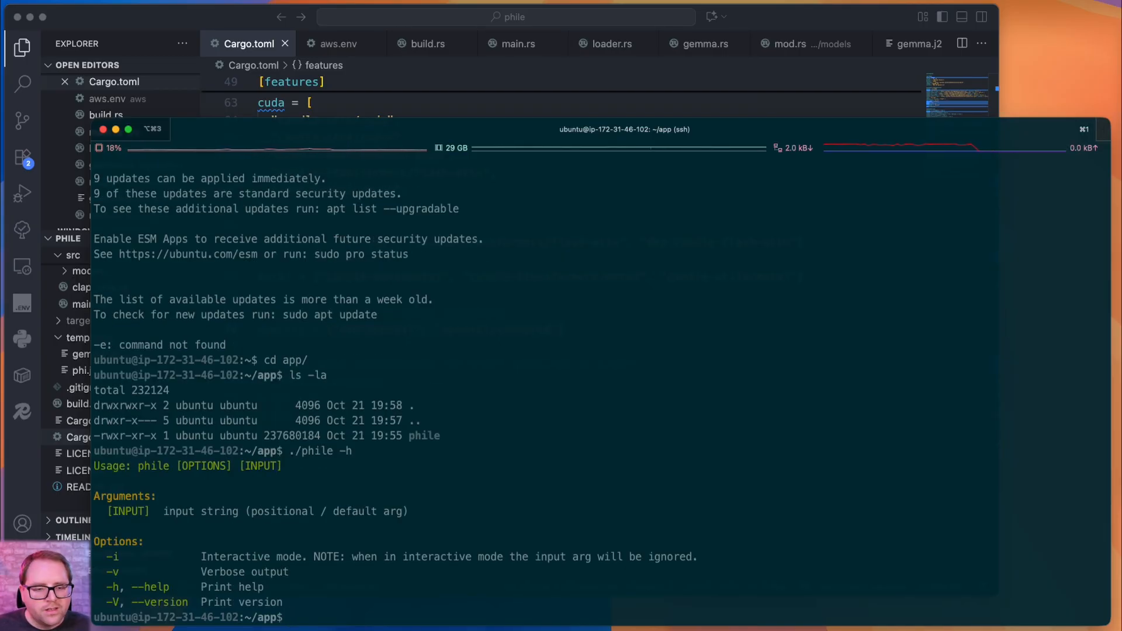
Step: Run ./phile -i -v on the server, which fails to load tokenizer data
text(./hpo)
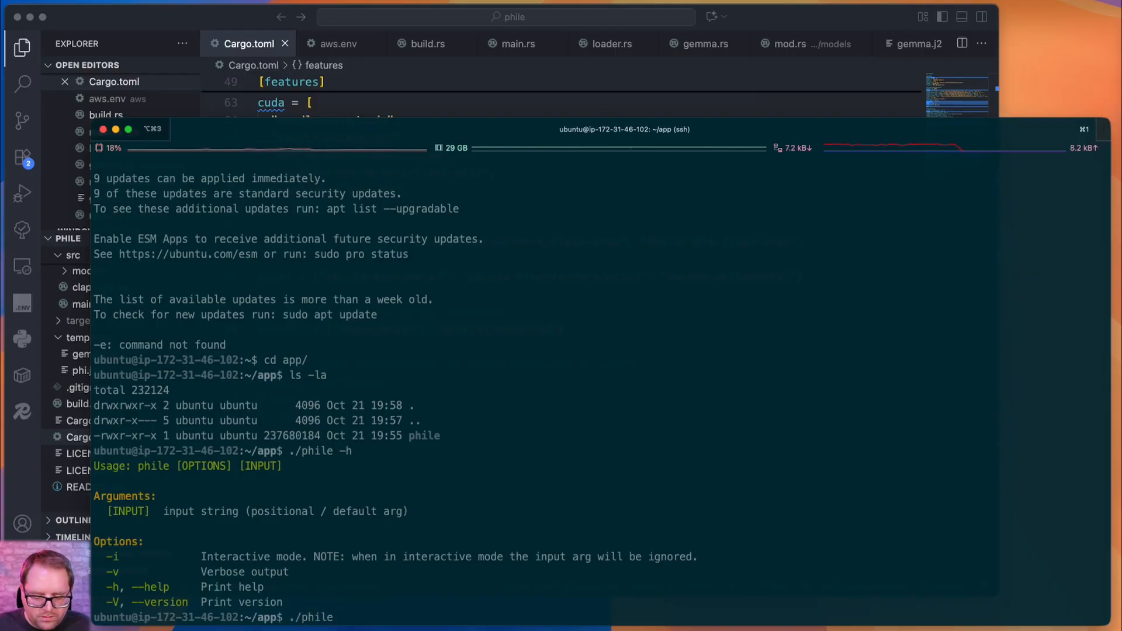
text(-i -v)
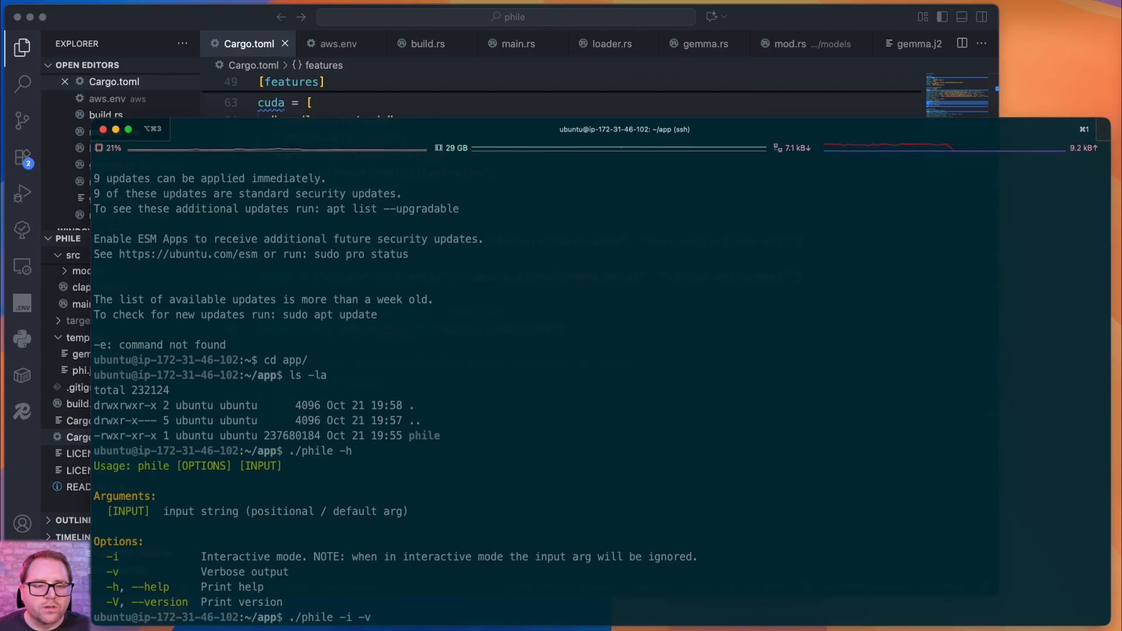
key(Return)
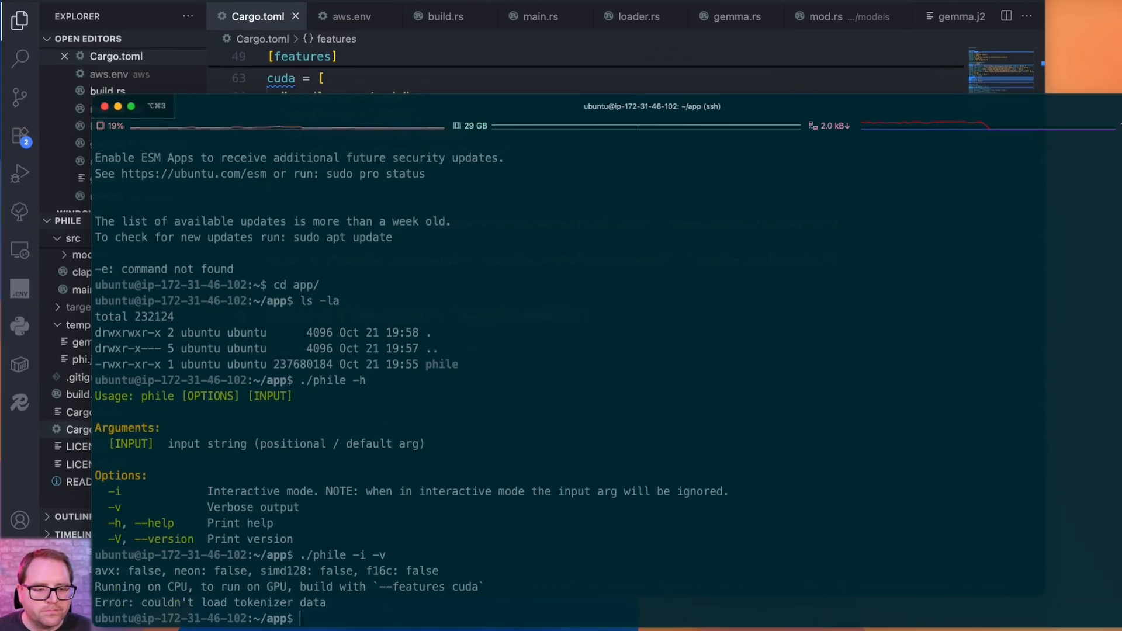
text(./phile -i -v)
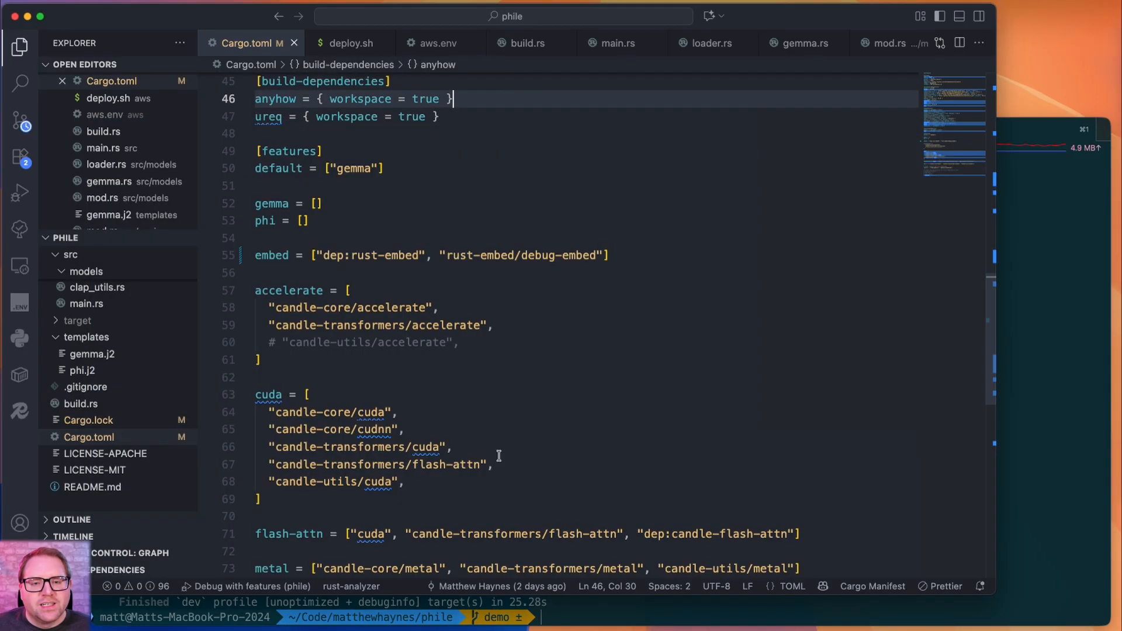
mouse_move(519, 274)
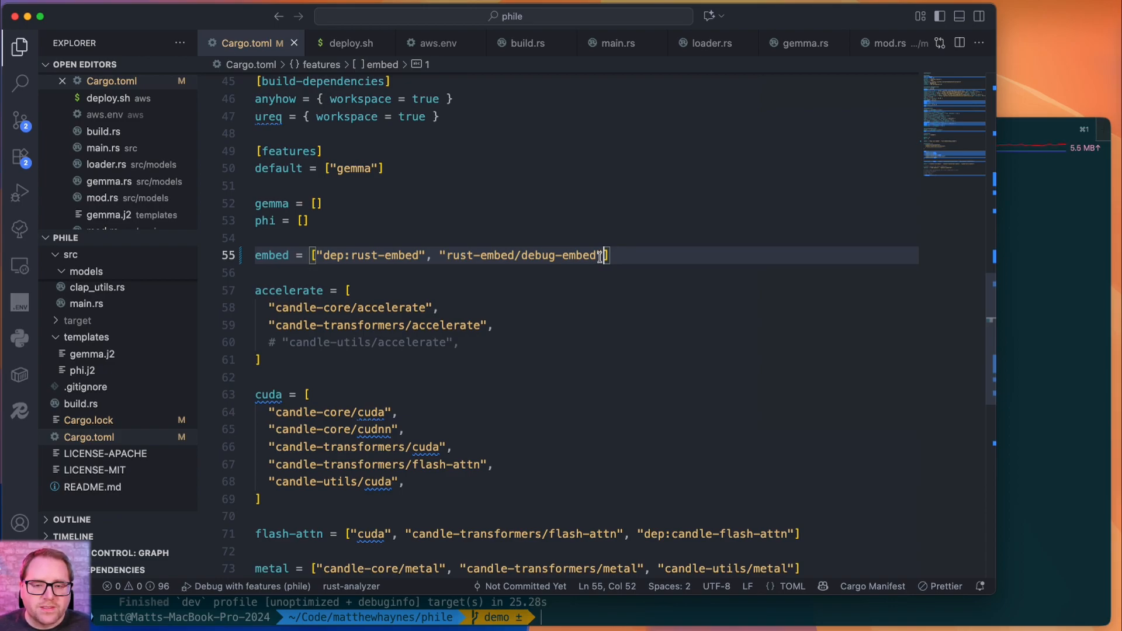
mouse_move(1022, 338)
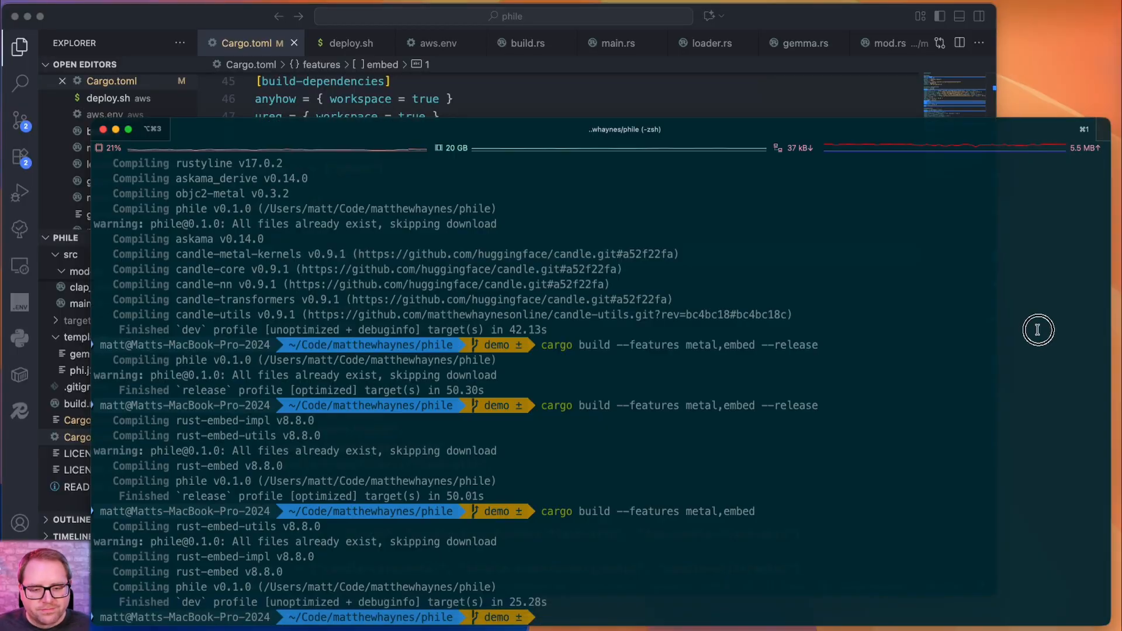
Step: Cross build phile for x86_64-unknown-linux-gnu and redeploy it with the deploy script
text(cross build --target x86_64-unknown-linux-gnu --features embed,openssl)
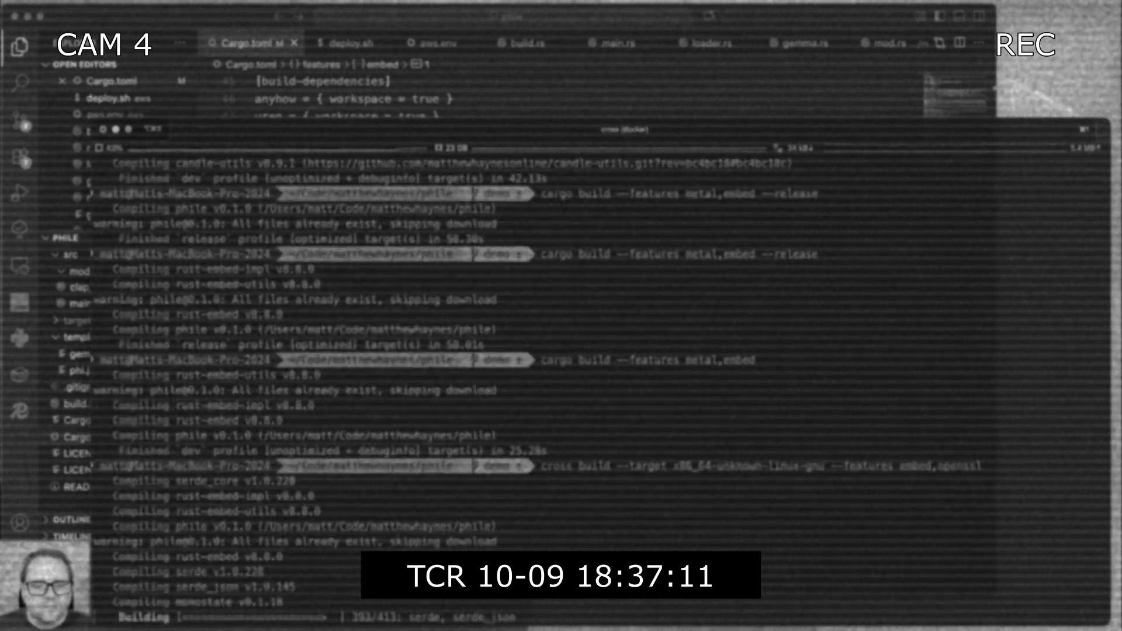
scroll(down, 3)
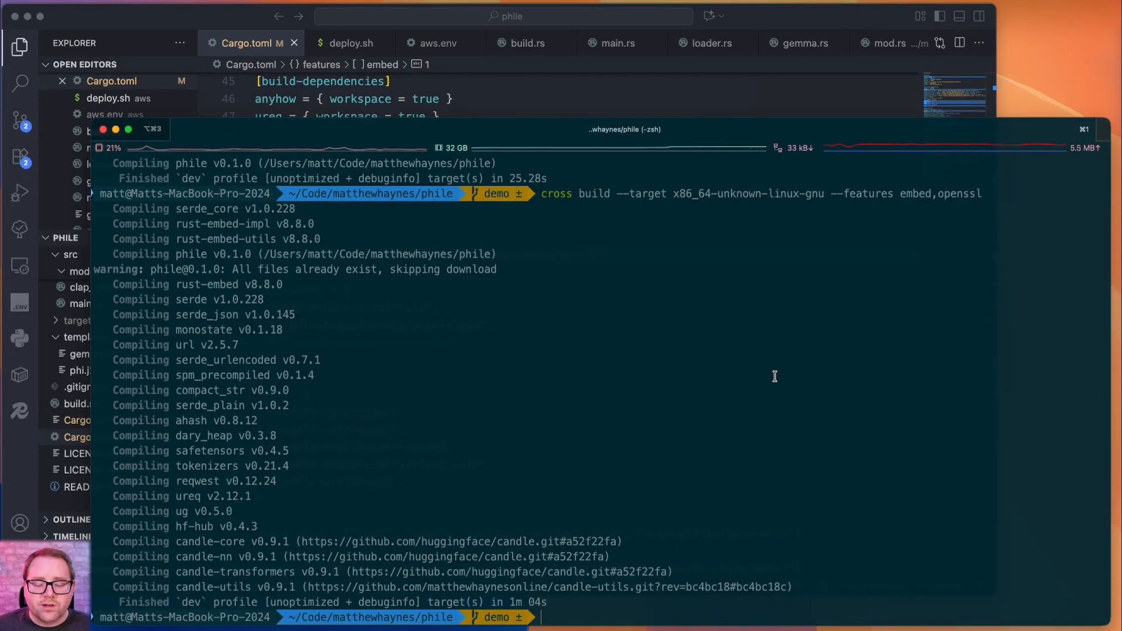
text(delpy)
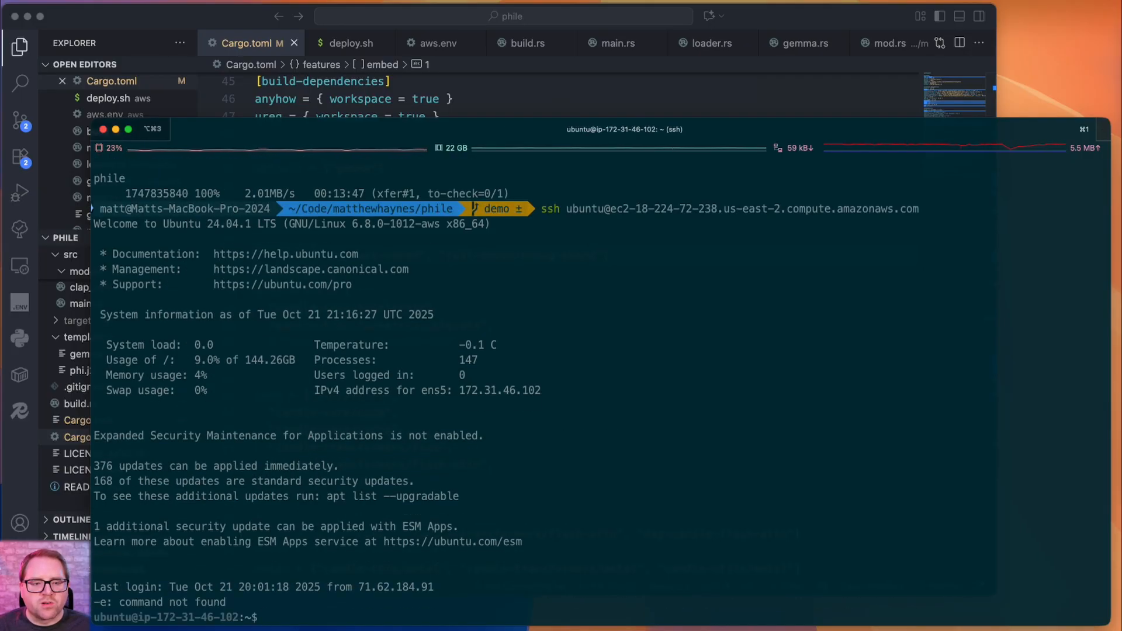
Step: Enter the app folder on the server and show phile's help text
text(cd app)
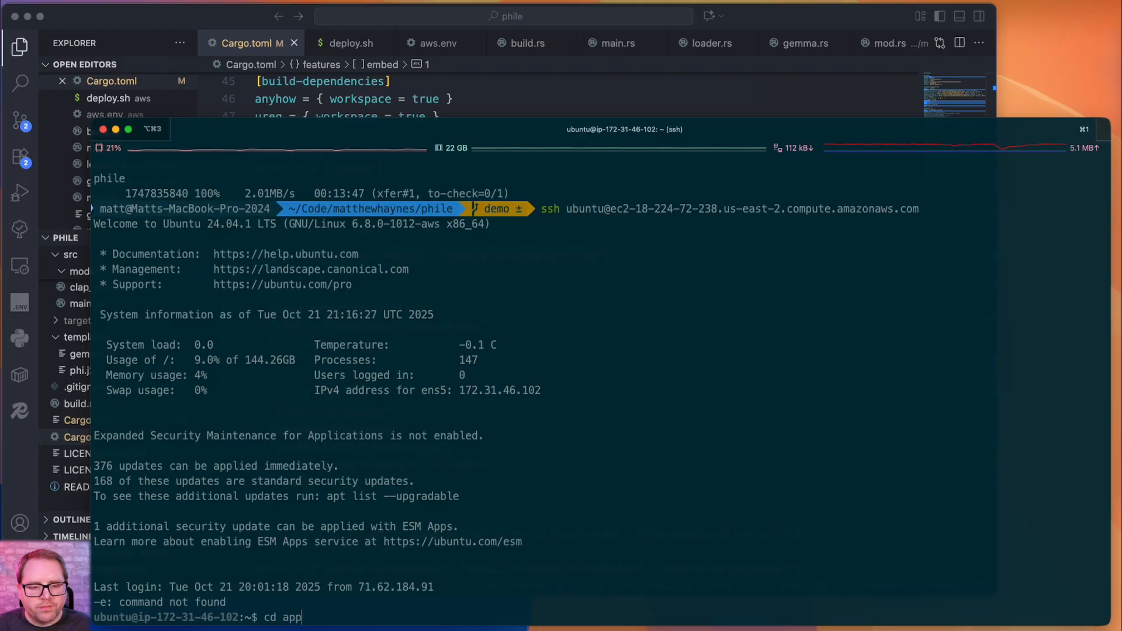
key(Return)
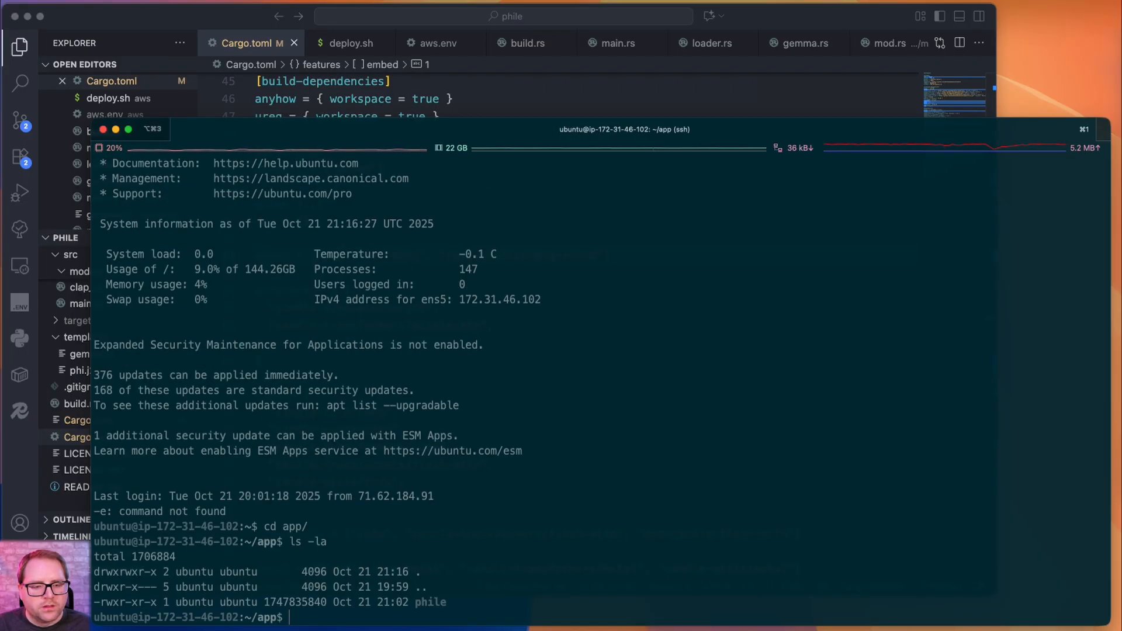
text(ph)
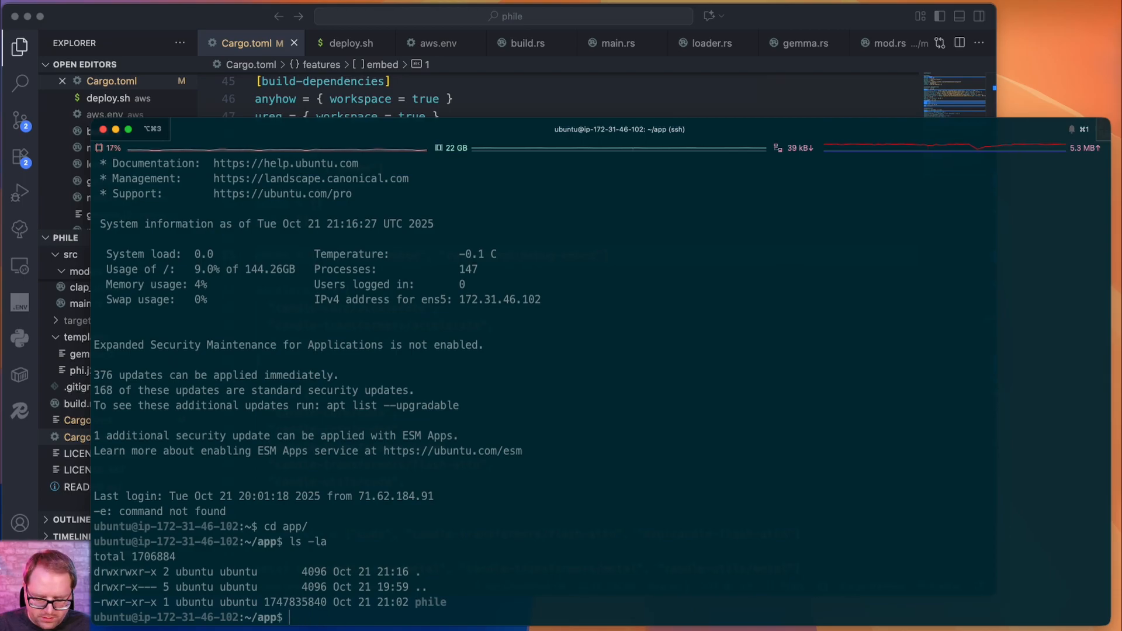
text(./ph)
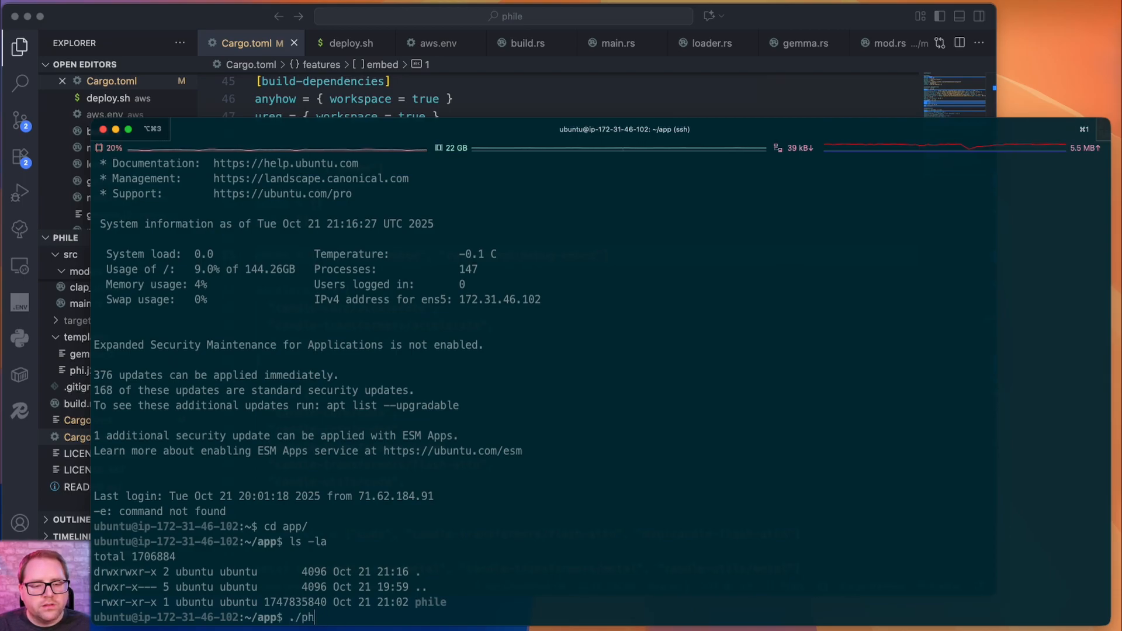
key(Return)
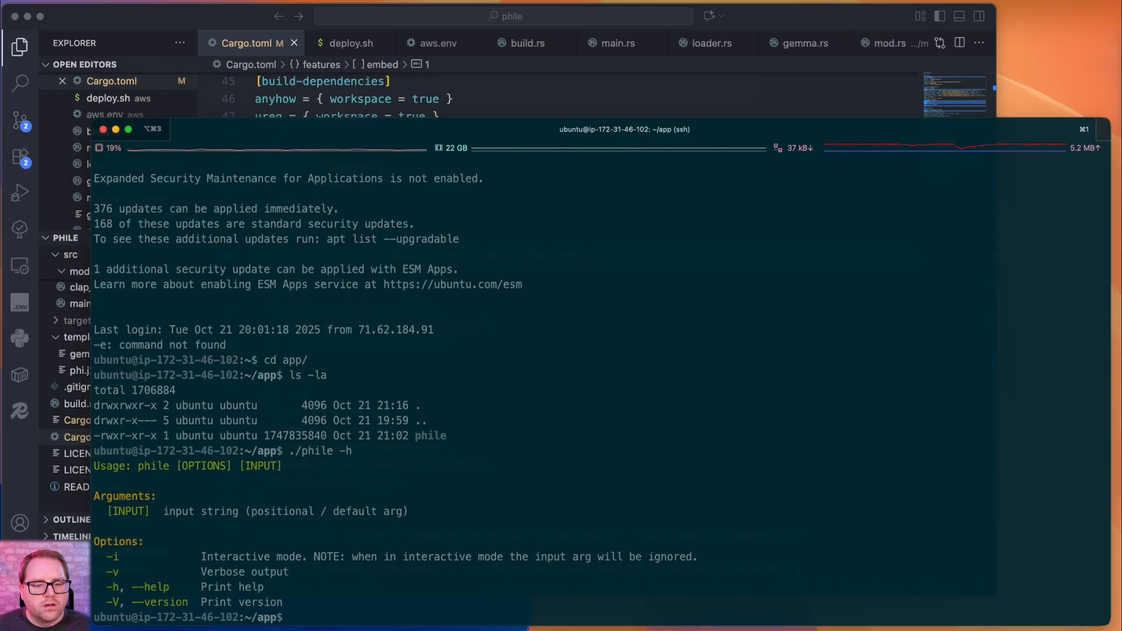
Step: Start ./phile -i -v, which loads 340 tensors and waits at the chat prompt
text(./phile -i -v)
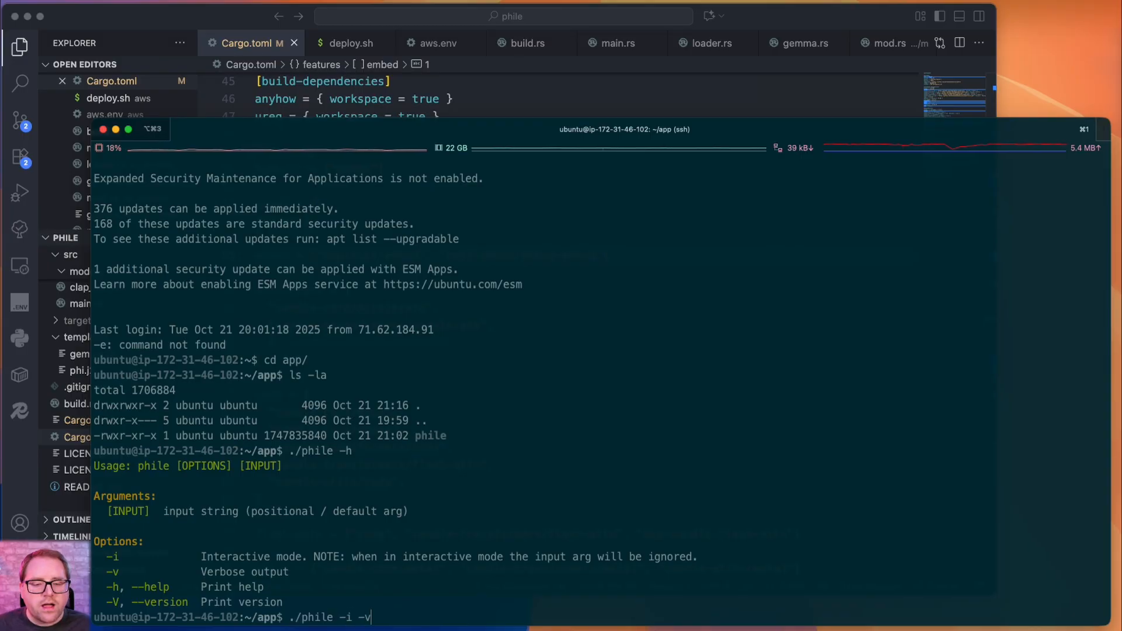
key(Return)
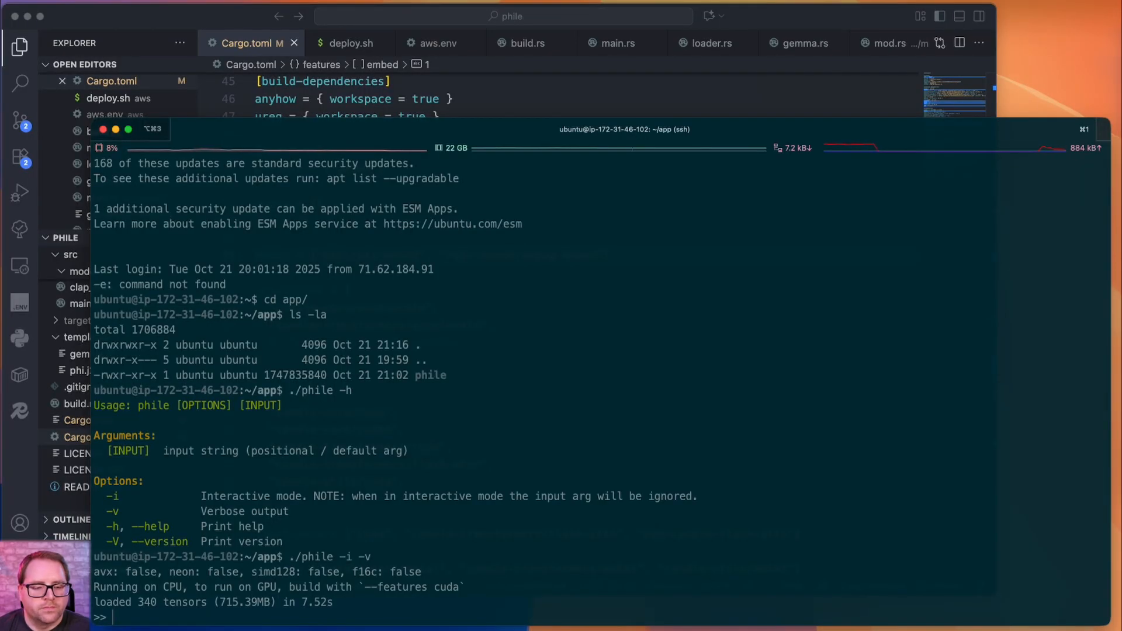
text(h)
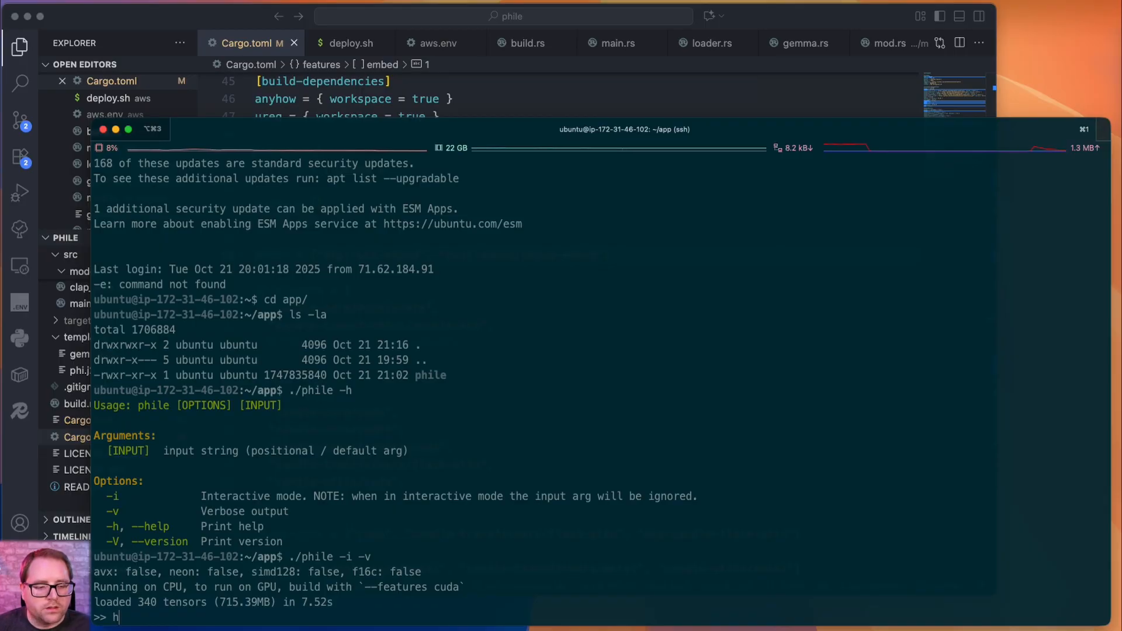